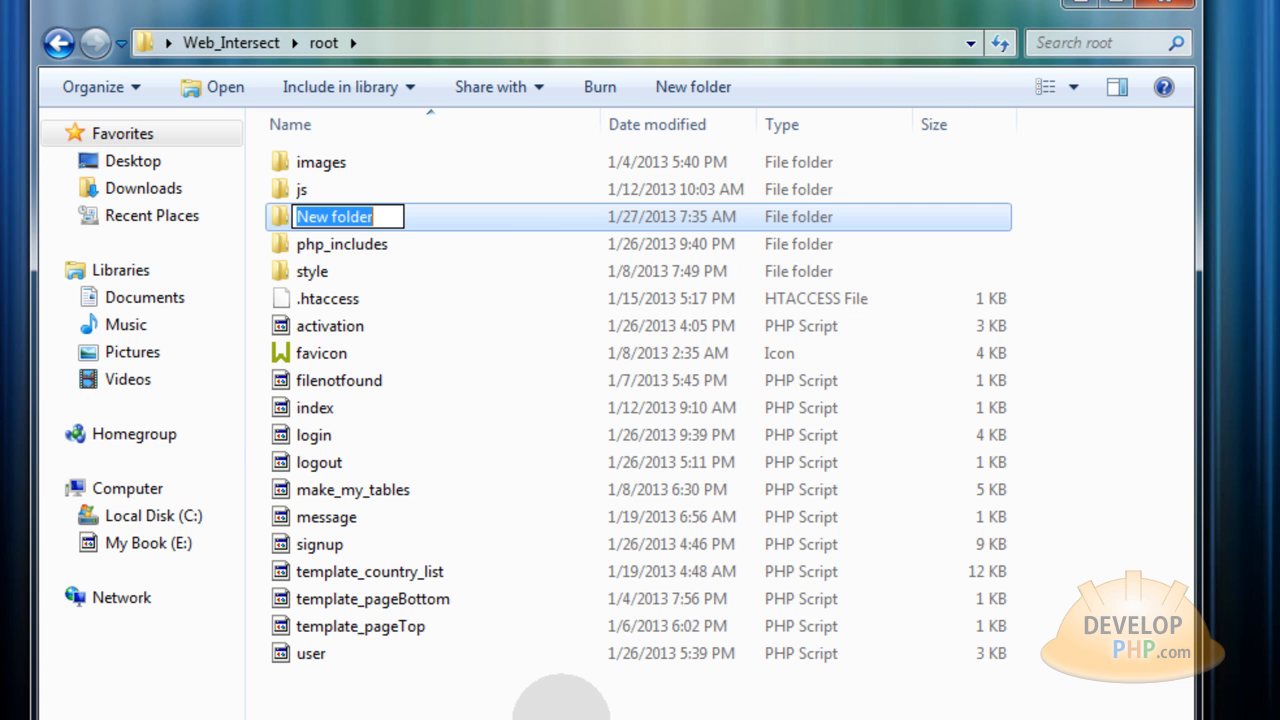
Name the new folder in the site root cron_jobs.
type("cron_j")
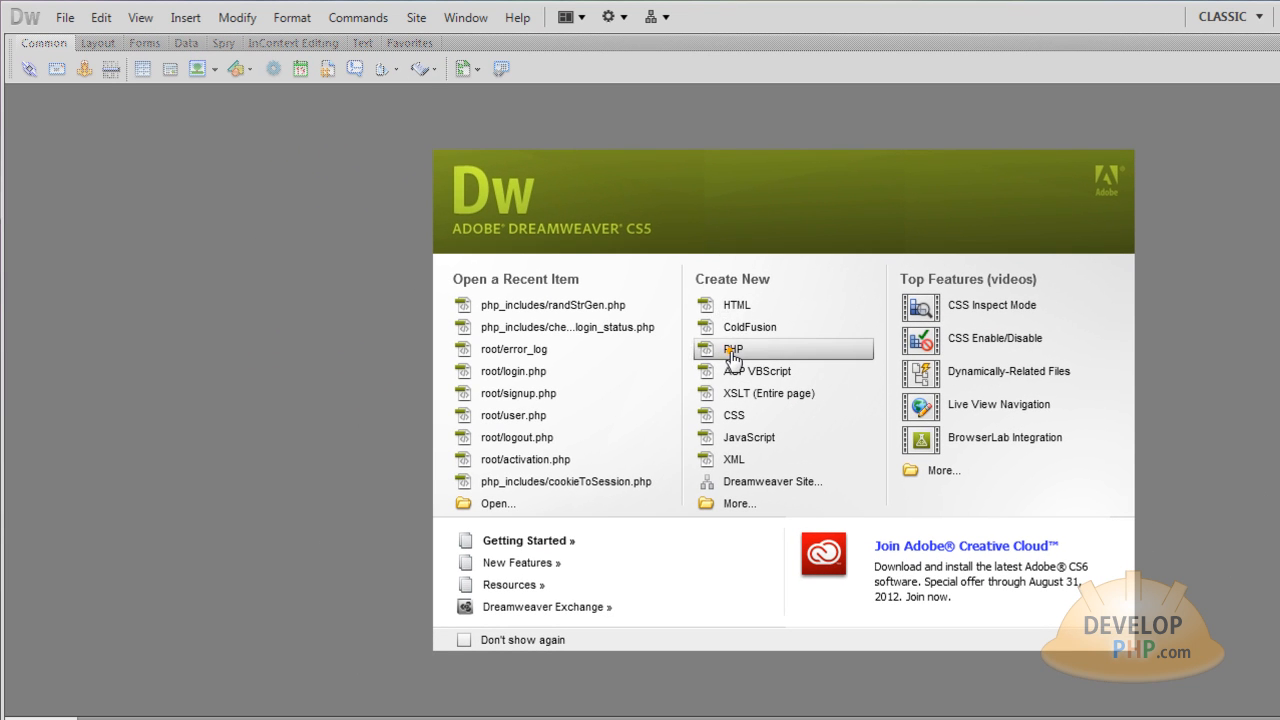
Create a new PHP document and edit it in Code view.
left_click(733, 348)
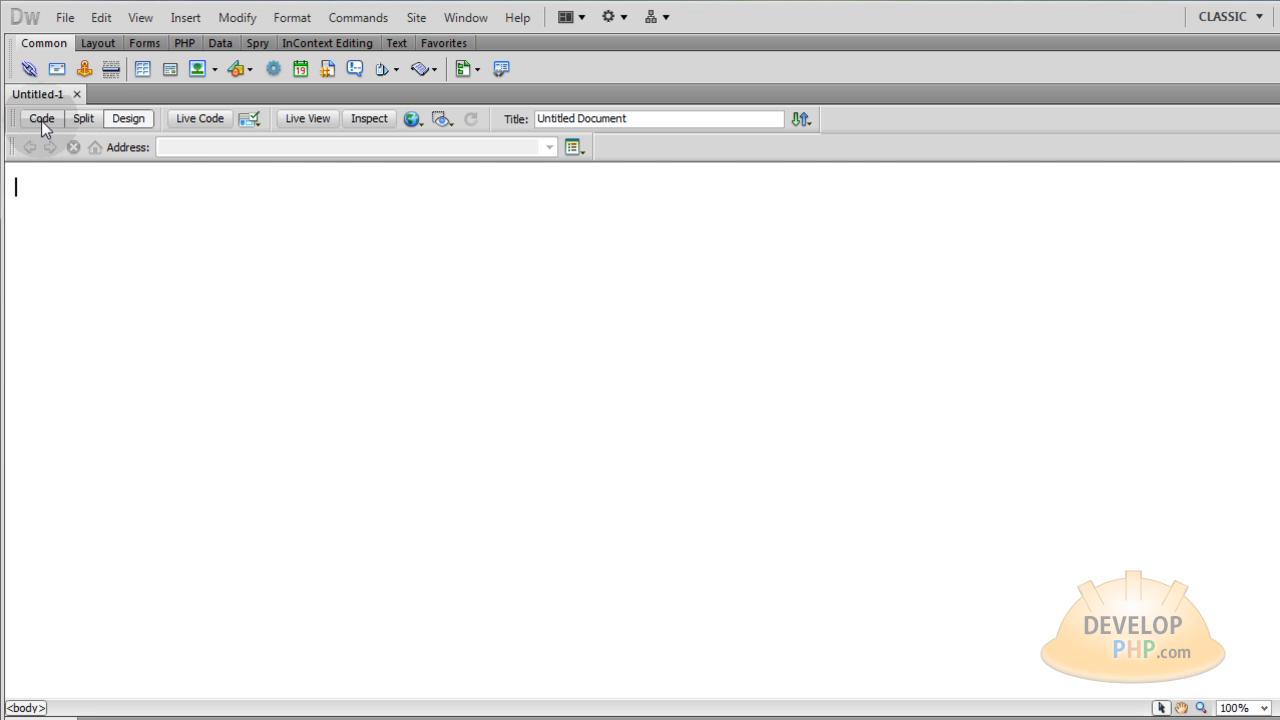
left_click(41, 118)
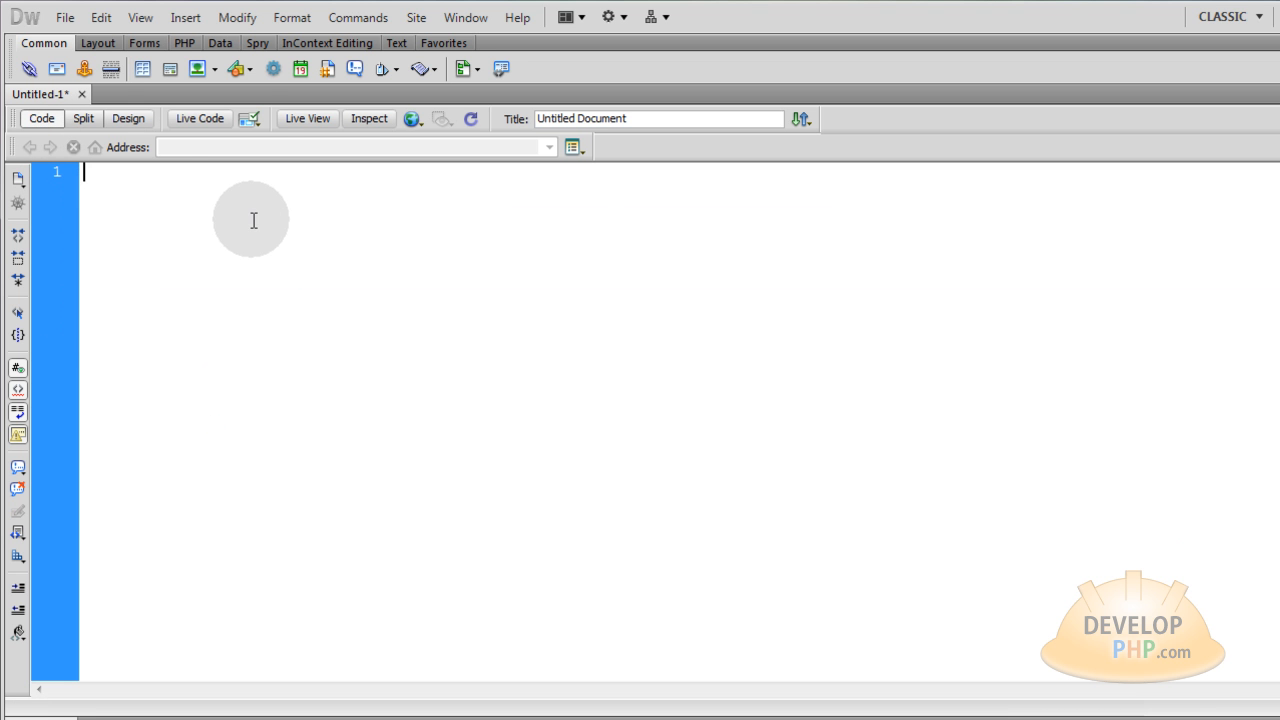
left_click(184, 42)
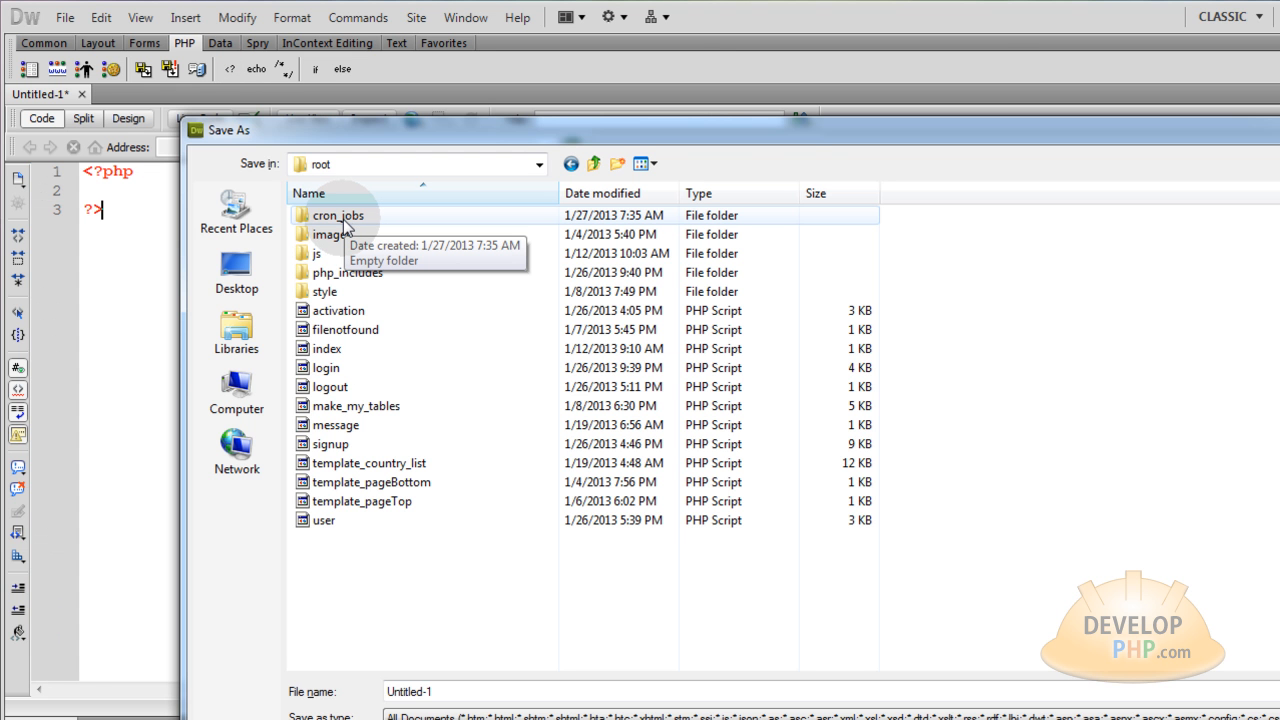
Save into the cron_jobs folder with the file name once_daily.
double_click(337, 215)
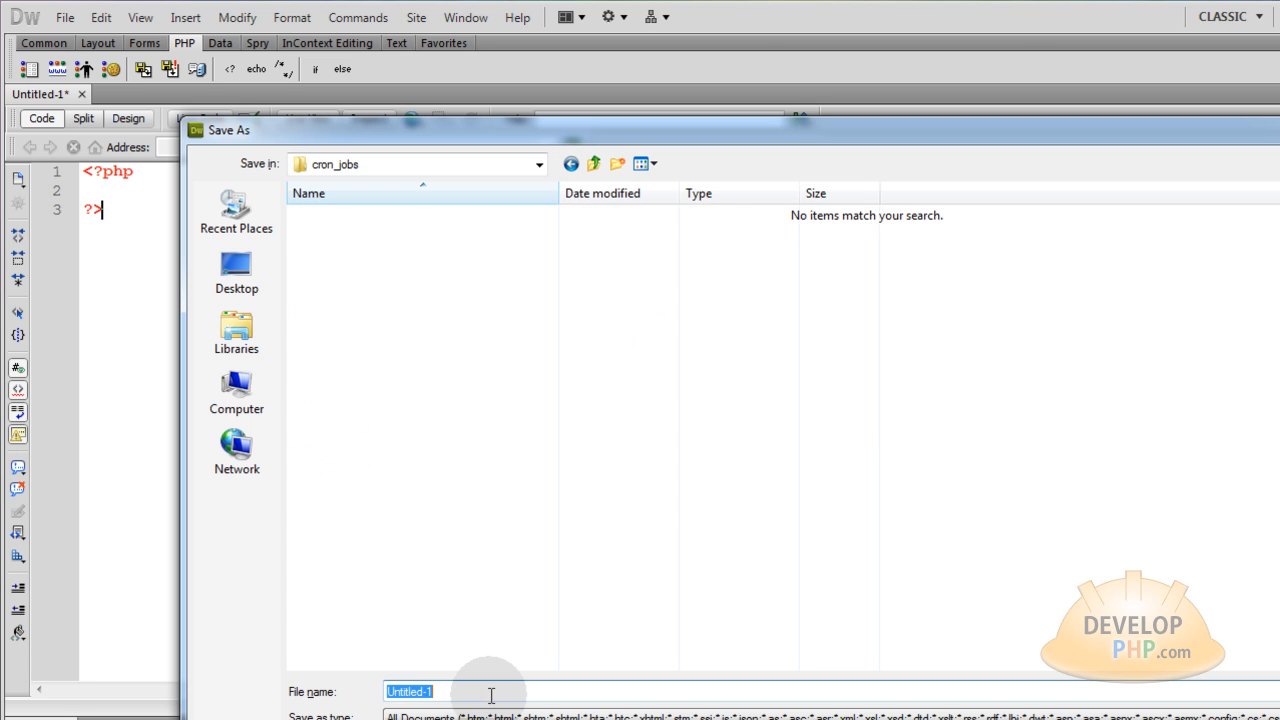
type("once_a")
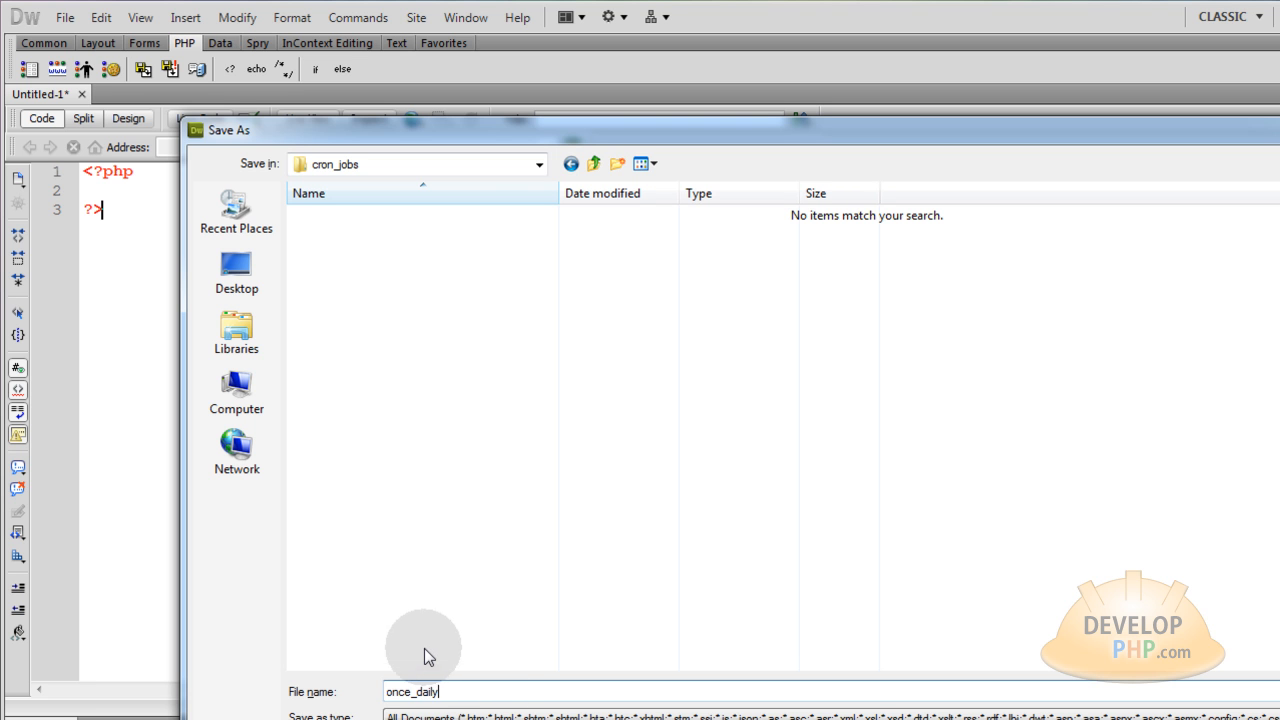
mouse_move(485, 668)
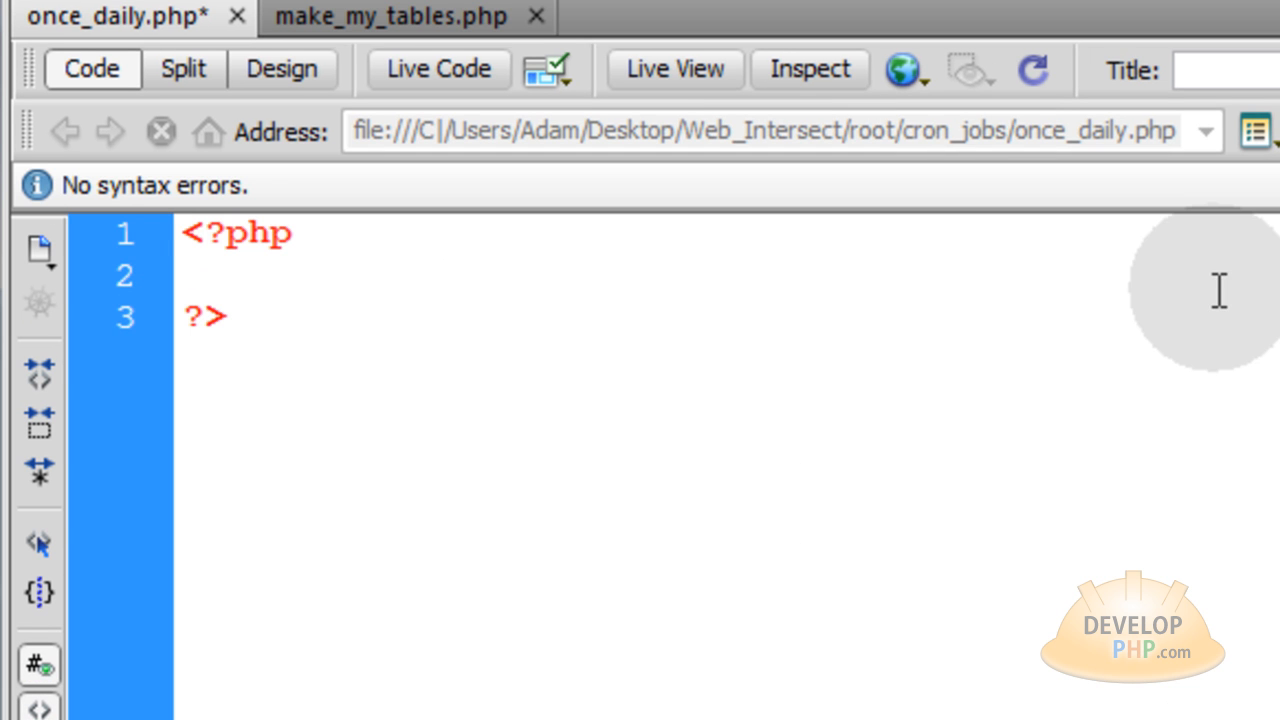
Add require_once for ../php_includes/db_conx.php and review the 3-day deletion comment.
type("require_once(\"../php_includes/db_conx.php\");")
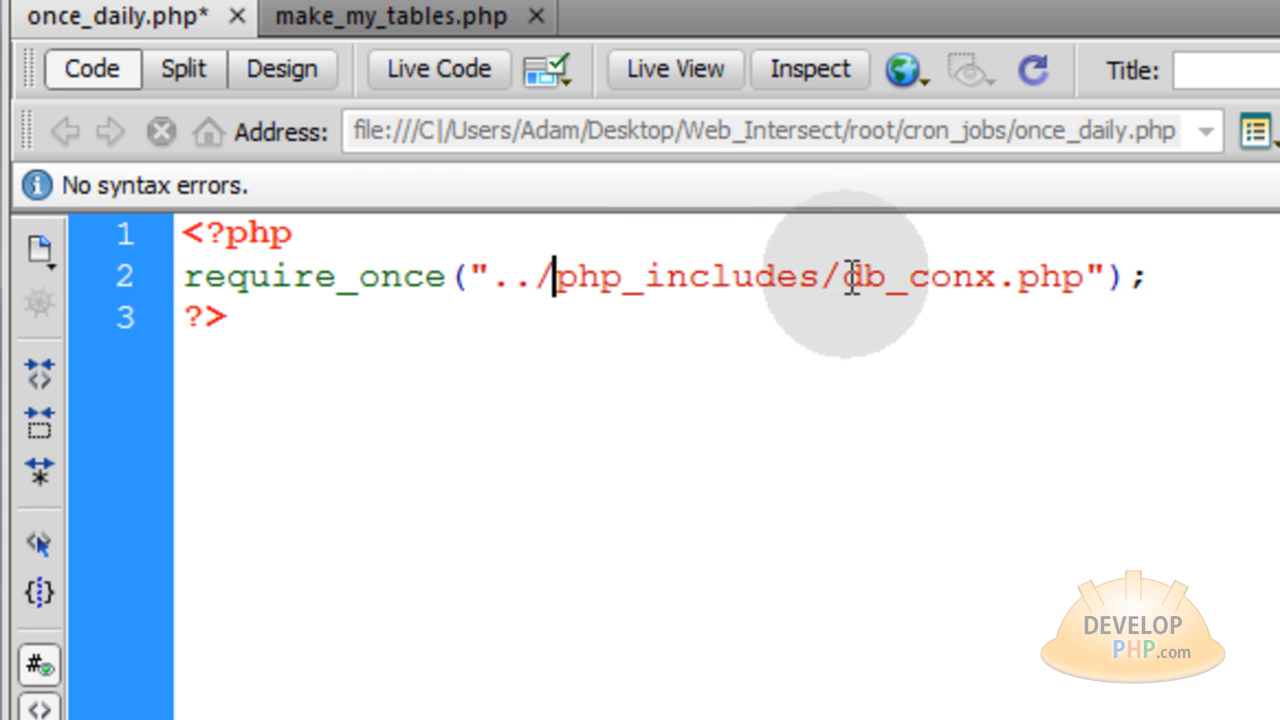
double_click(960, 276)
type("// This block deletes all accounts that do not activate after 3 days")
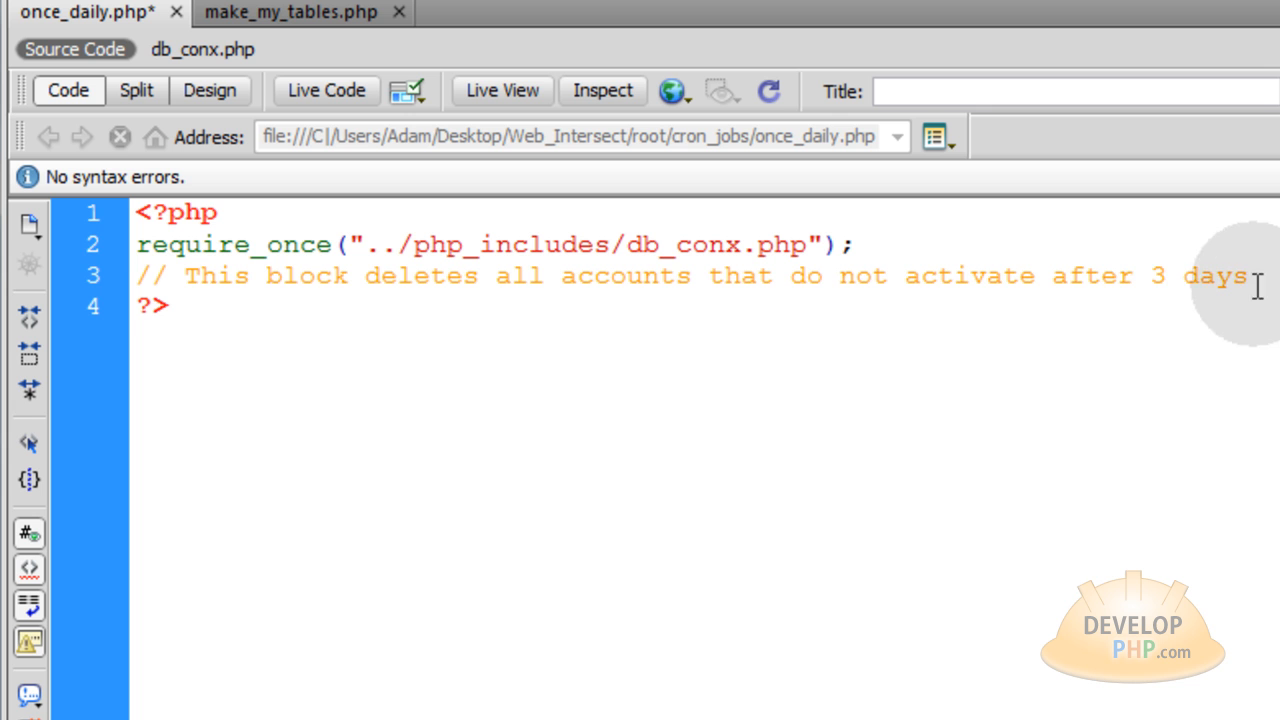
double_click(1158, 275)
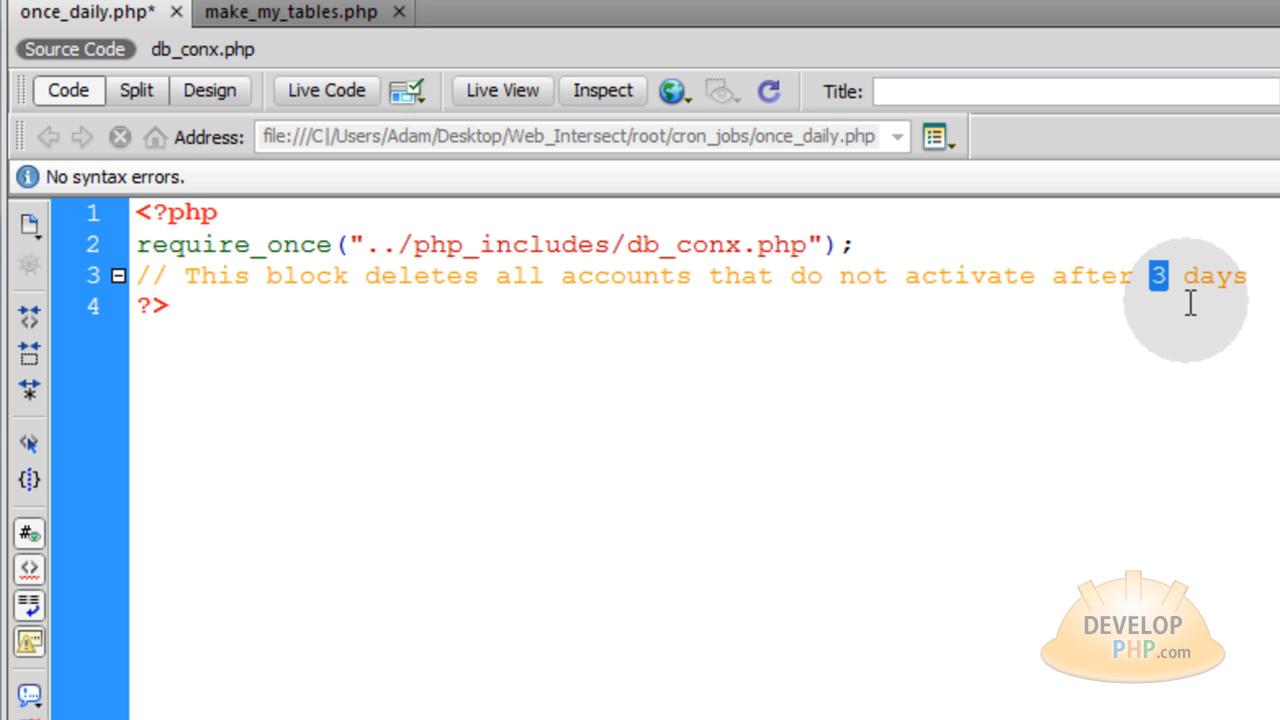
left_click(1008, 227)
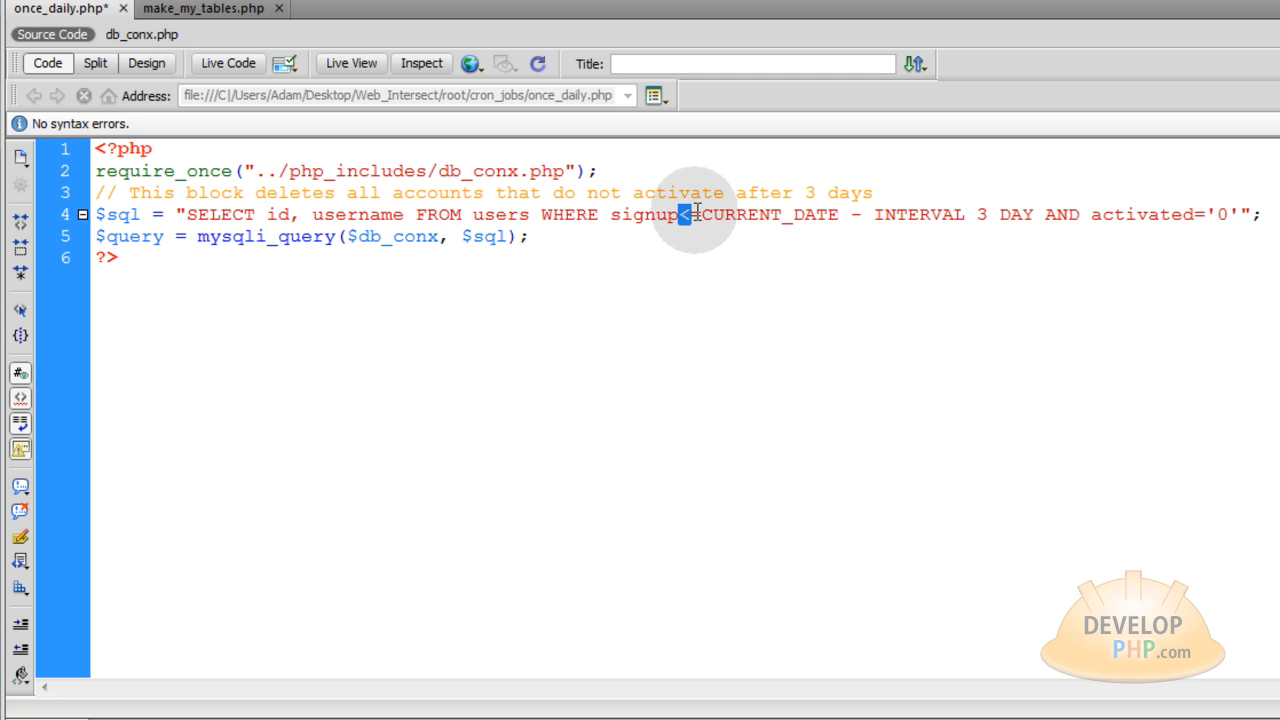
mouse_move(890, 214)
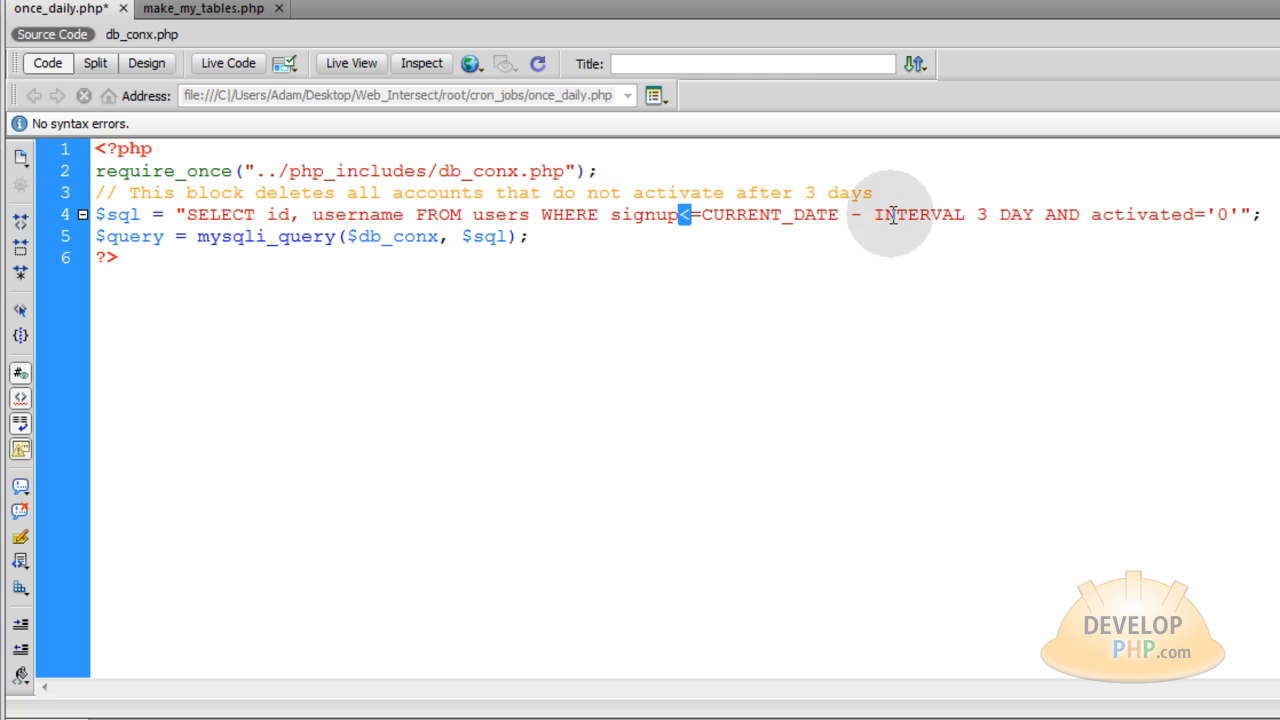
Review the query's three-days-ago and unactivated conditions and the mysqli_query call.
left_click_drag(878, 214, 1033, 214)
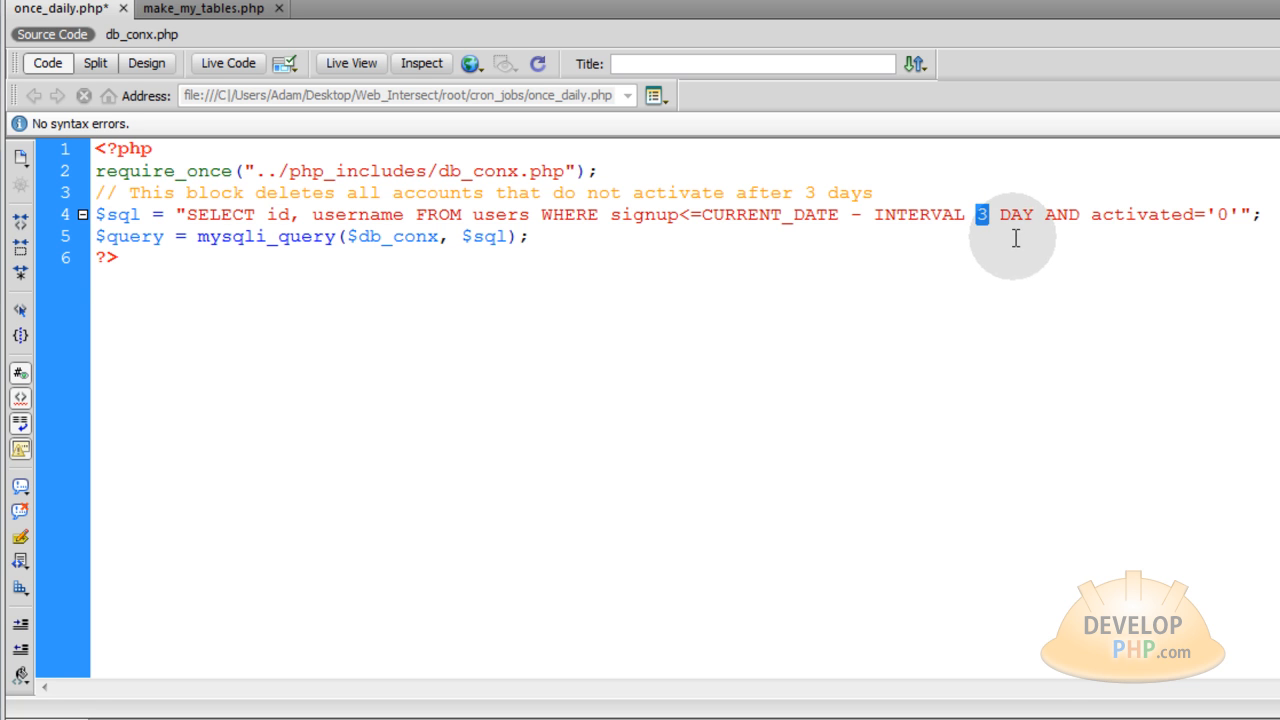
double_click(1063, 214)
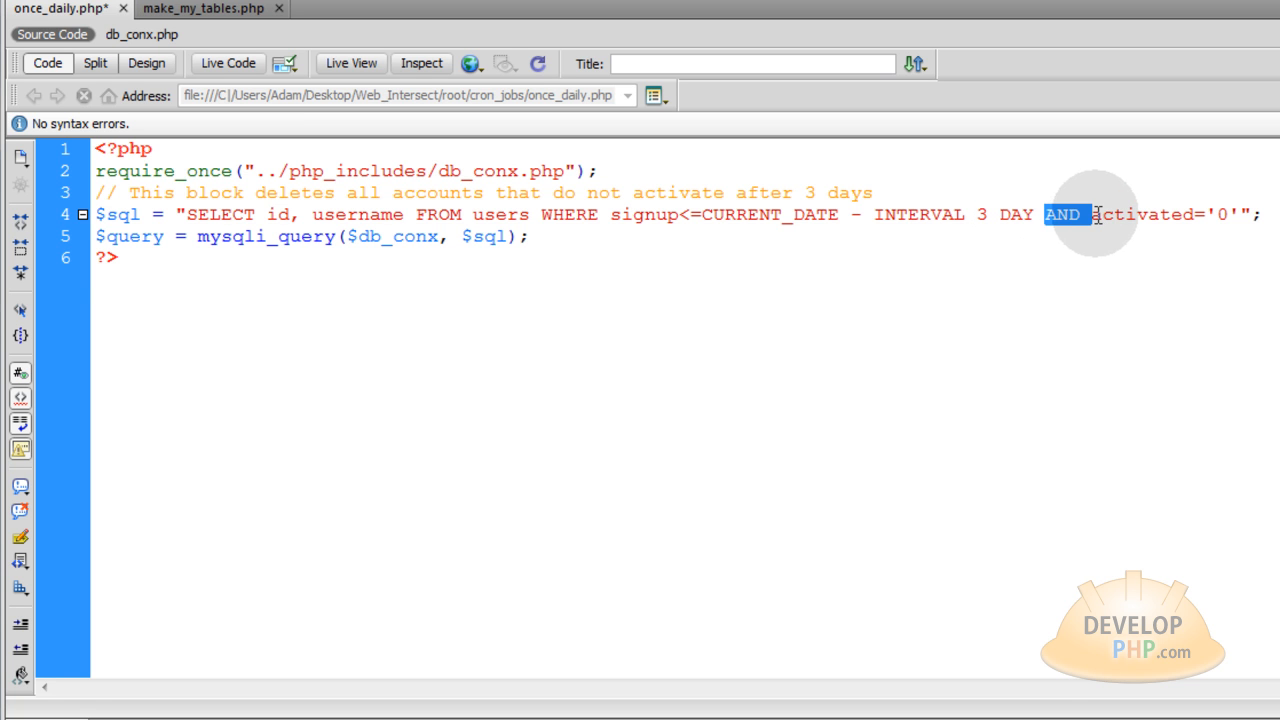
left_click(1222, 214)
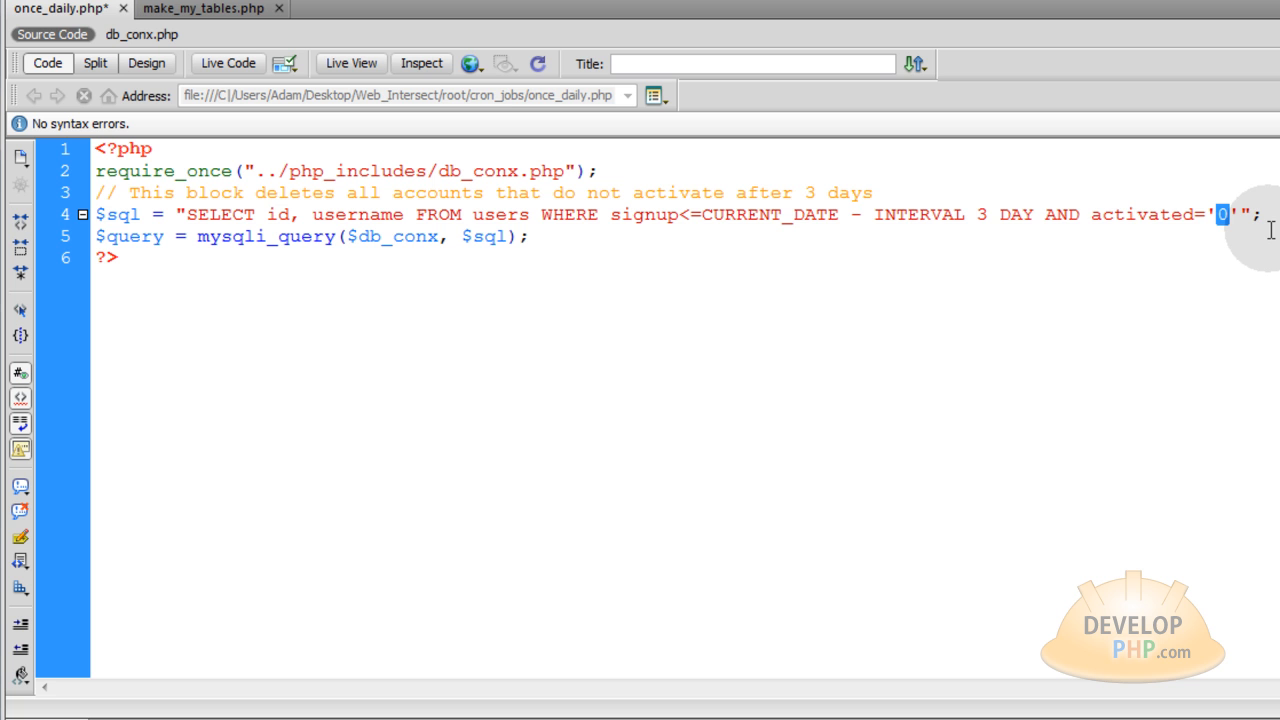
left_click_drag(703, 214, 1035, 214)
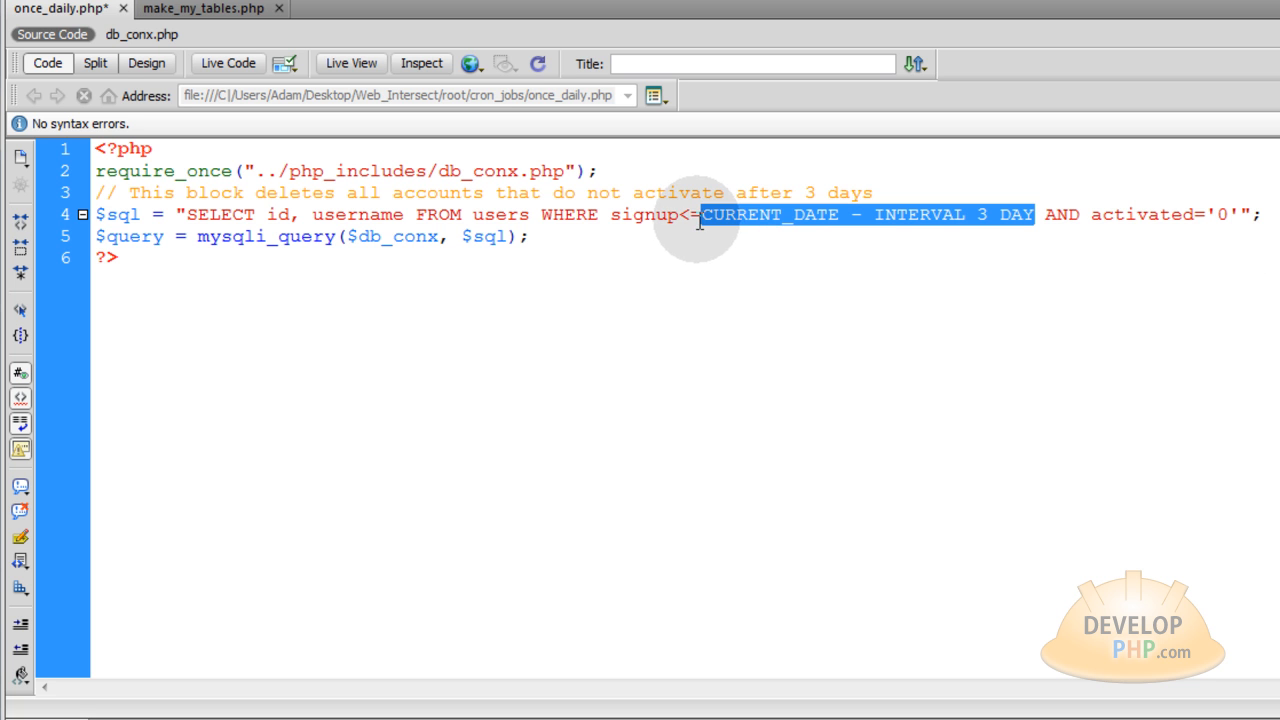
double_click(645, 214)
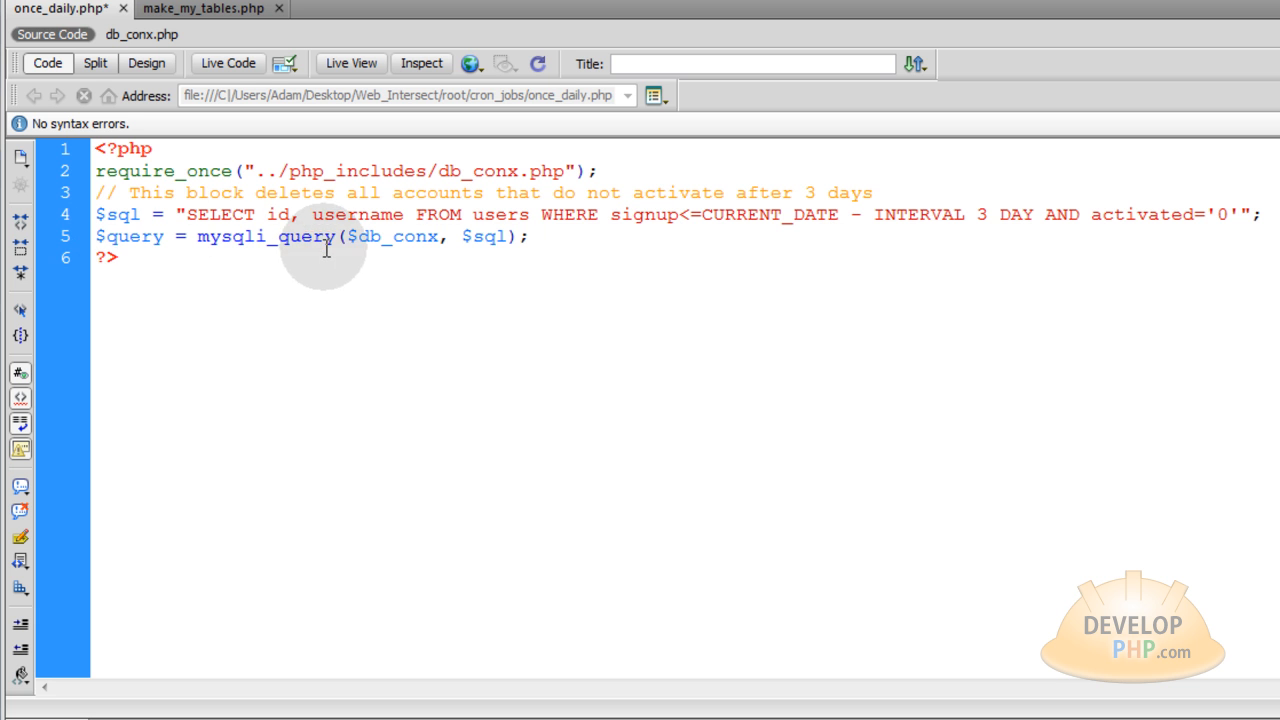
double_click(265, 236)
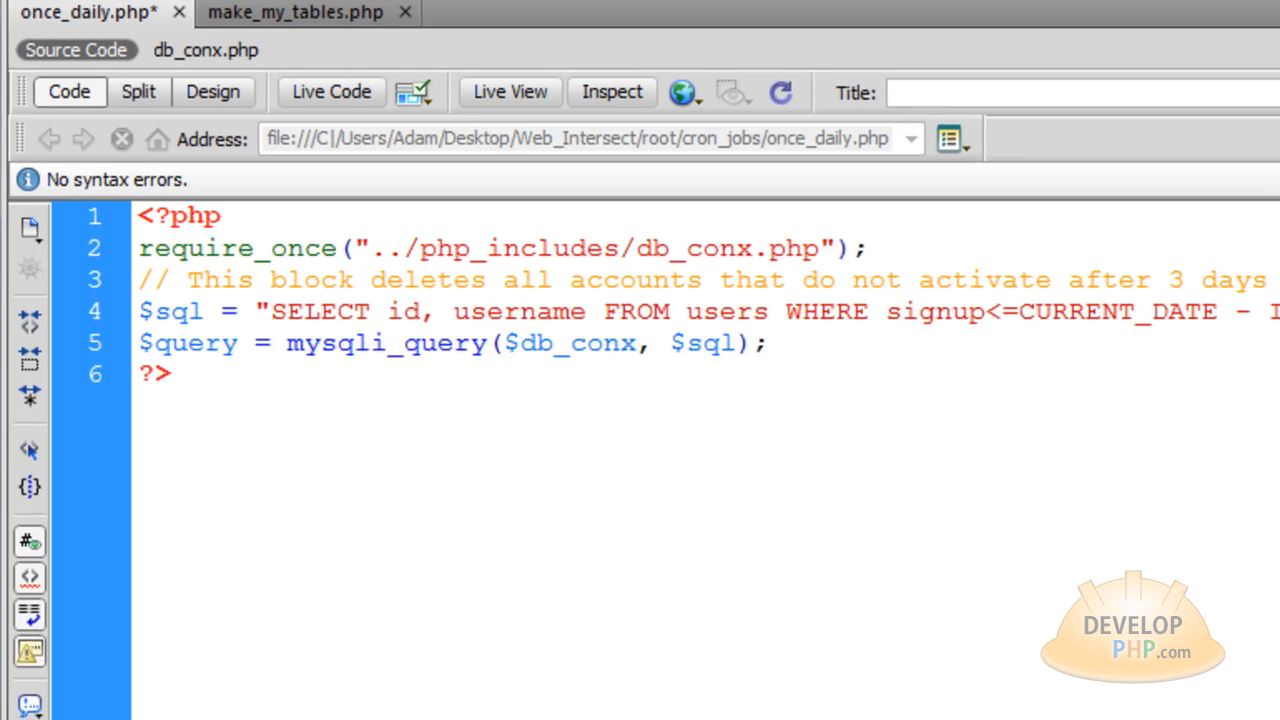
Add $numrows = mysqli_num_rows($query); and an if ($numrows > 0) block.
type("$numrows = mysqli_num_rows($query);")
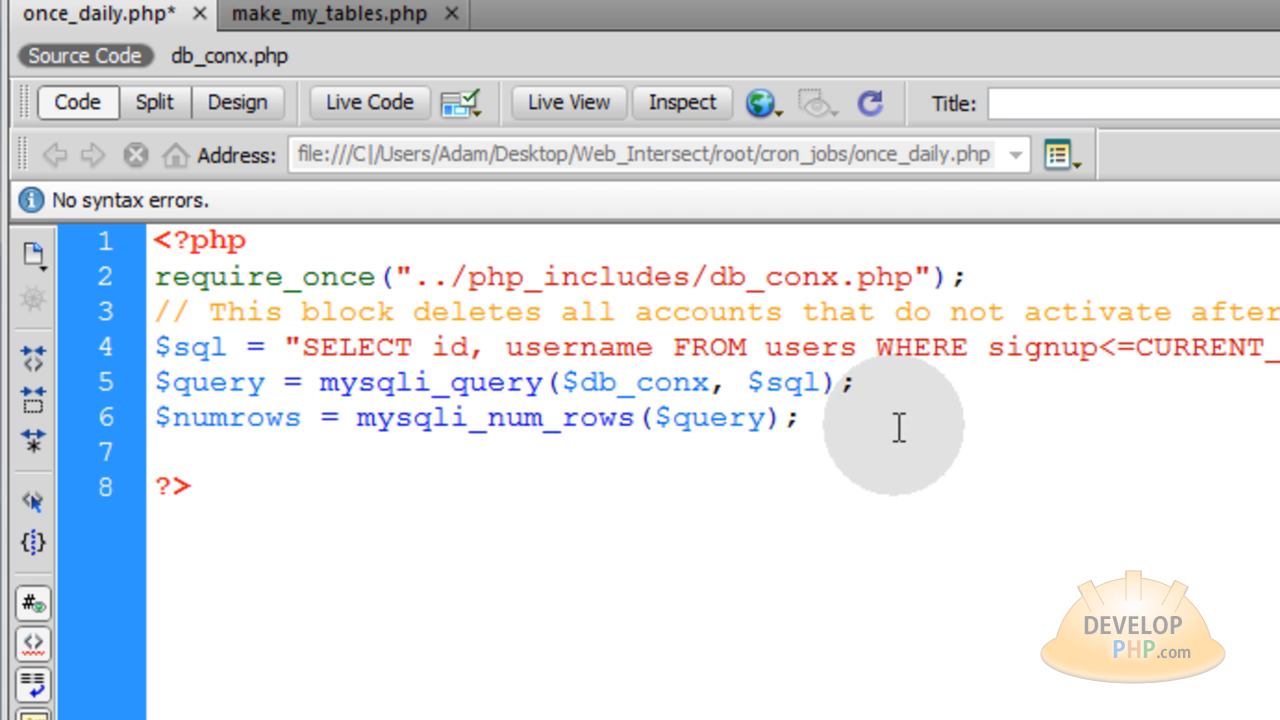
type("if()")
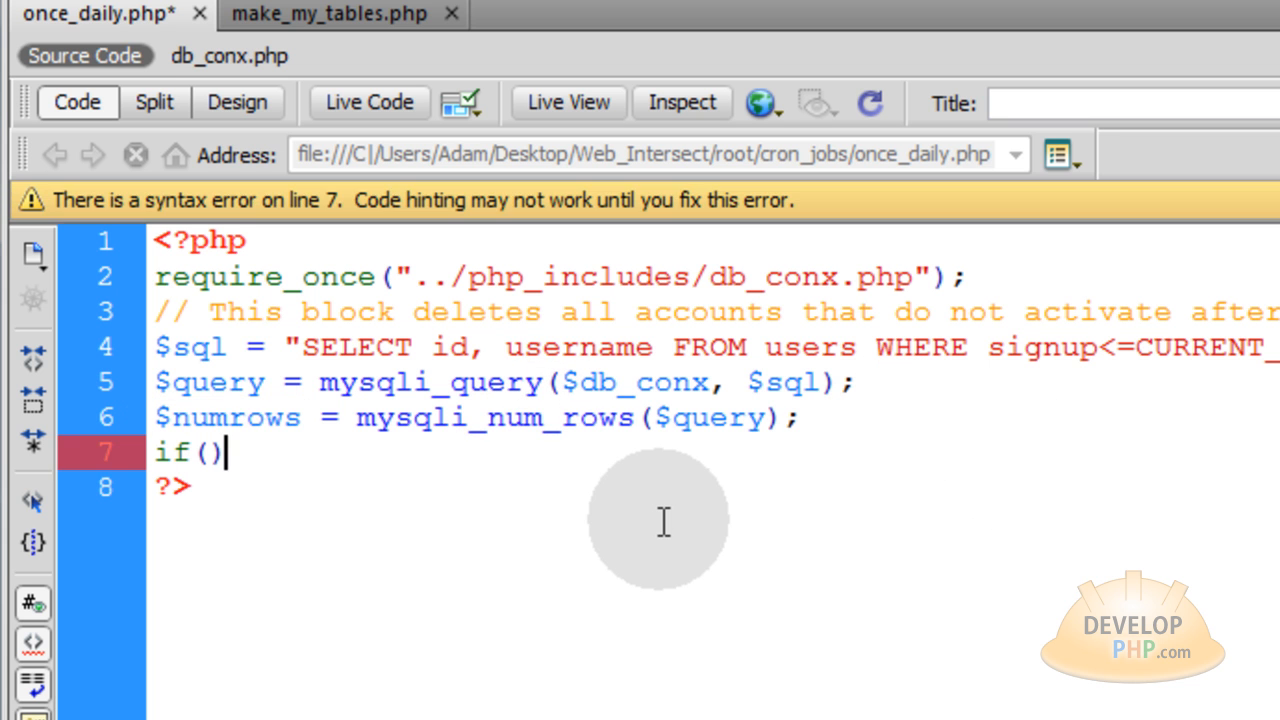
type("{")
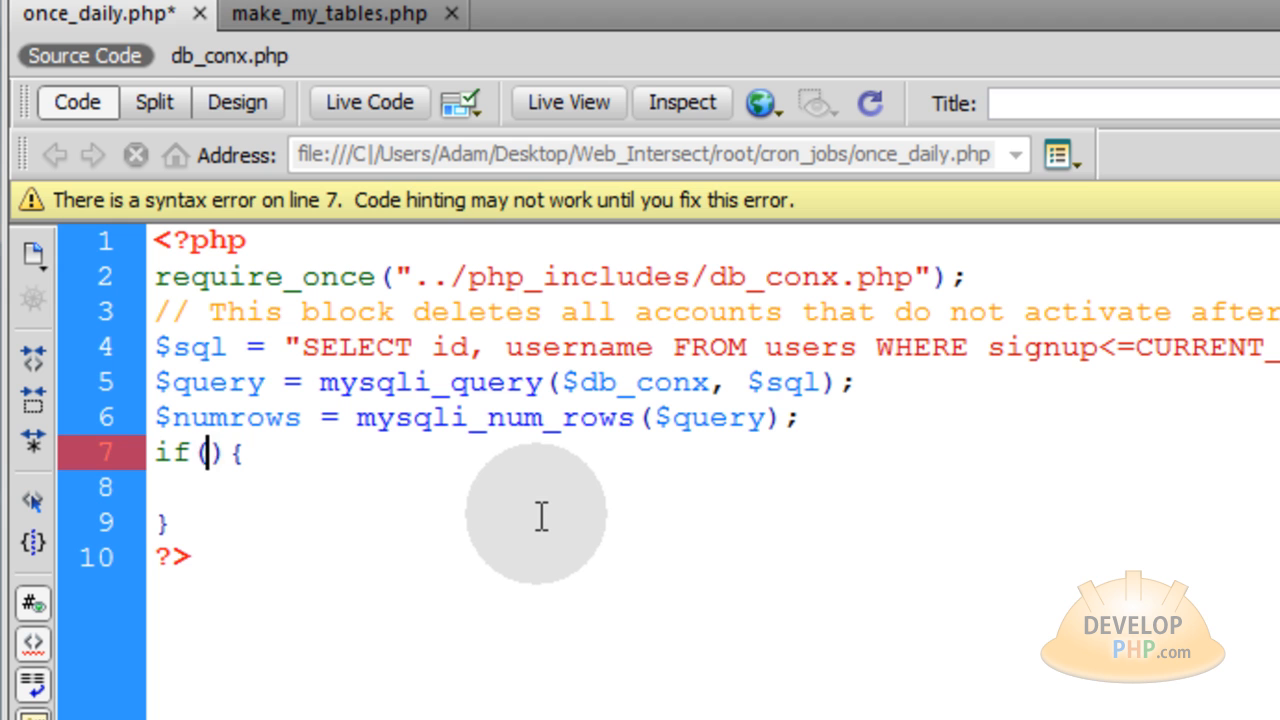
type("$numrows")
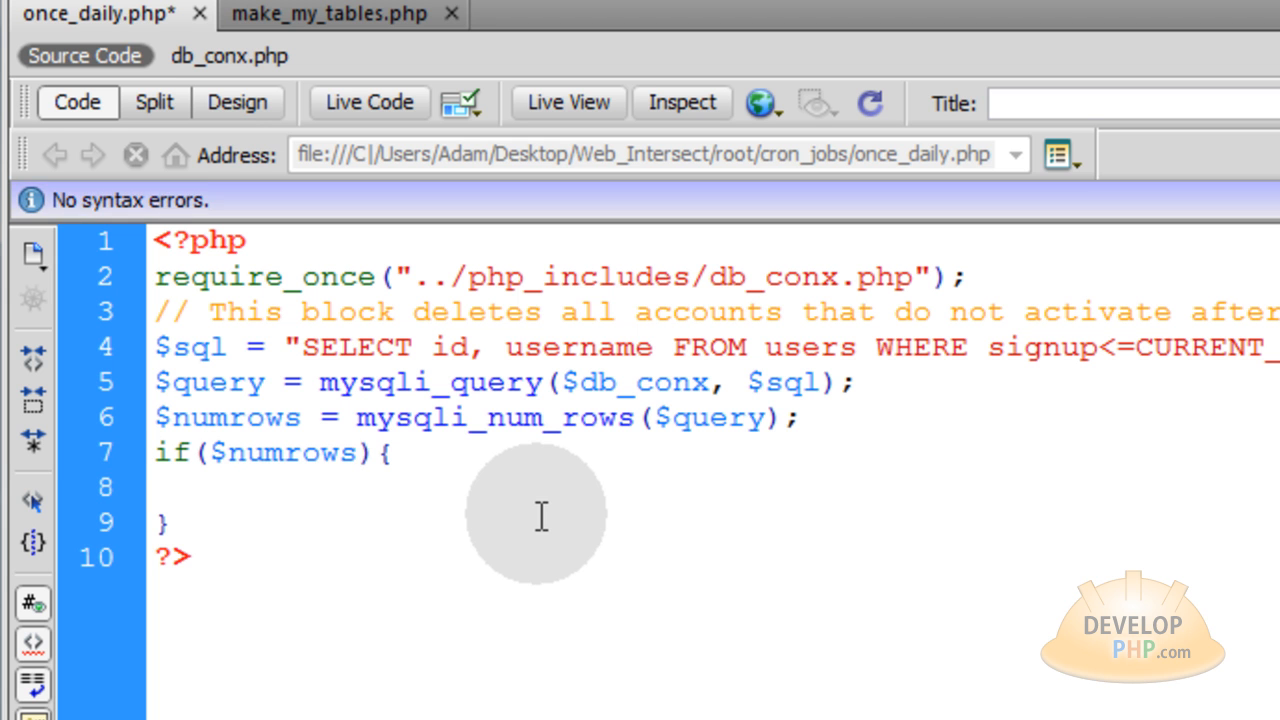
type("> 0")
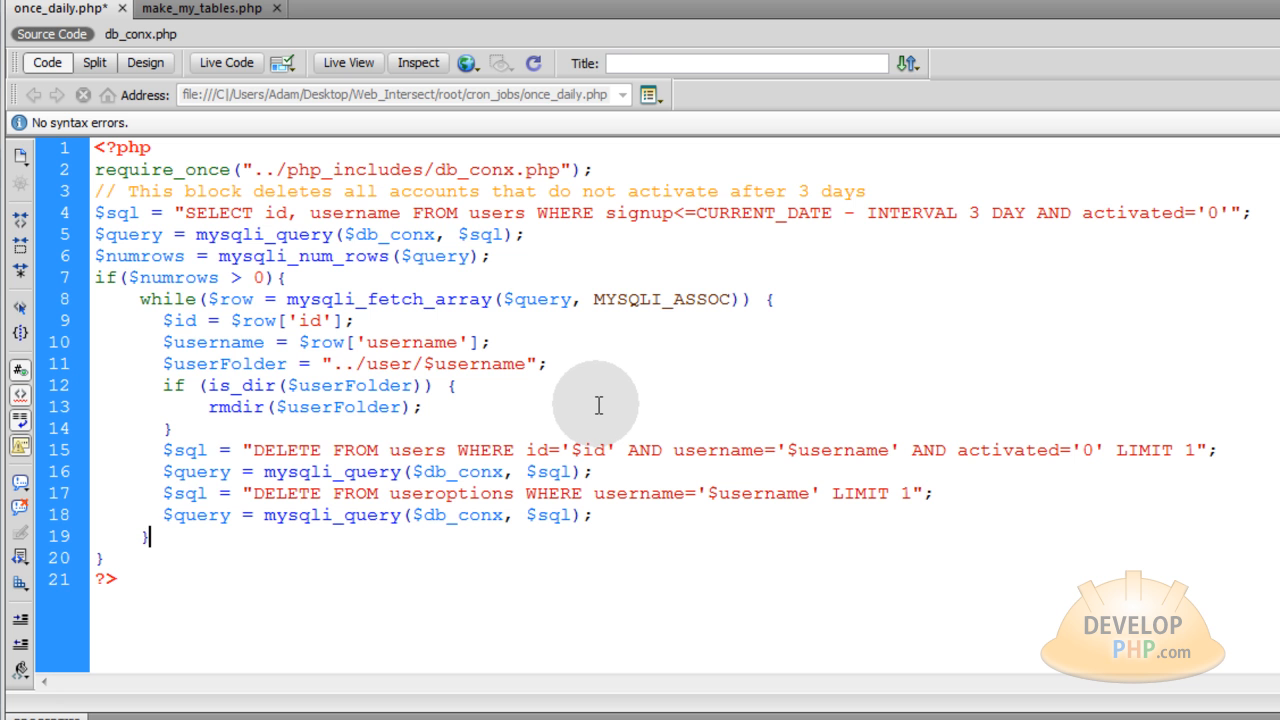
double_click(165, 299)
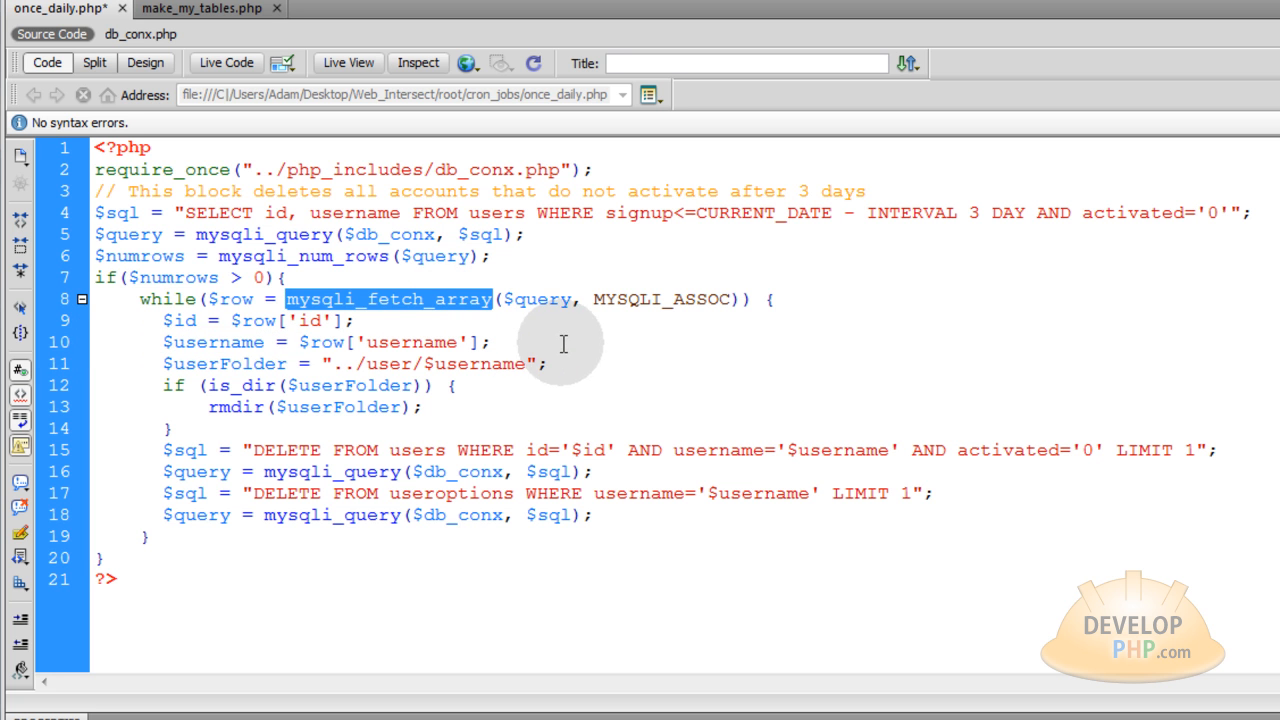
left_click(510, 299)
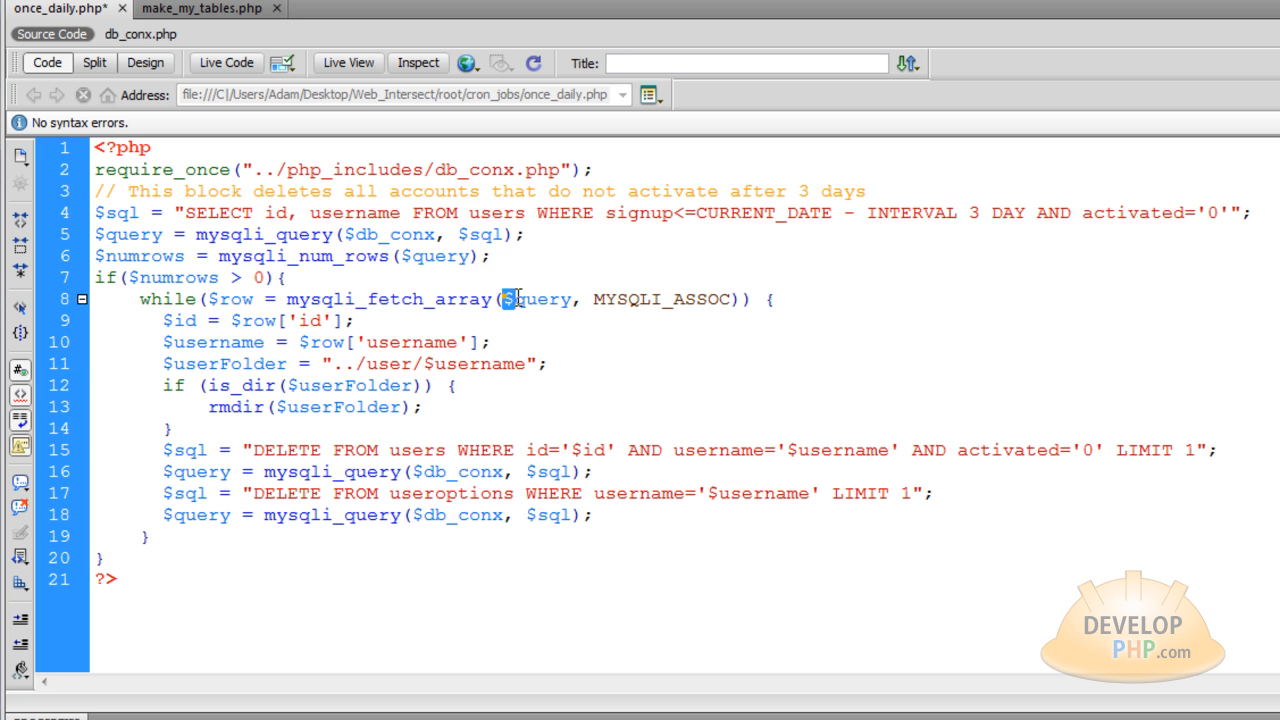
double_click(537, 299)
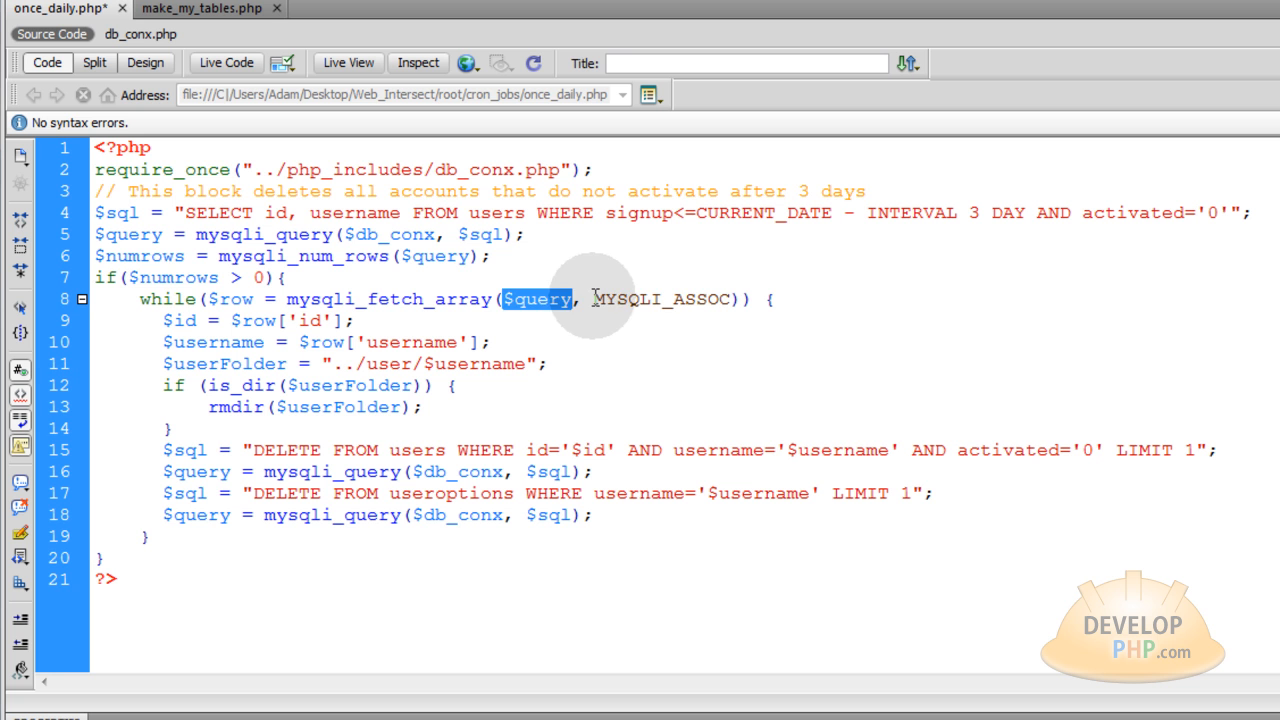
double_click(658, 299)
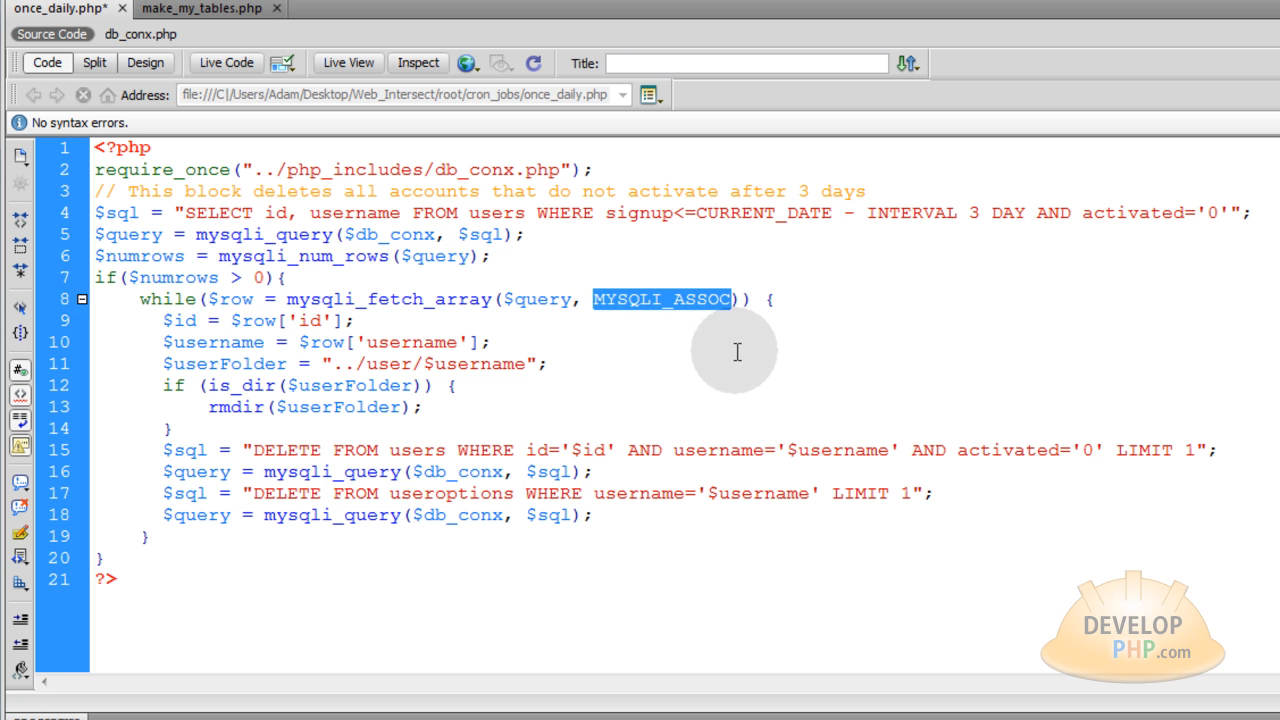
double_click(412, 342)
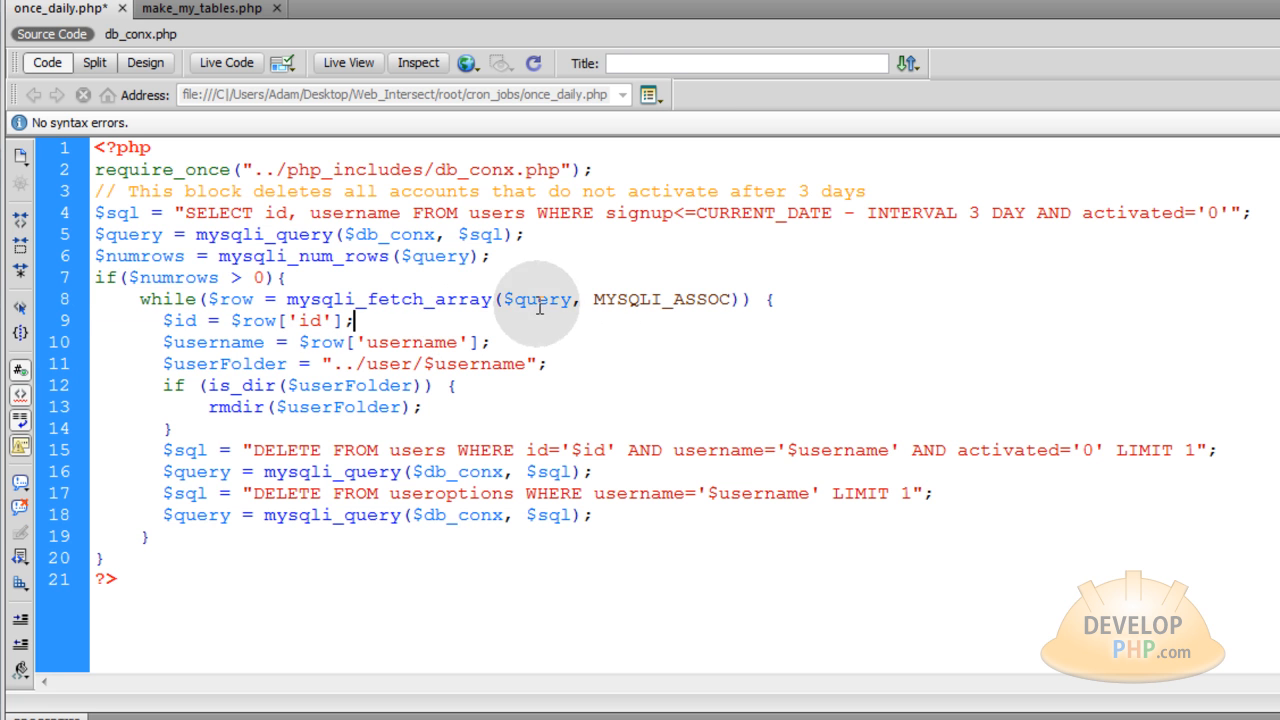
double_click(232, 299)
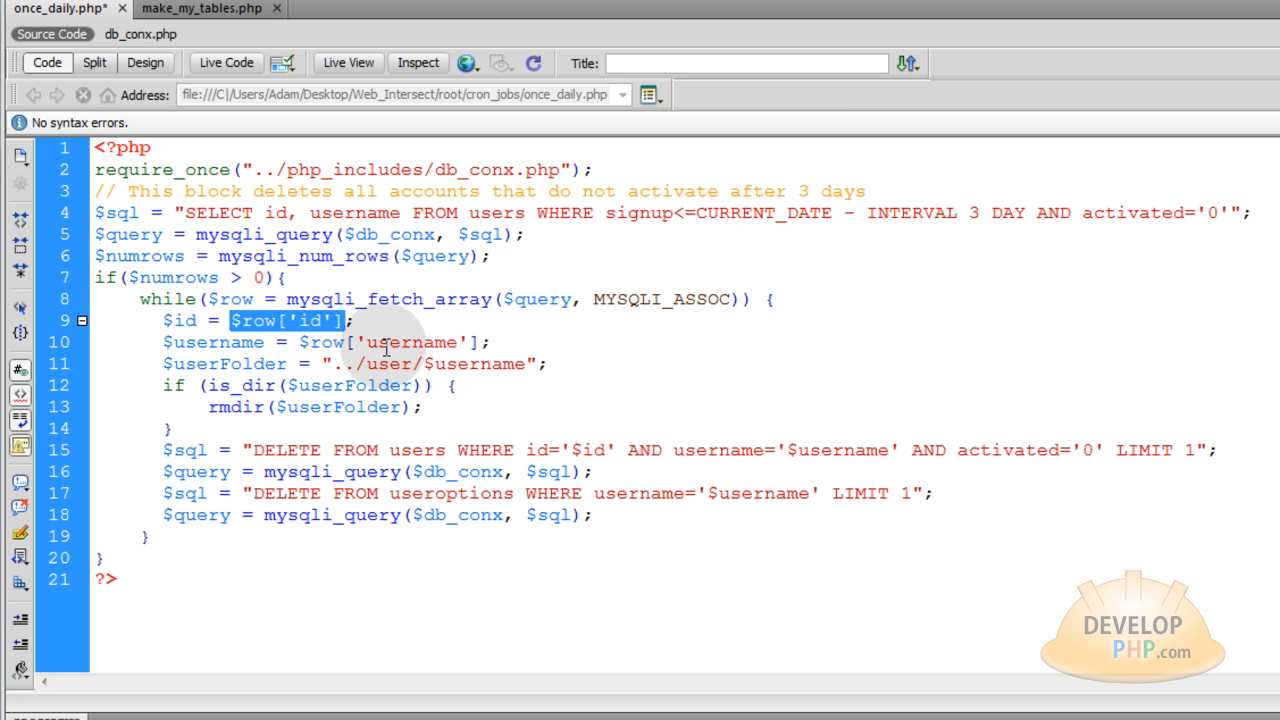
mouse_move(485, 342)
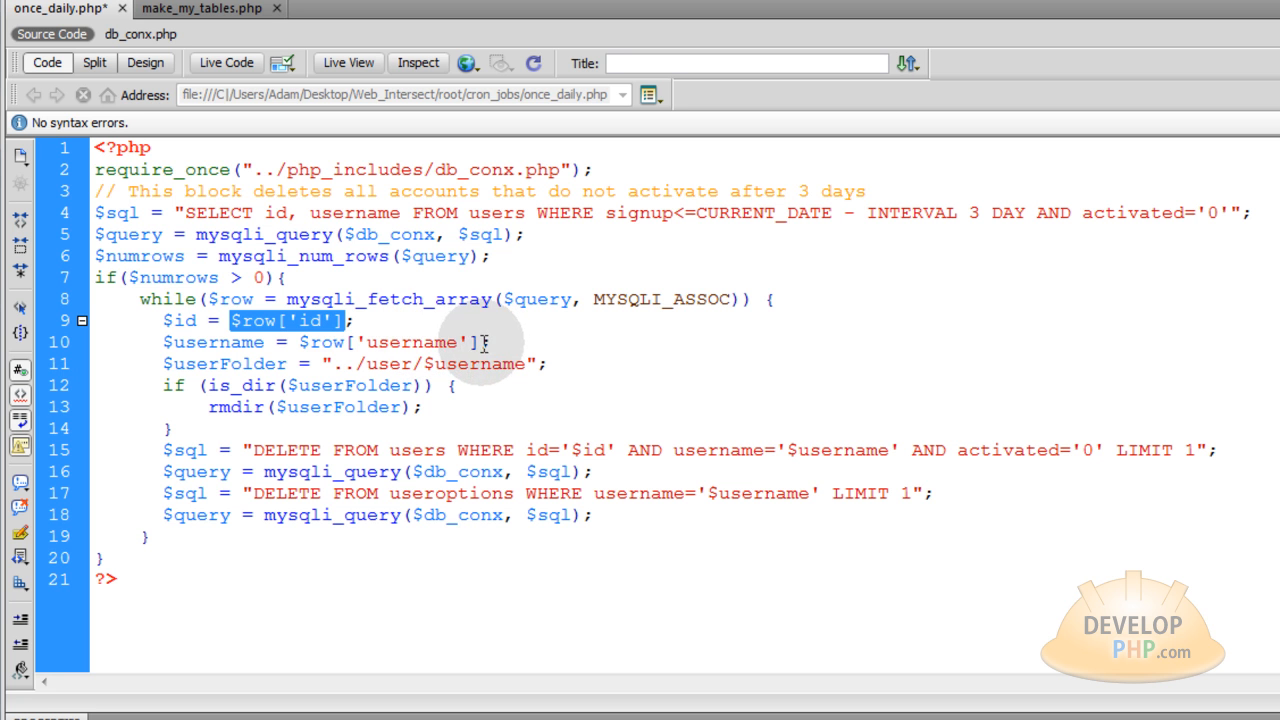
double_click(390, 342)
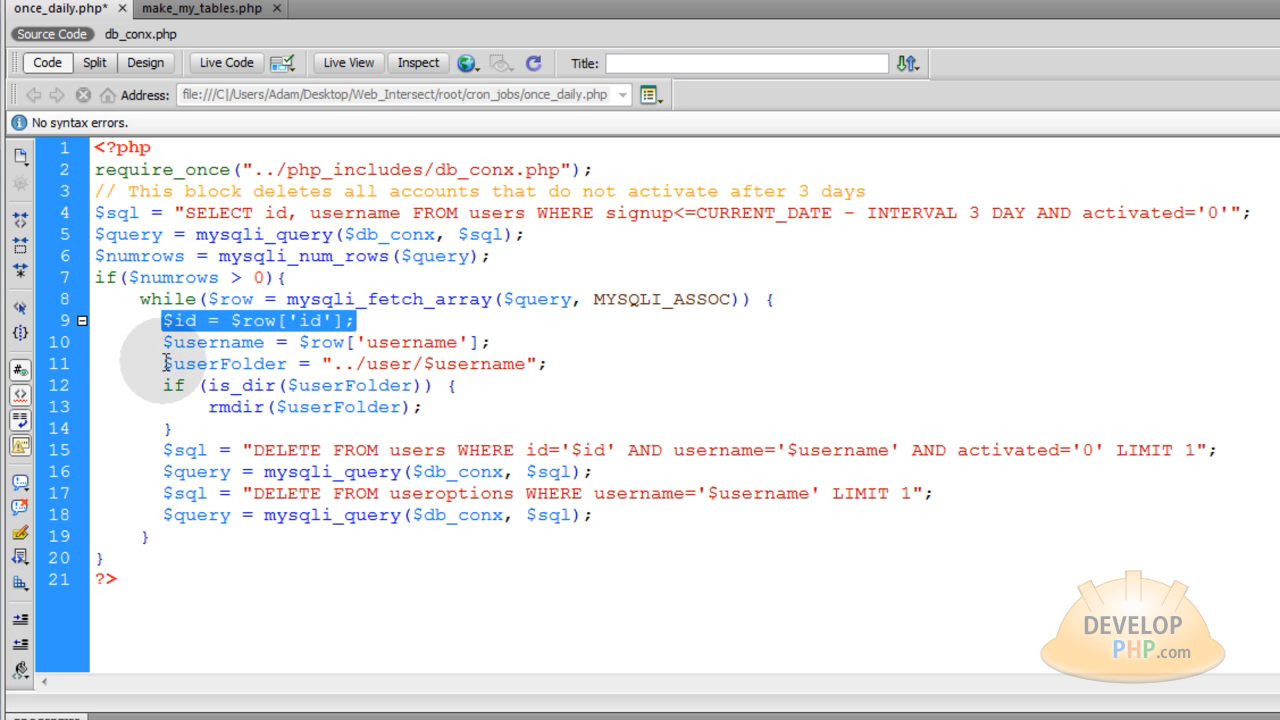
double_click(224, 363)
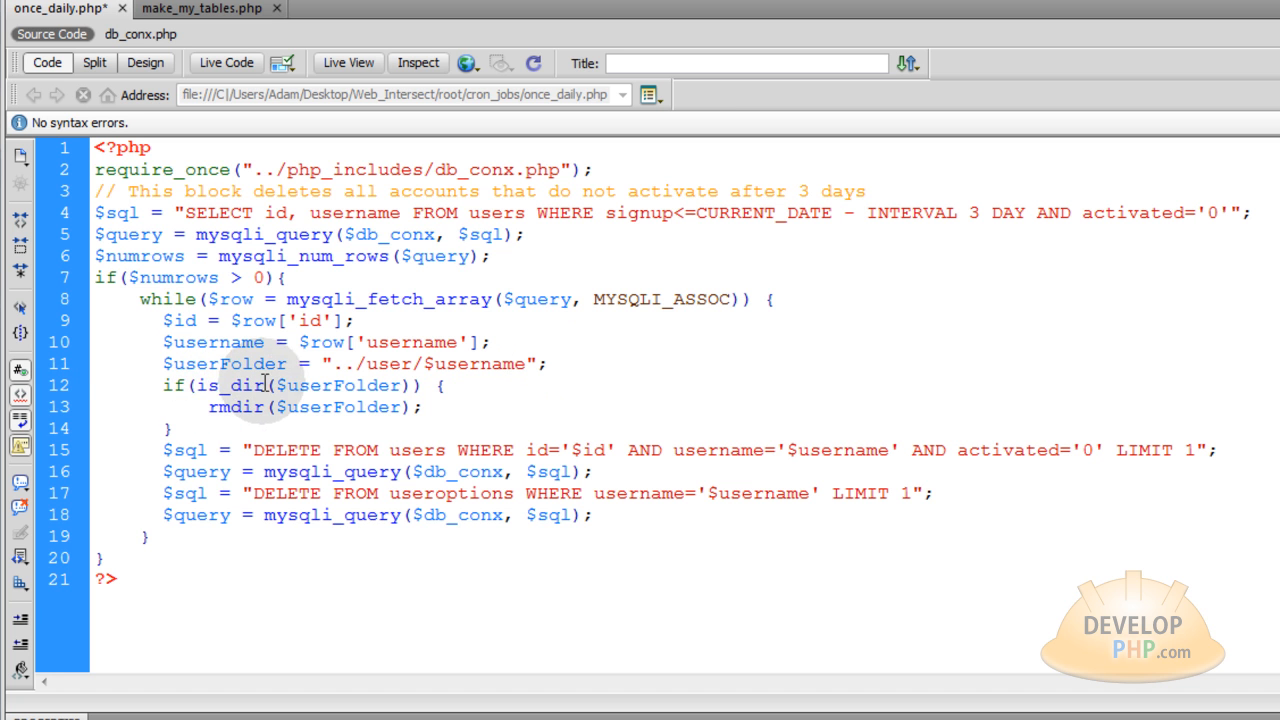
double_click(229, 385)
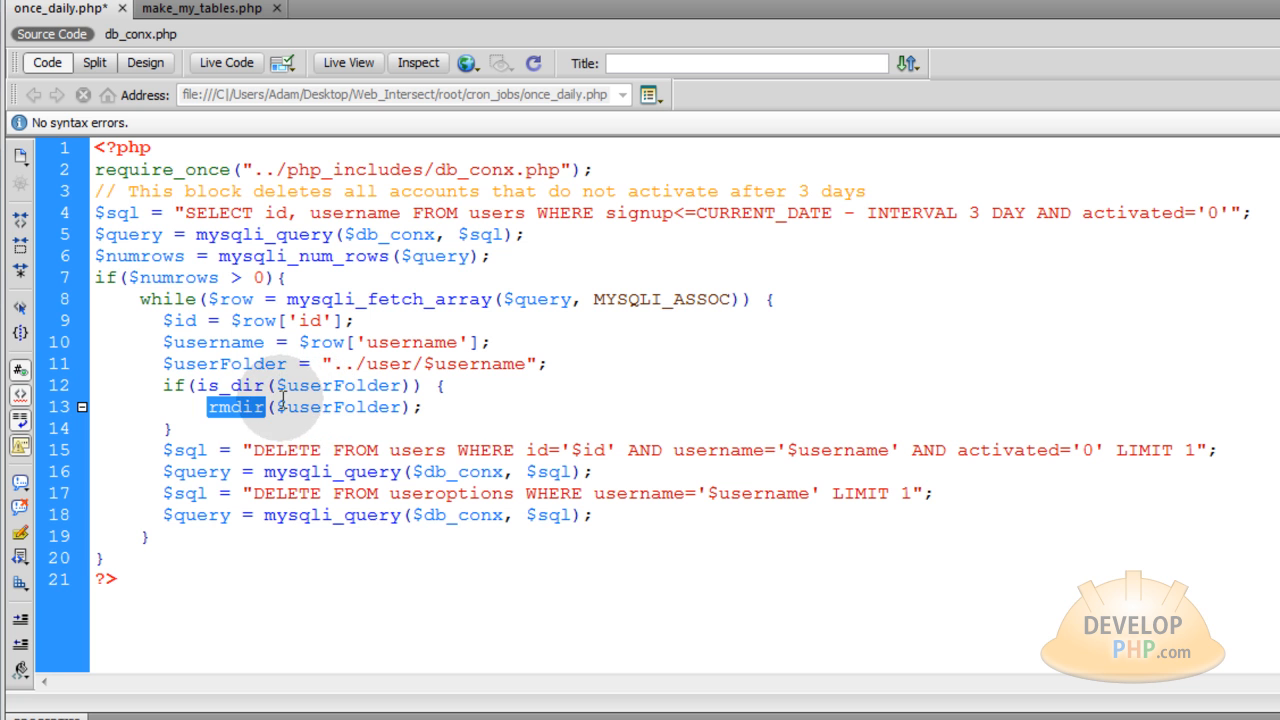
mouse_move(482, 408)
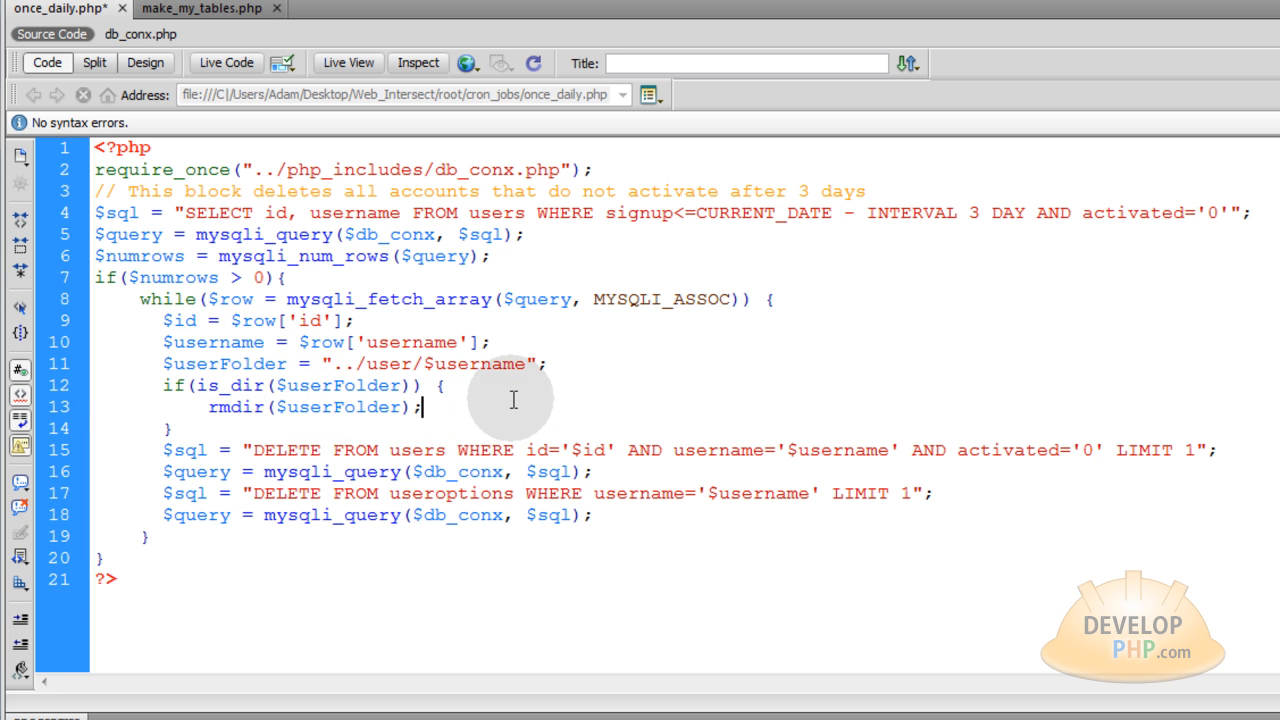
mouse_move(529, 393)
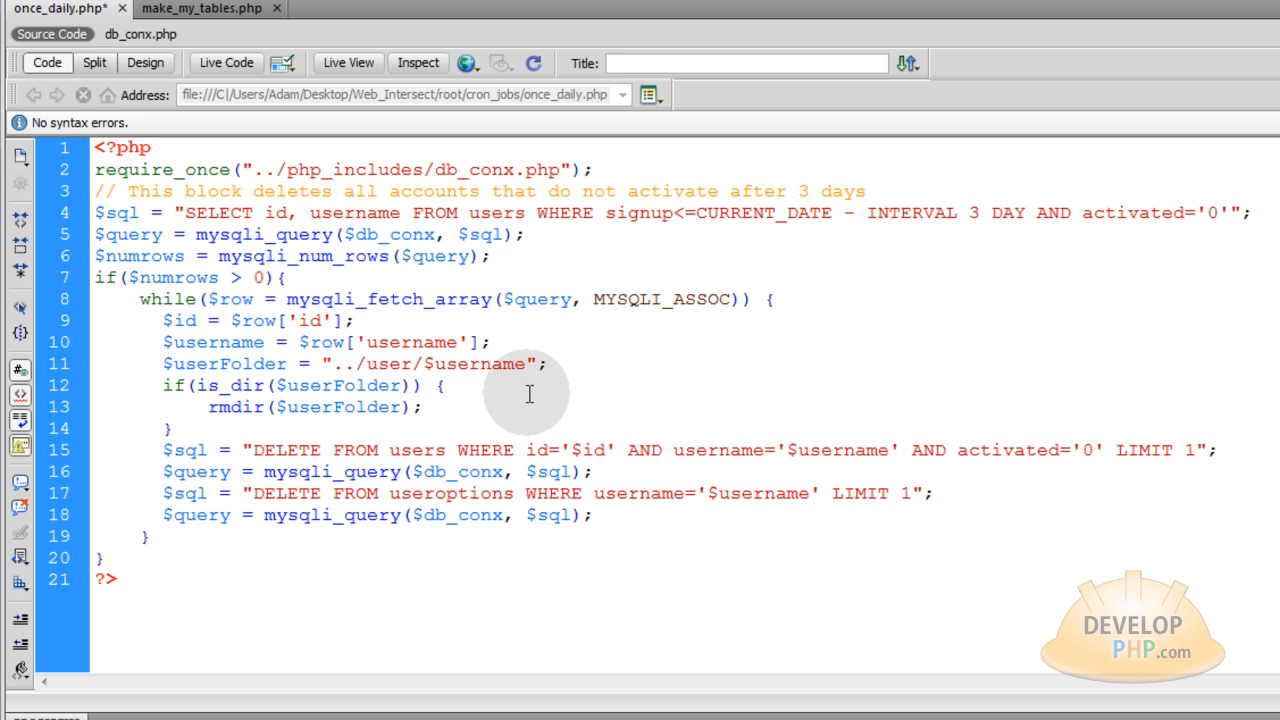
mouse_move(483, 408)
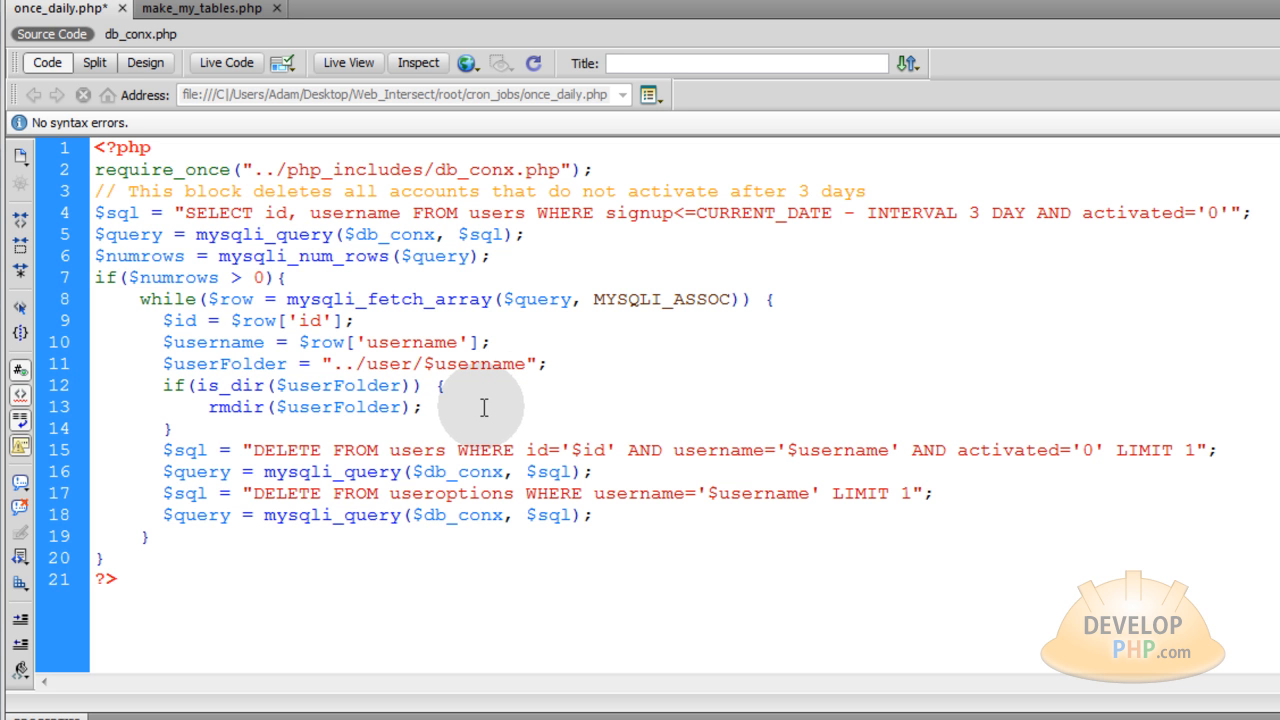
left_click(421, 407)
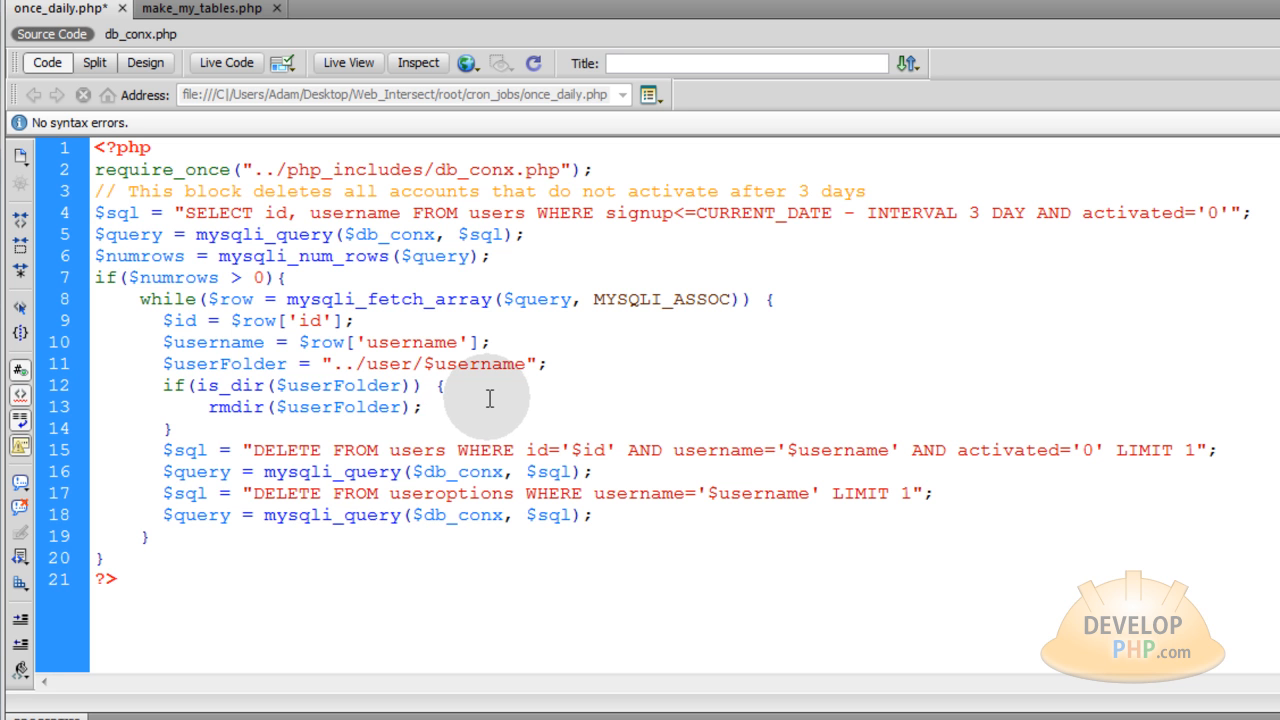
left_click(422, 407)
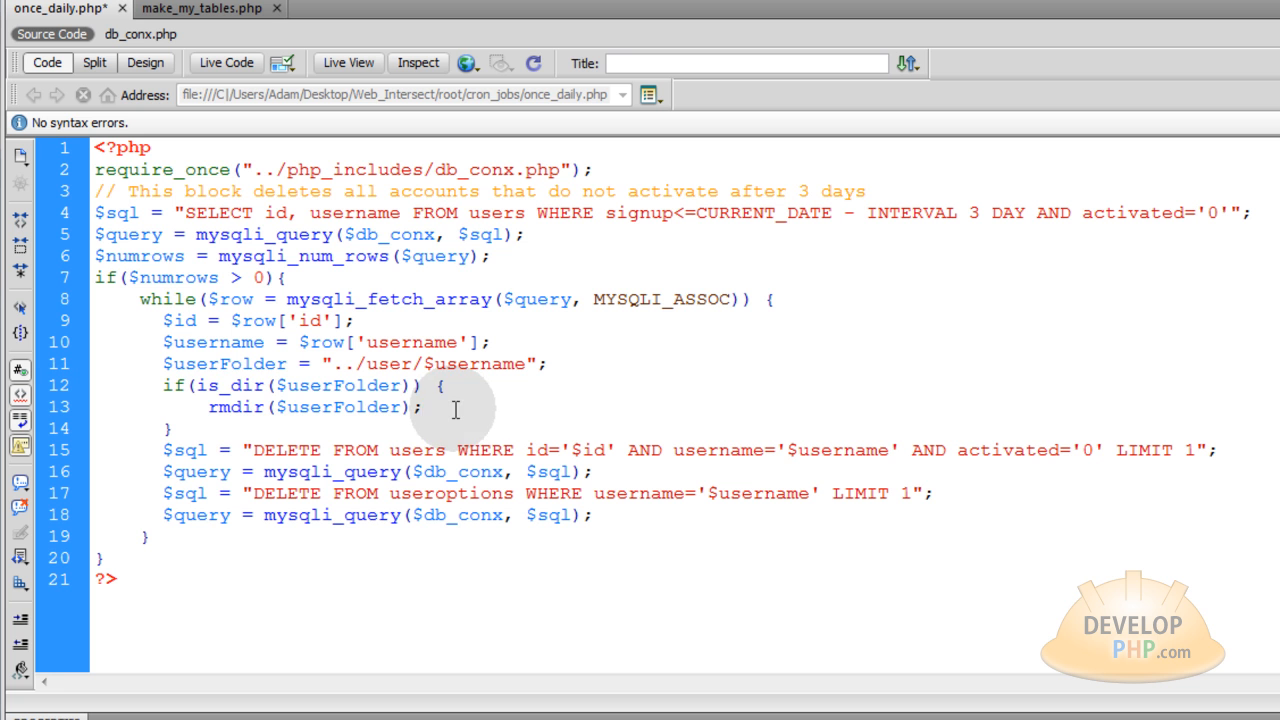
double_click(236, 407)
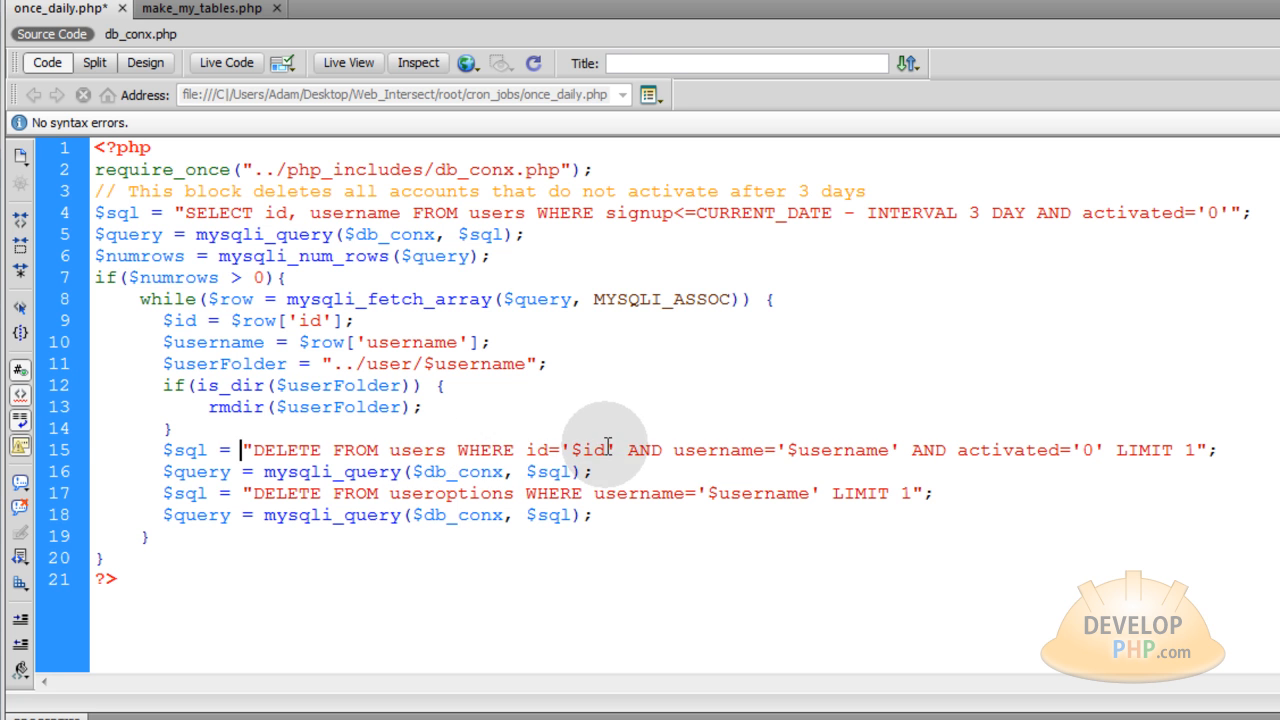
Walk through the users DELETE query and its LIMIT 1, then save once_daily.php.
double_click(417, 450)
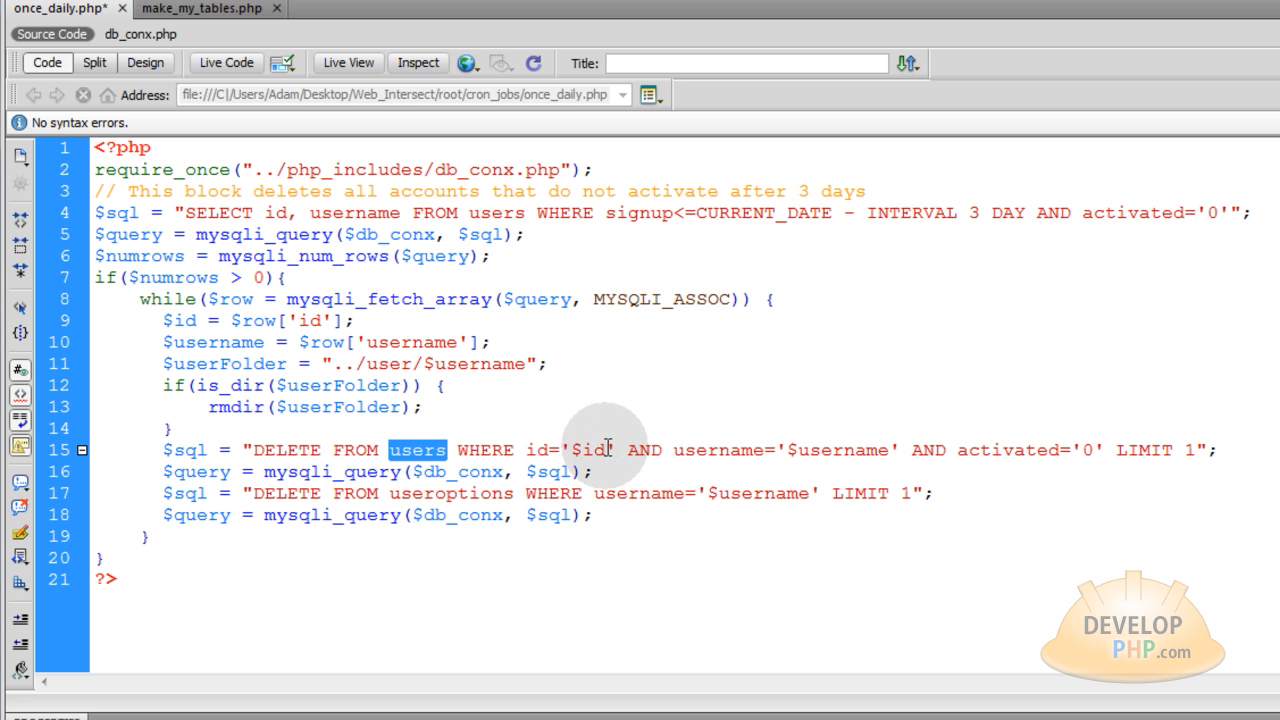
left_click(725, 449)
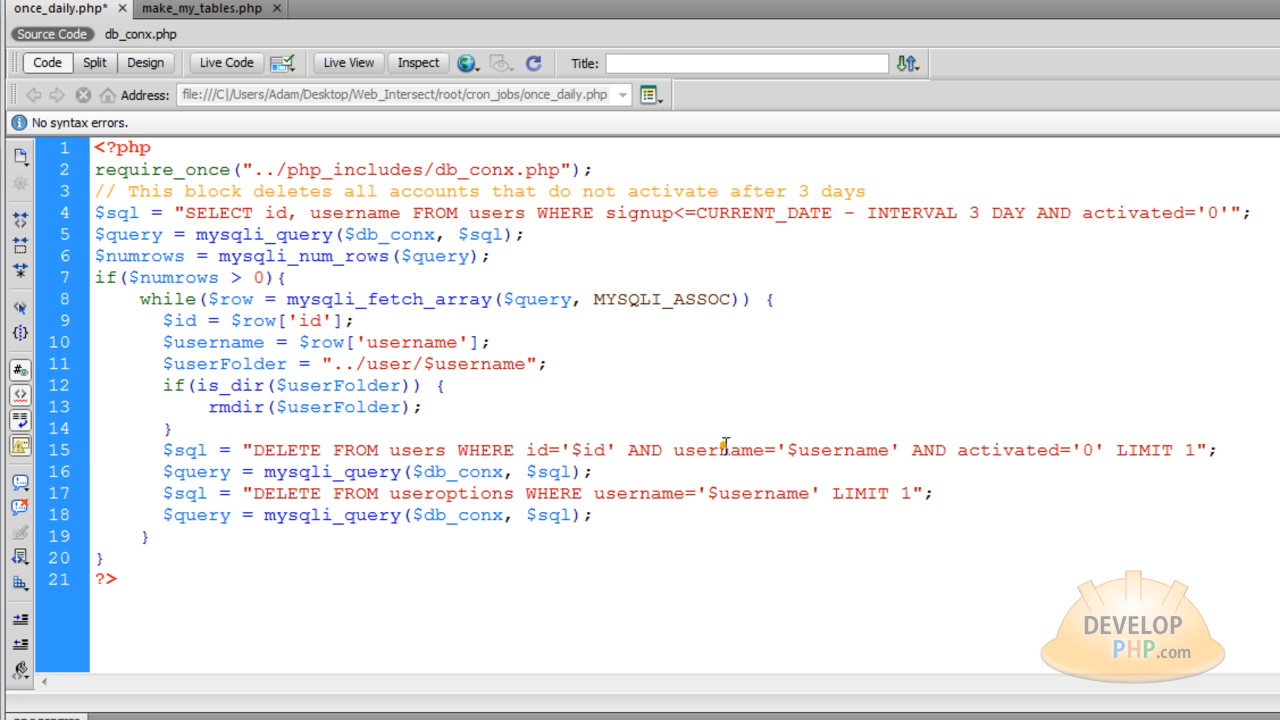
double_click(838, 450)
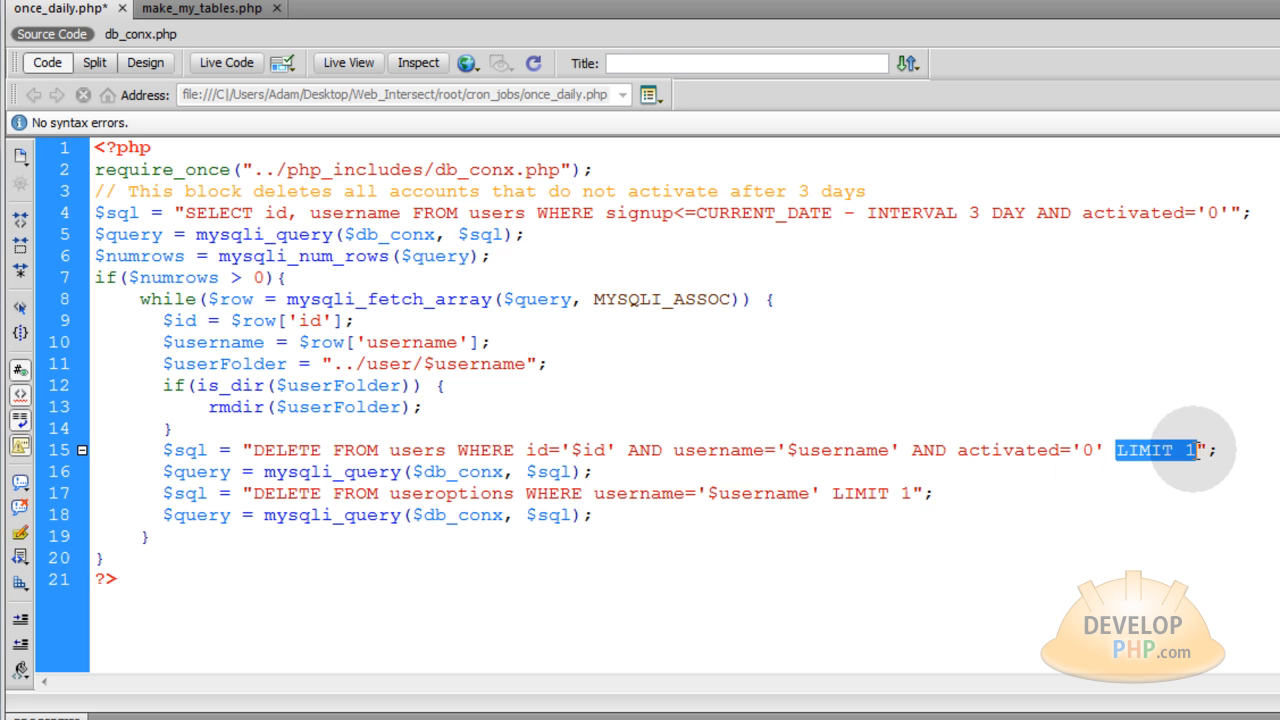
mouse_move(283, 406)
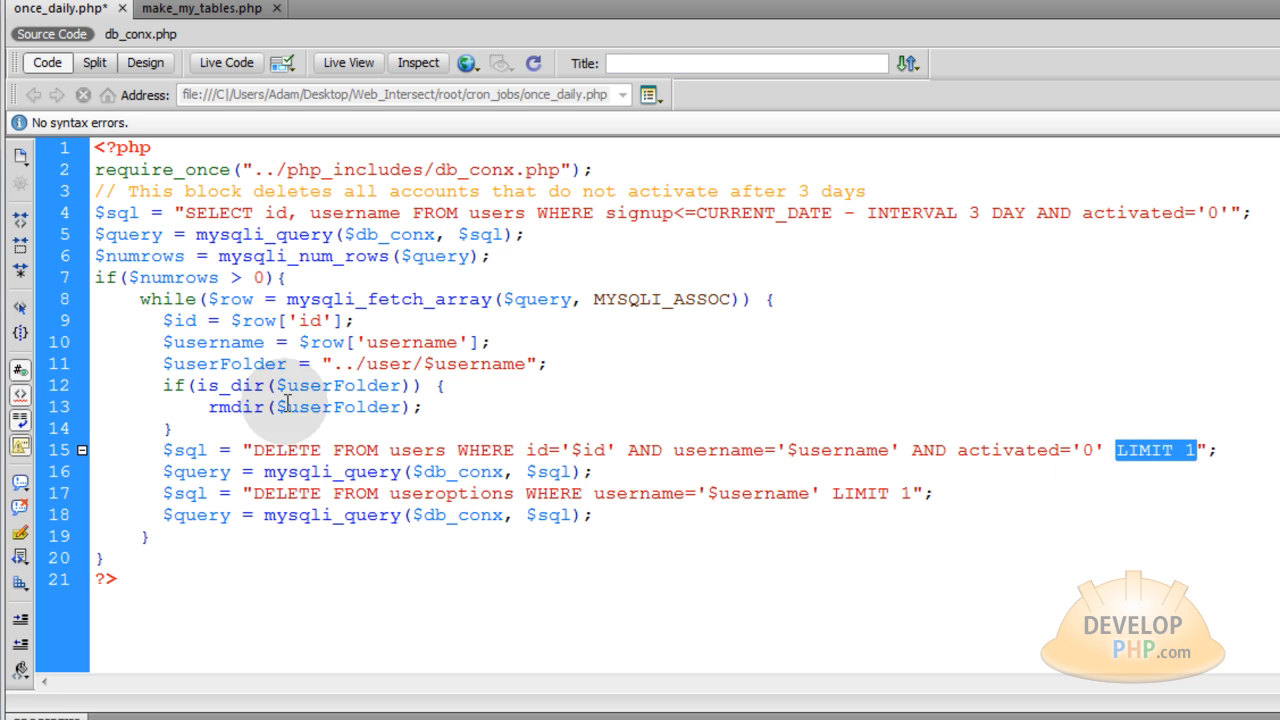
mouse_move(225, 342)
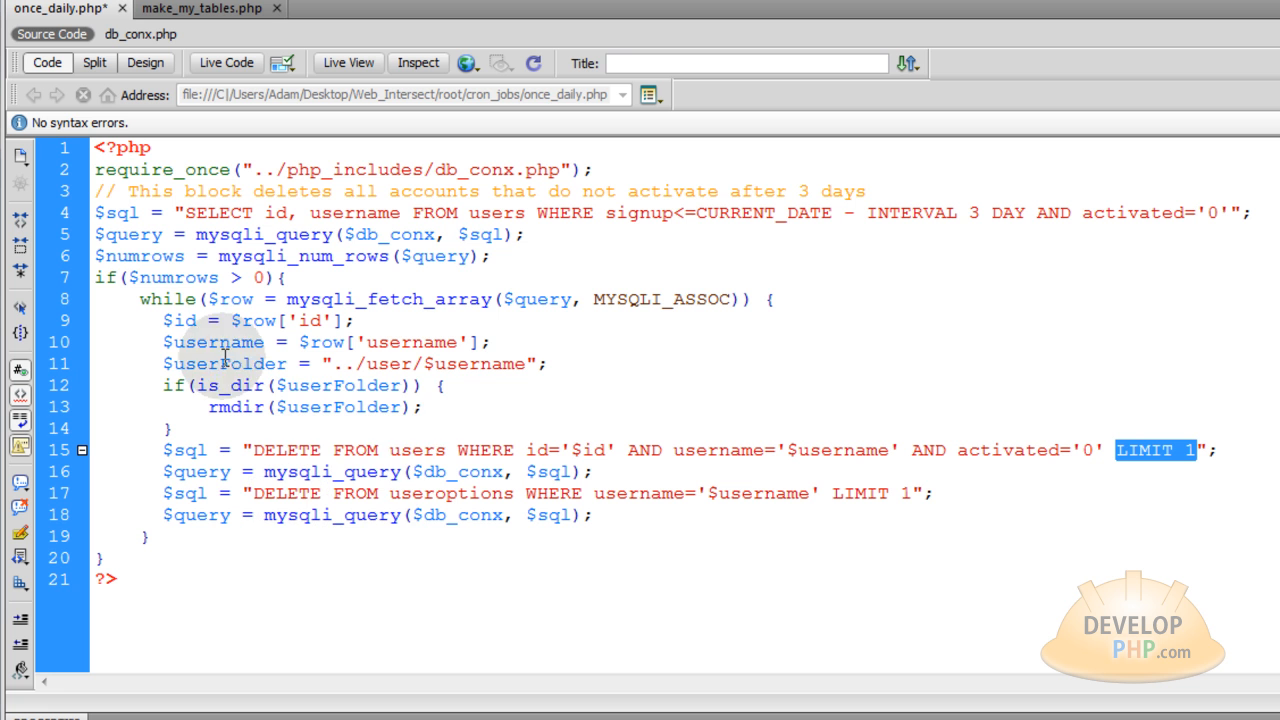
mouse_move(990, 440)
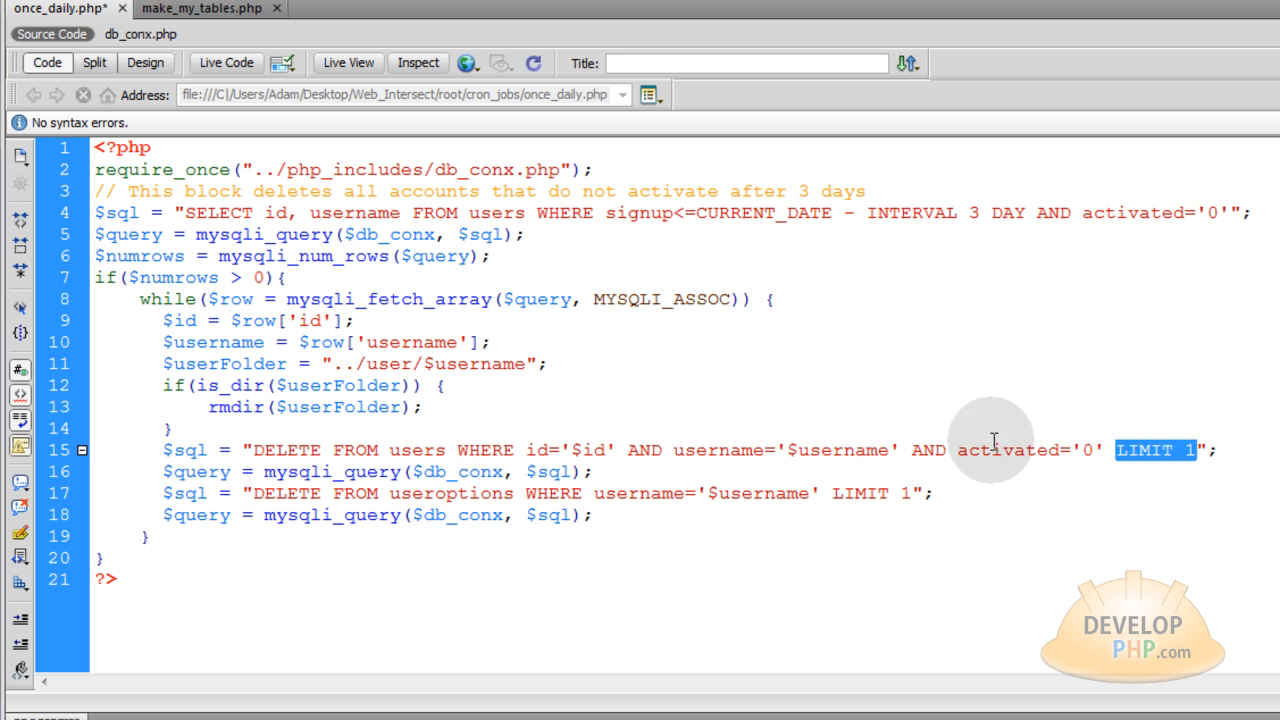
mouse_move(145, 308)
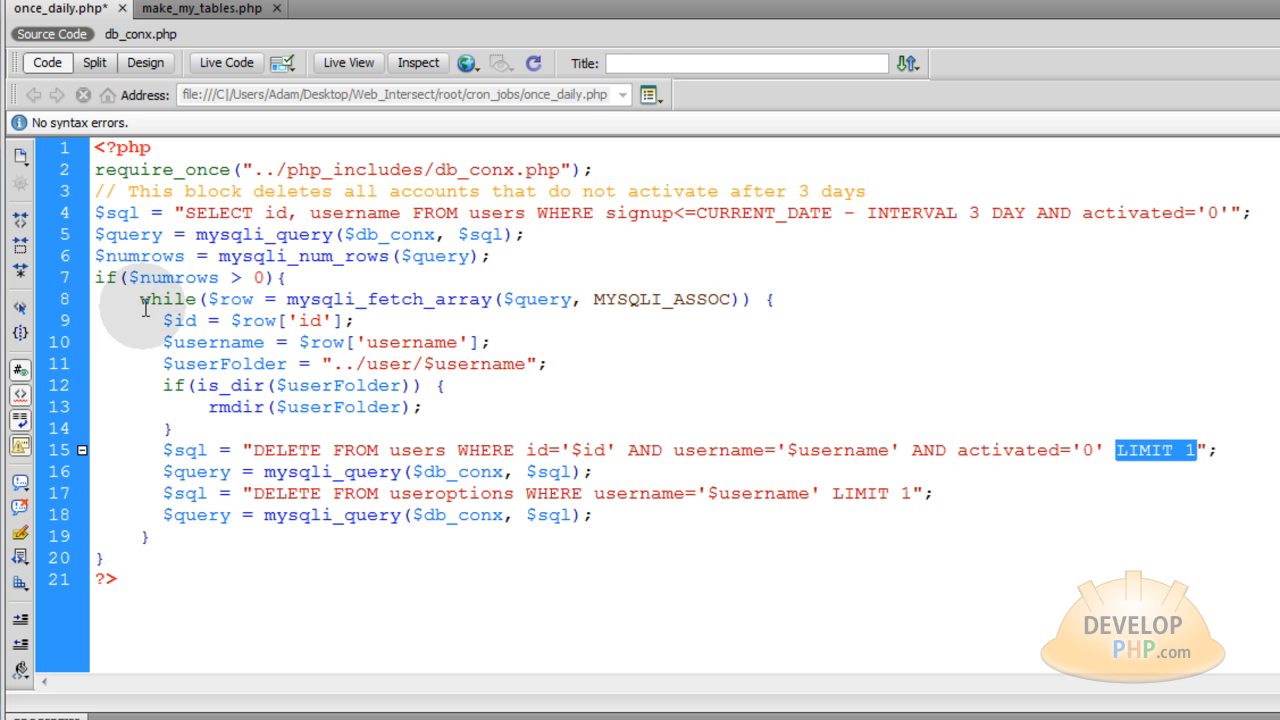
mouse_move(465, 519)
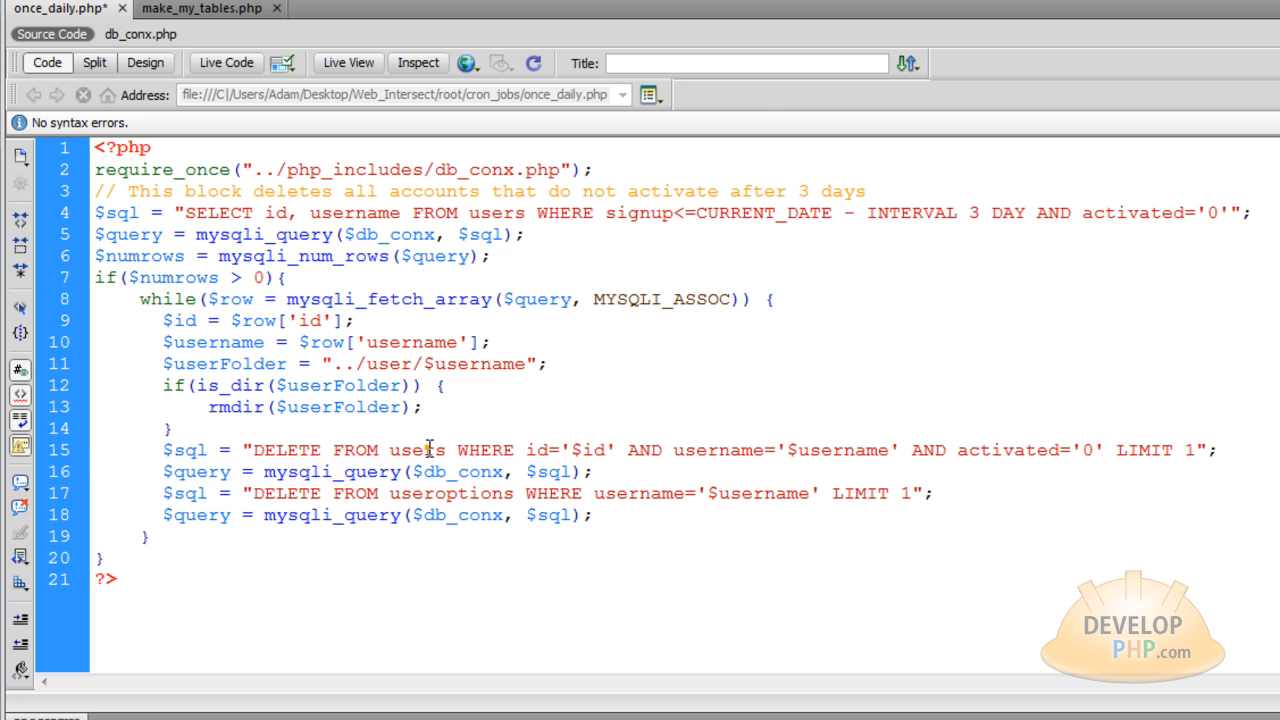
double_click(416, 450)
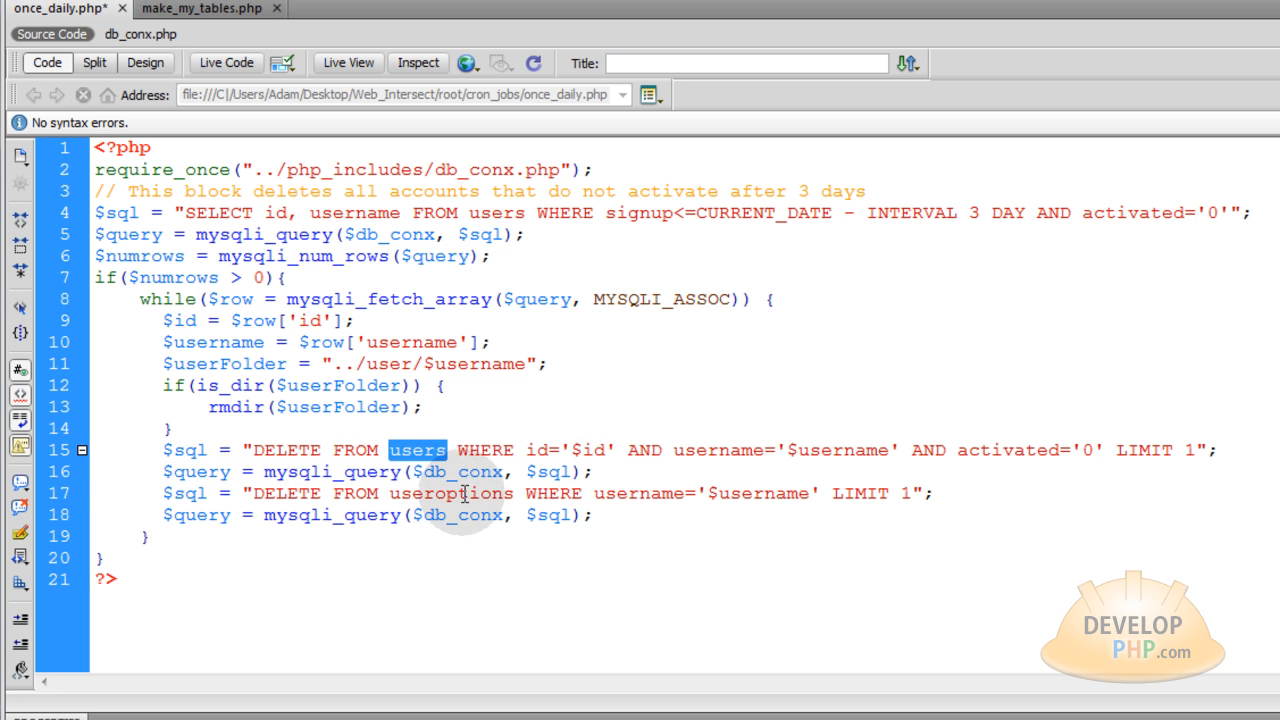
double_click(639, 493)
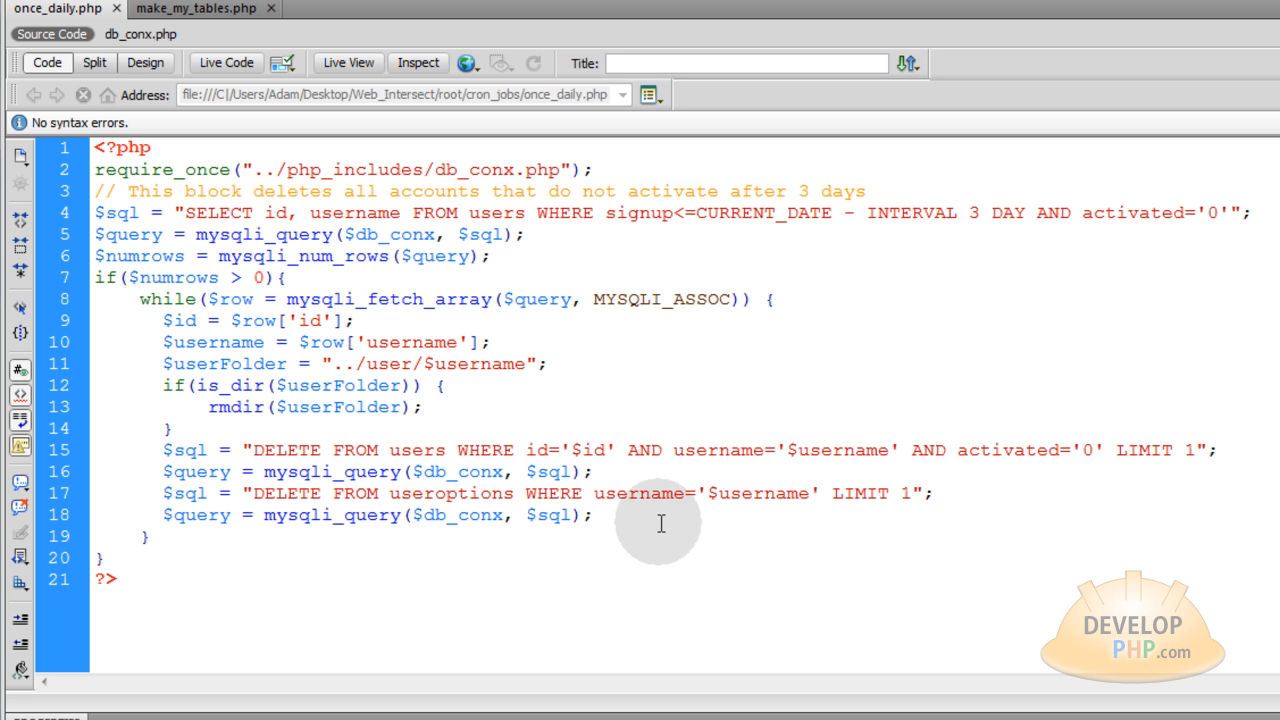
Close the make_my_tables.php file, keeping once_daily.php open.
left_click(592, 515)
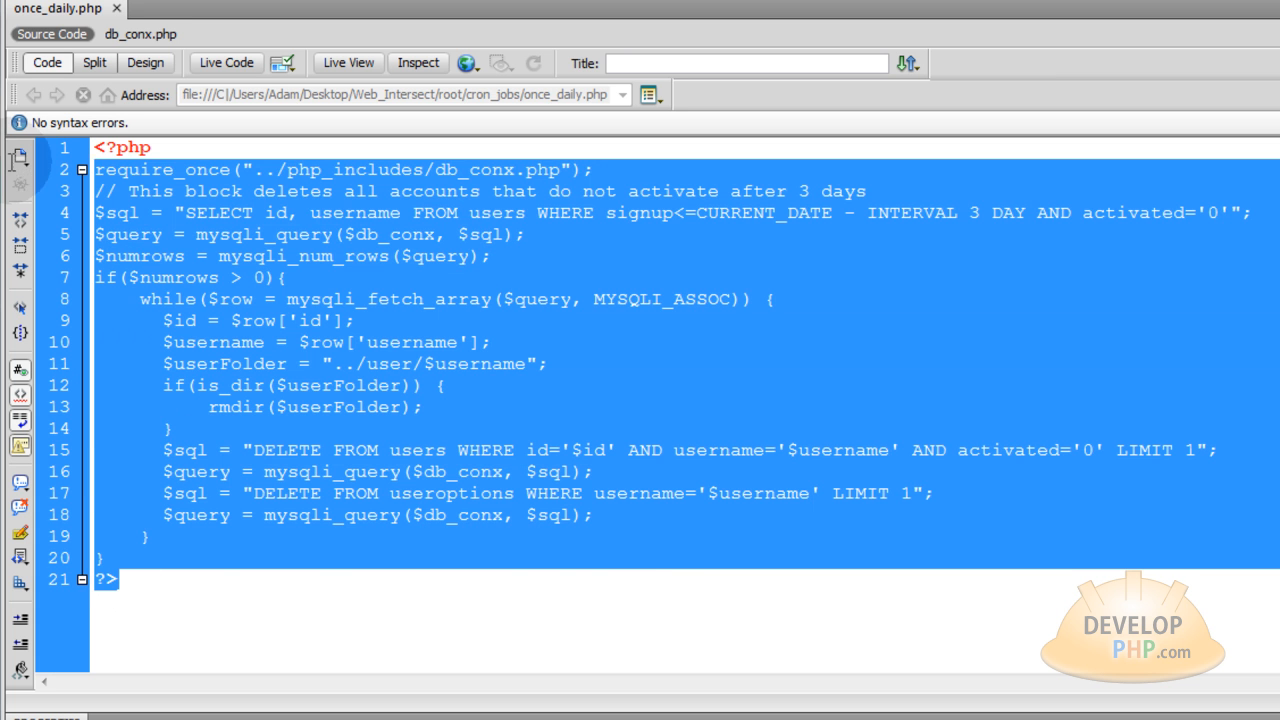
left_click(447, 623)
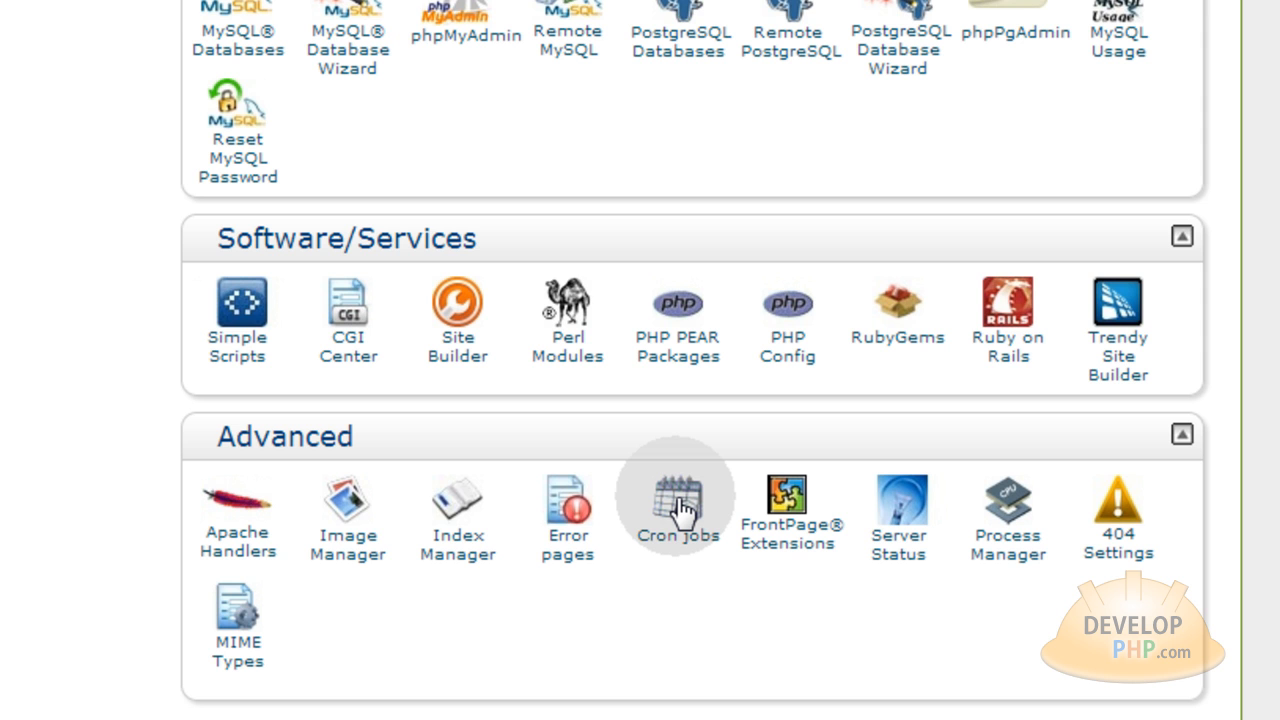
Add a once-a-day cron job running the php command for once_daily.php.
left_click(678, 497)
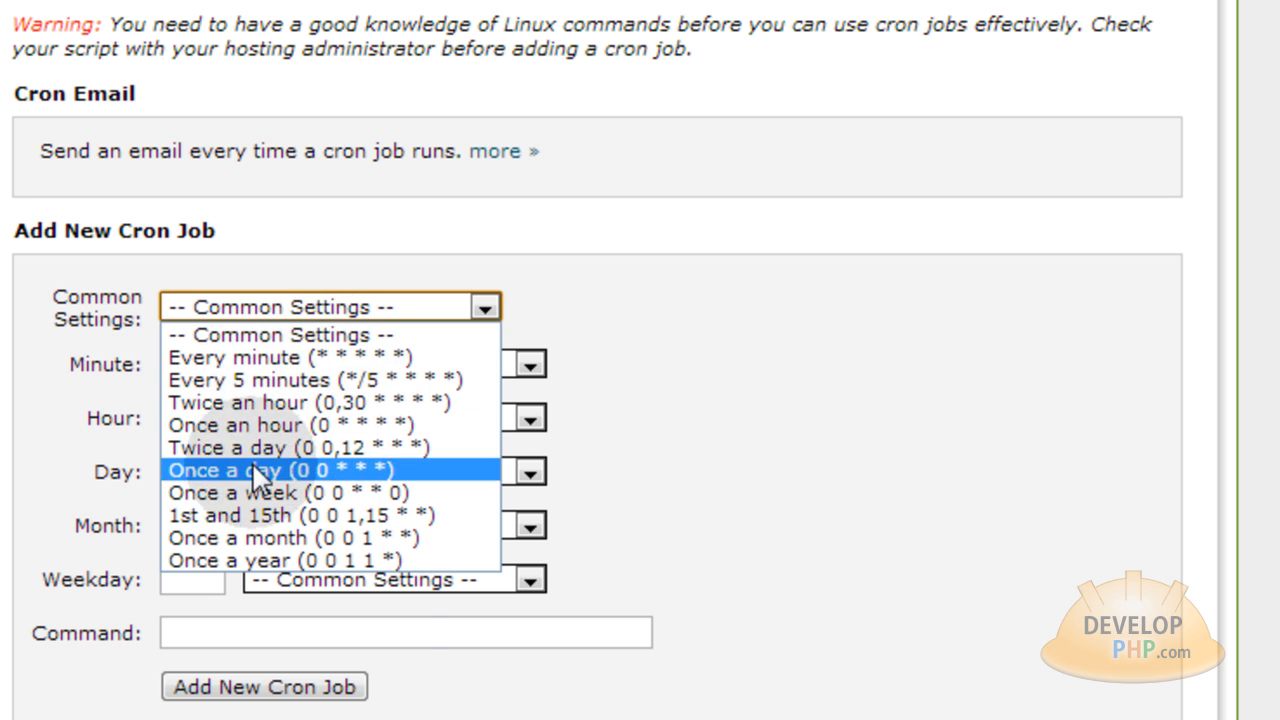
left_click(246, 469)
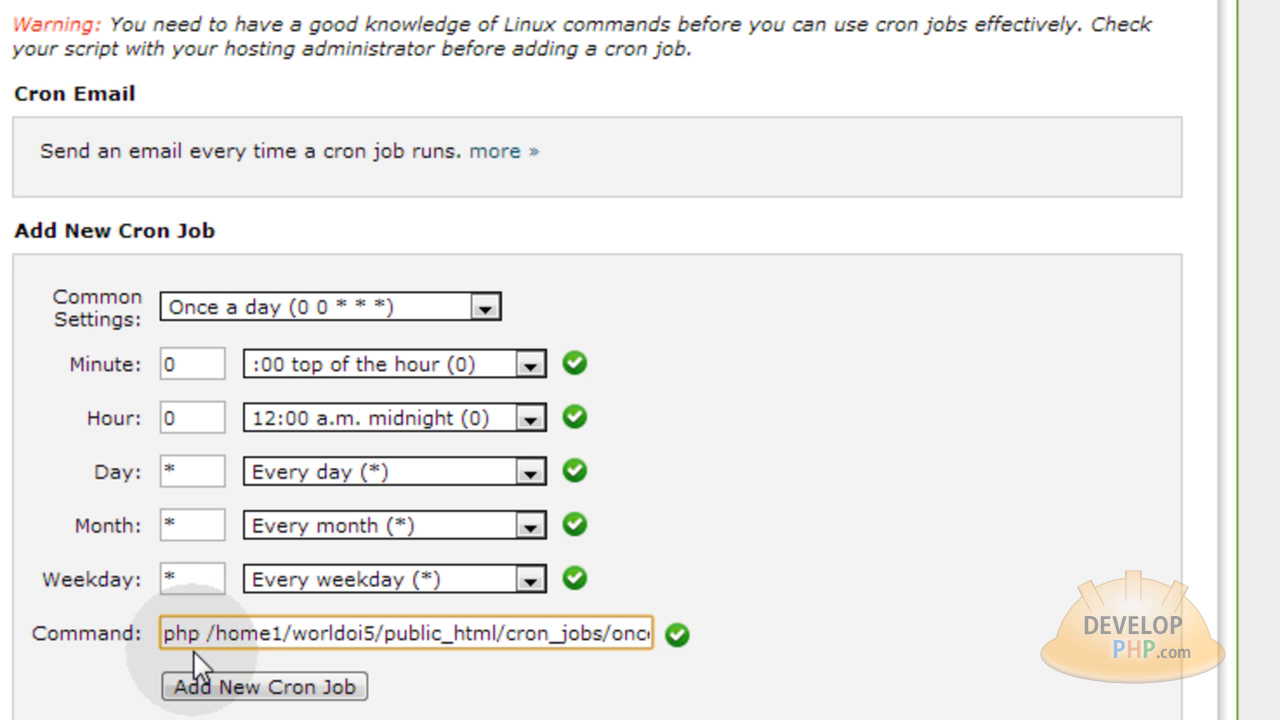
mouse_move(245, 662)
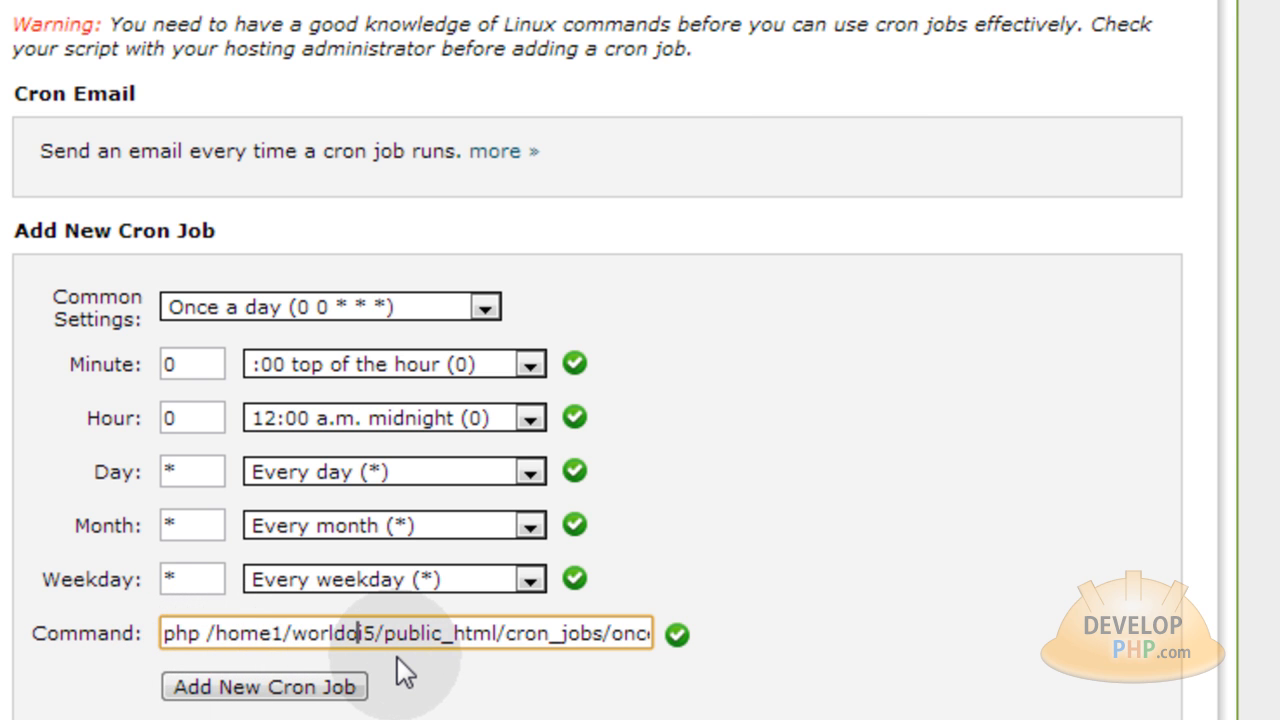
double_click(333, 633)
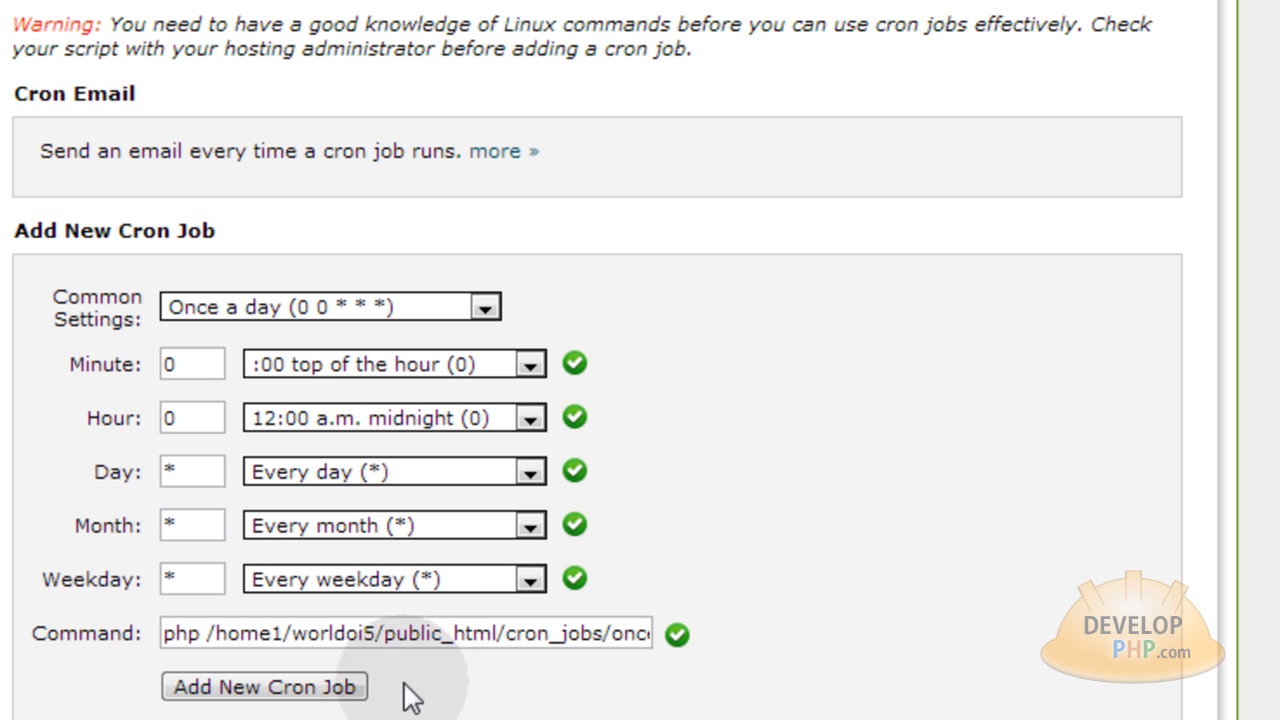
double_click(460, 633)
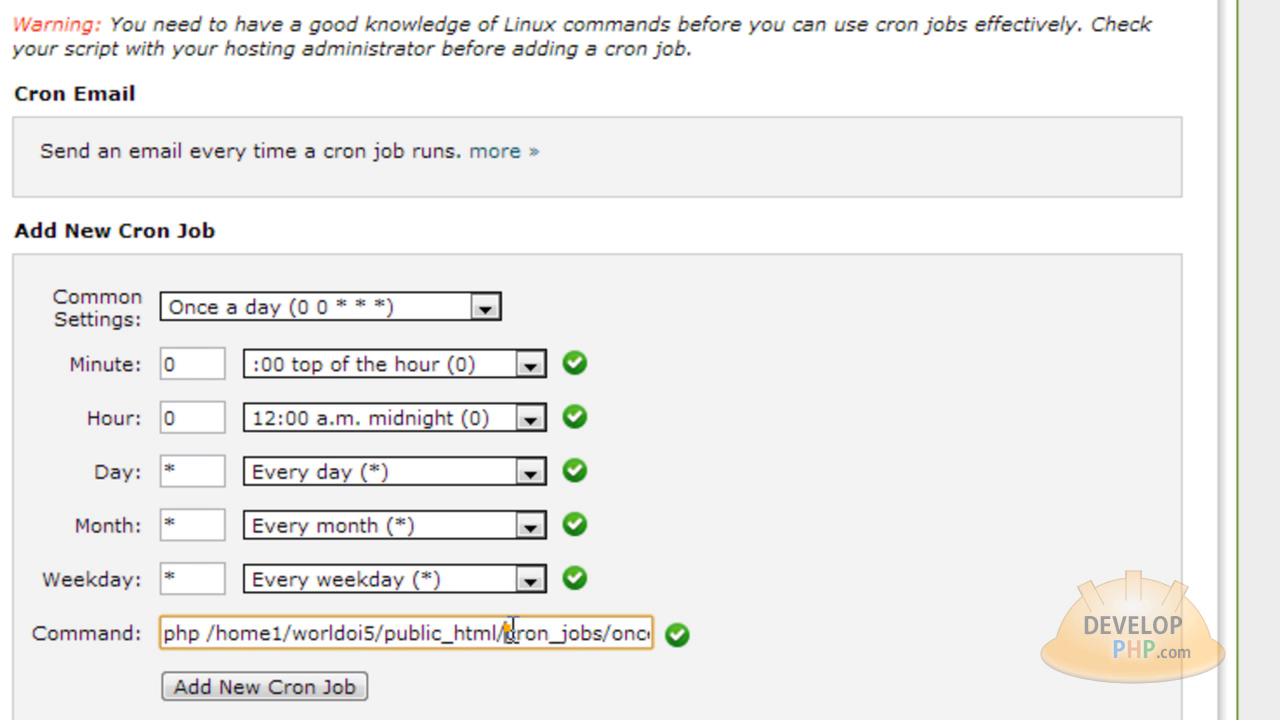
double_click(553, 633)
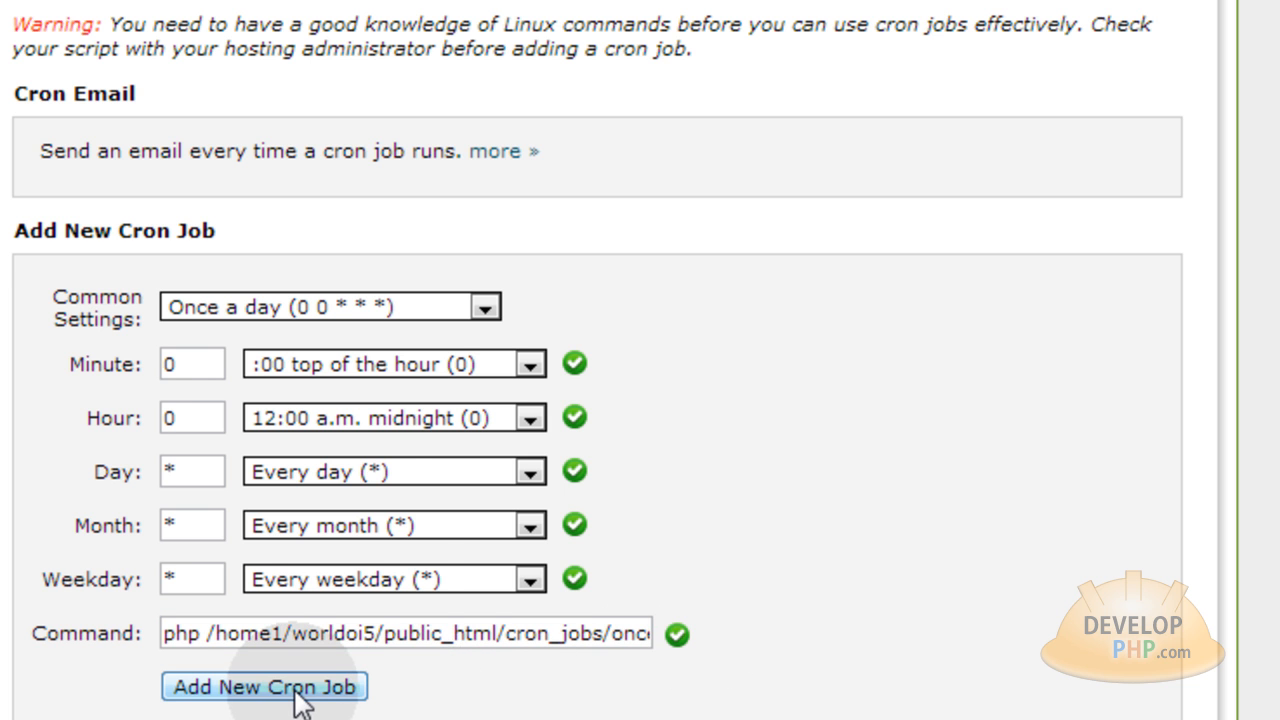
left_click(264, 687)
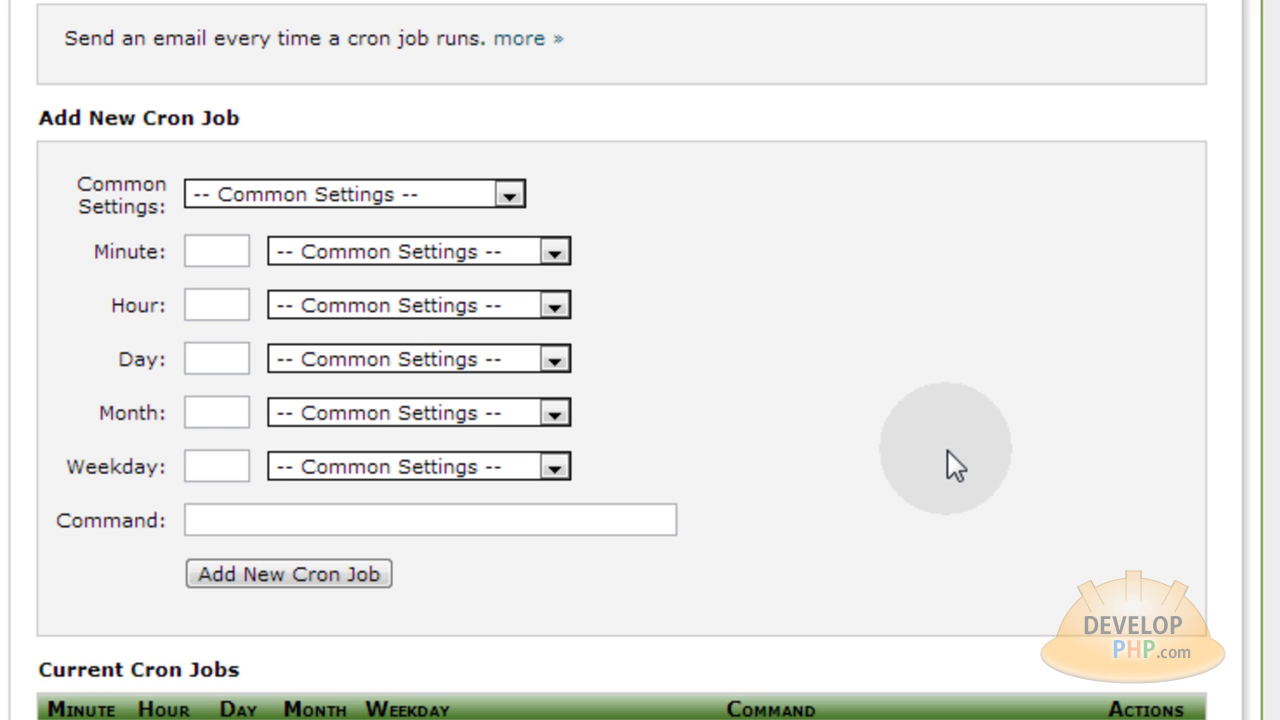
mouse_move(895, 340)
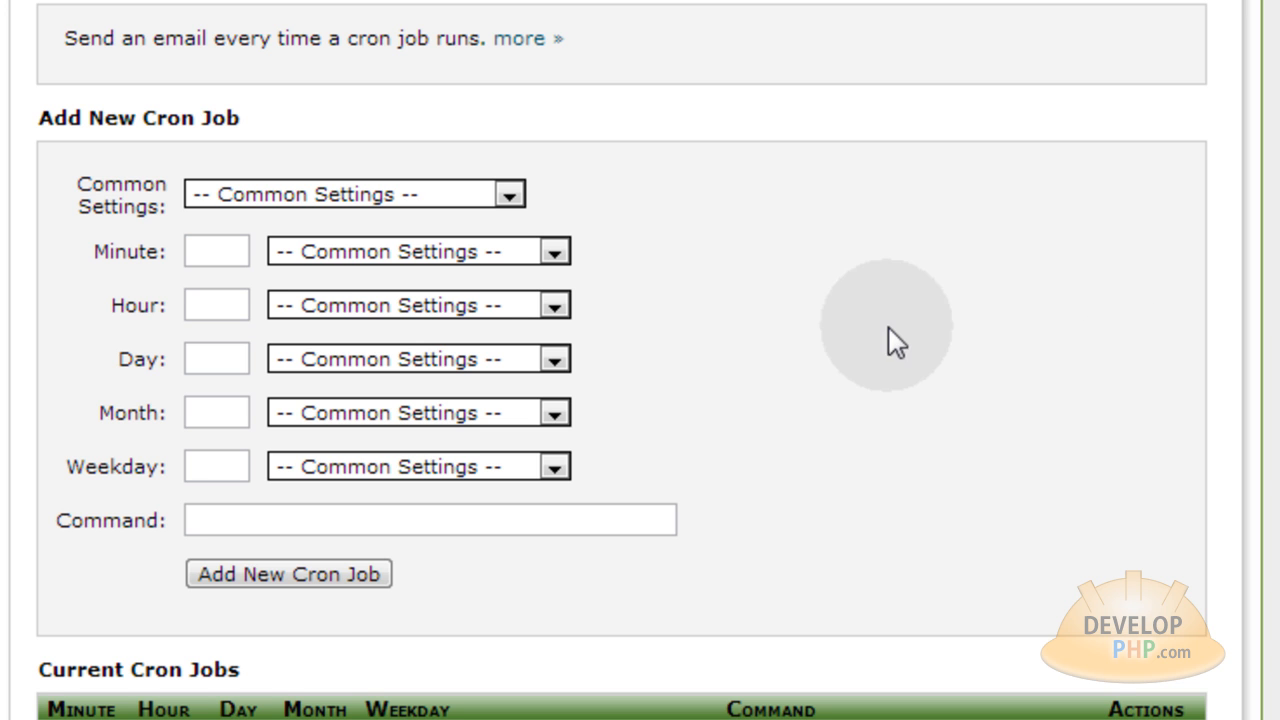
mouse_move(740, 345)
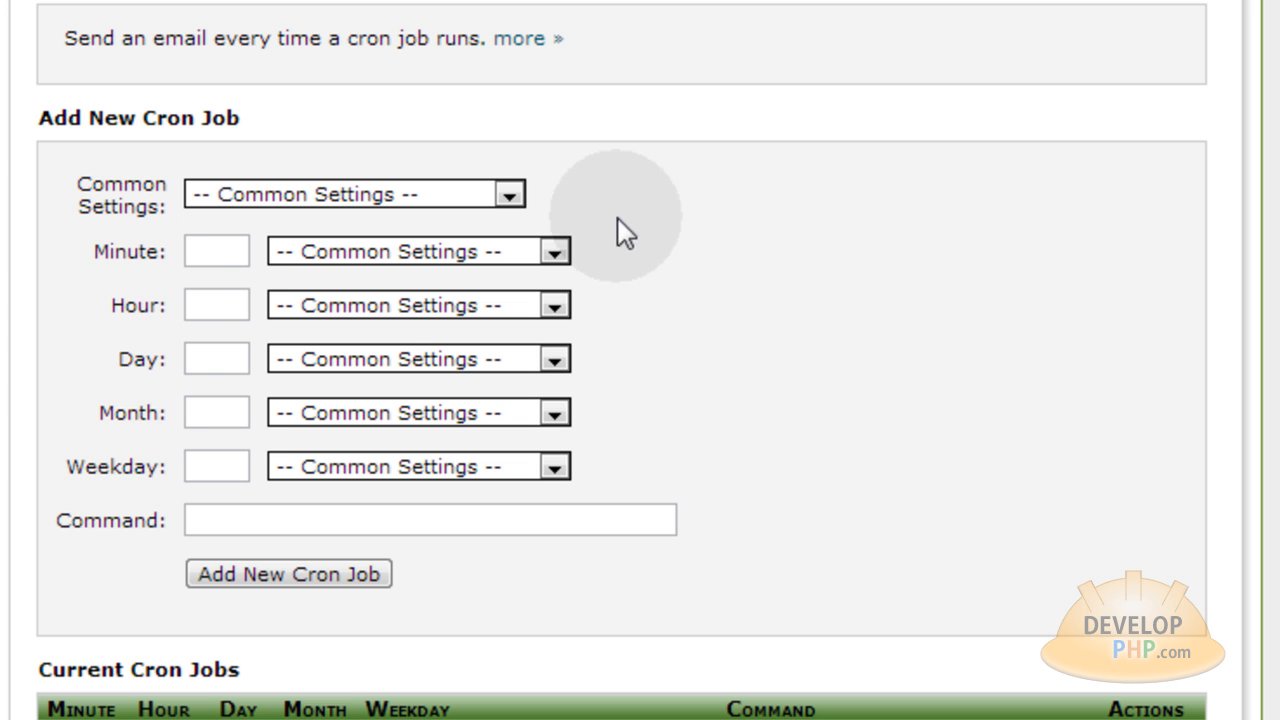
Add an every-5-minutes cron job running php /home1/worldoi5/public_html/cron_jobs/test.php.
left_click(354, 193)
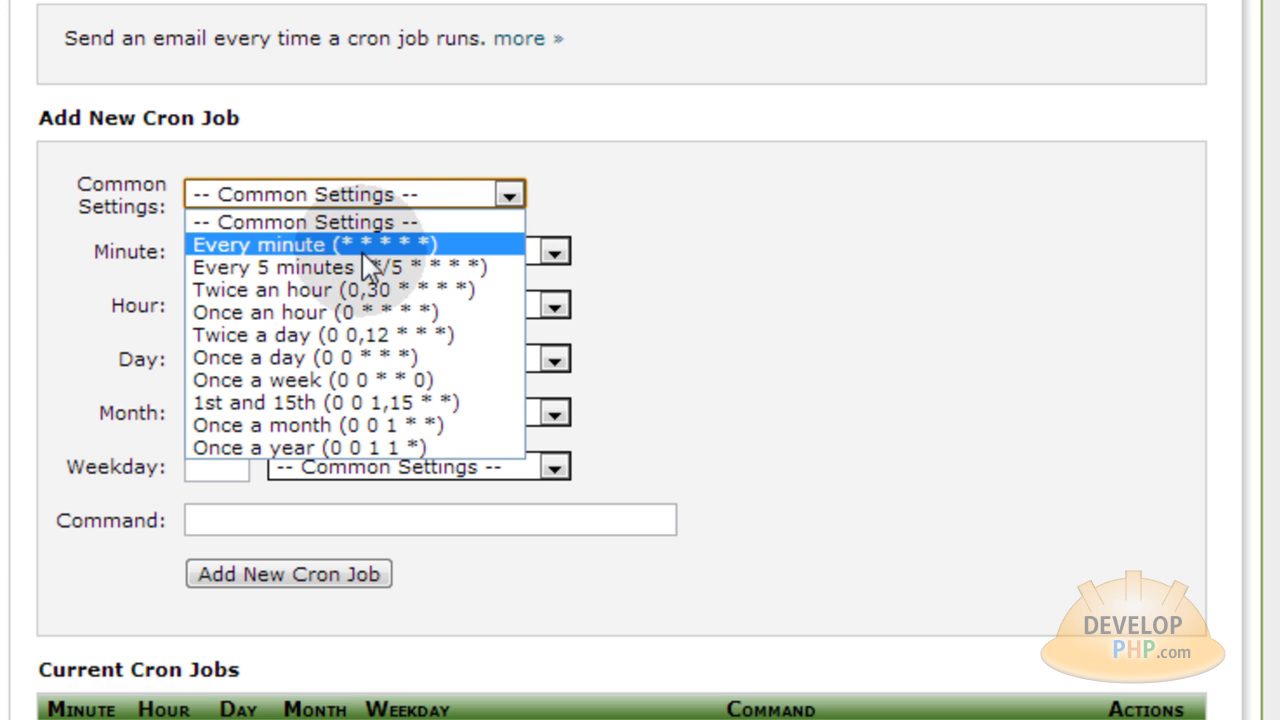
mouse_move(320, 258)
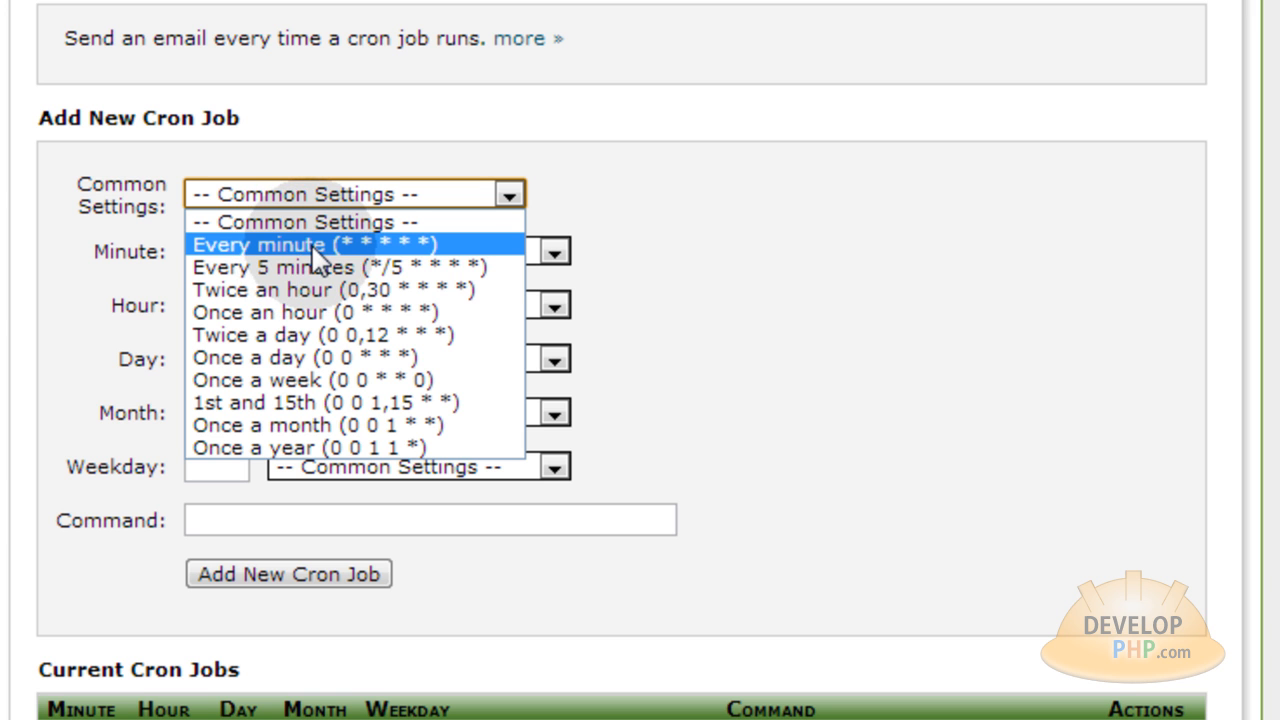
mouse_move(335, 221)
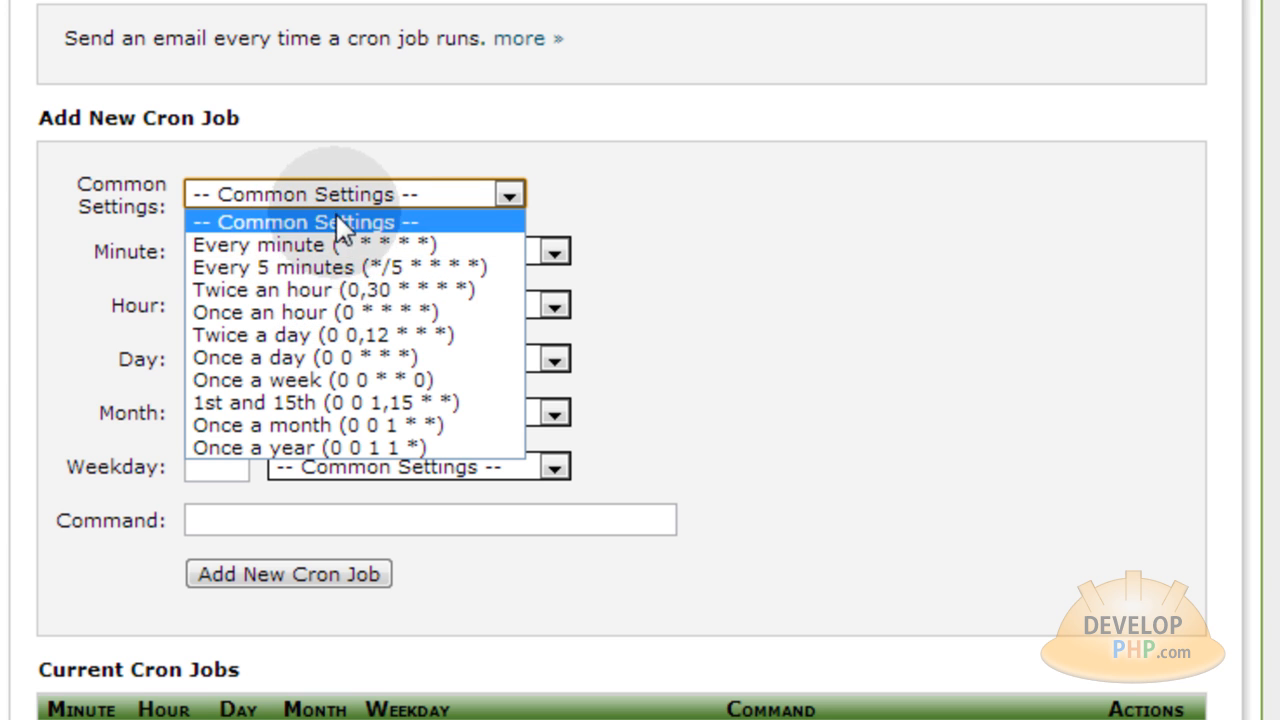
left_click(275, 267)
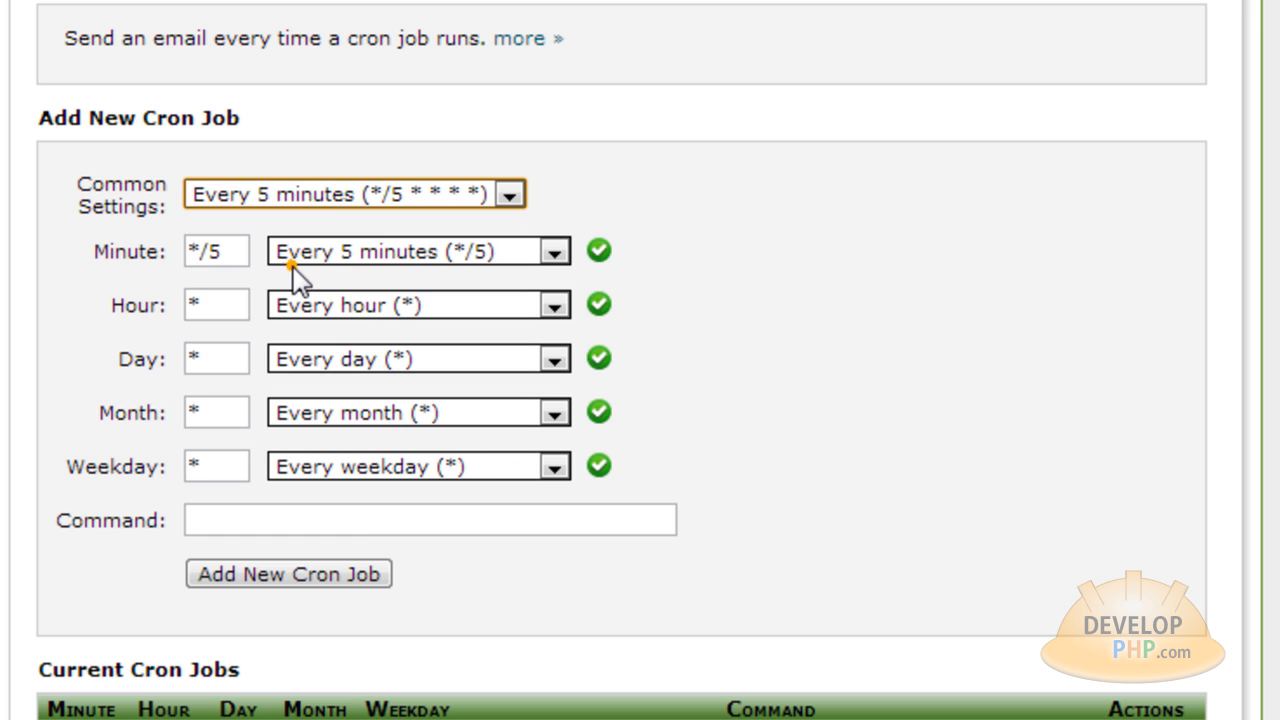
type("/home1/worldoi5/public_html/cron_jobs/test.php")
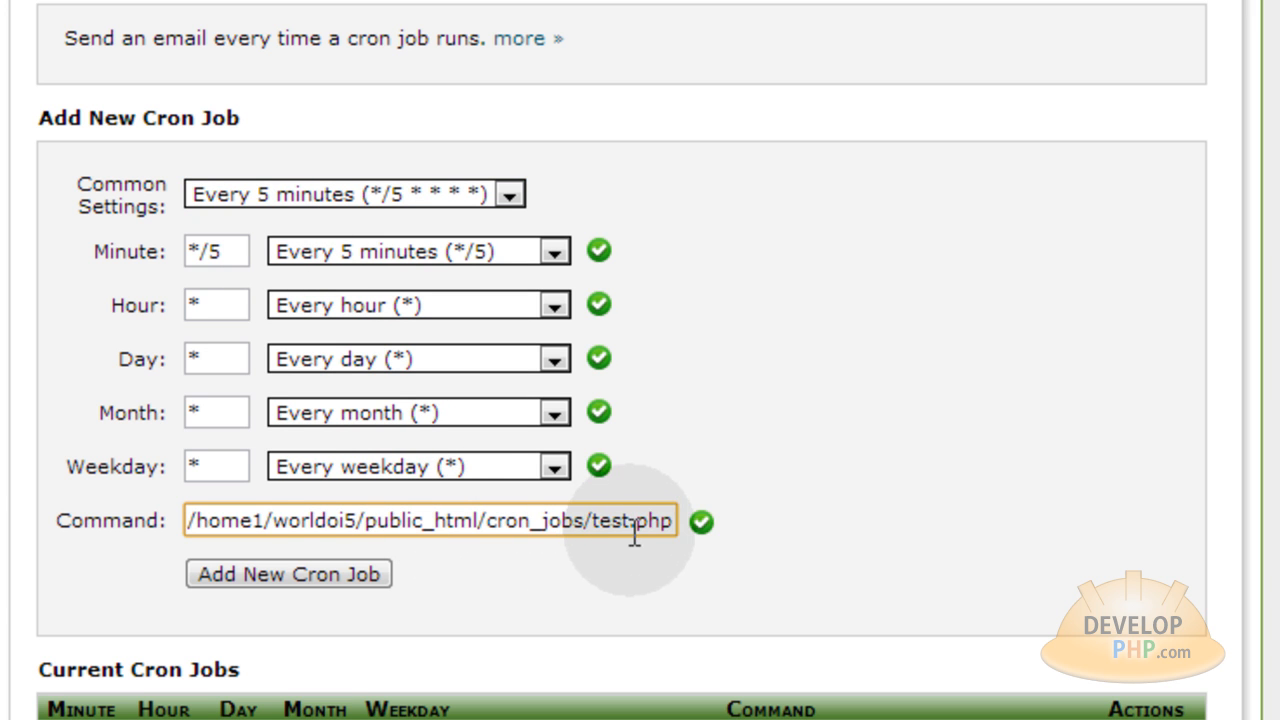
double_click(625, 520)
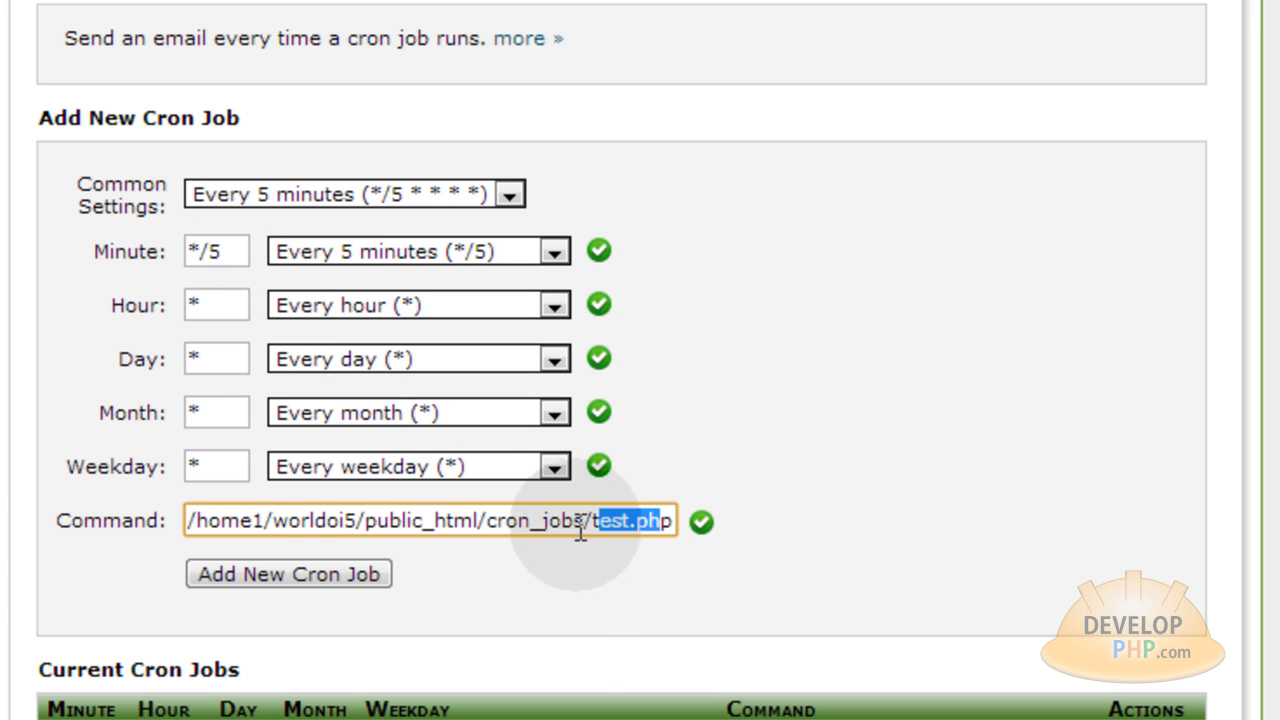
double_click(420, 520)
type("php ")
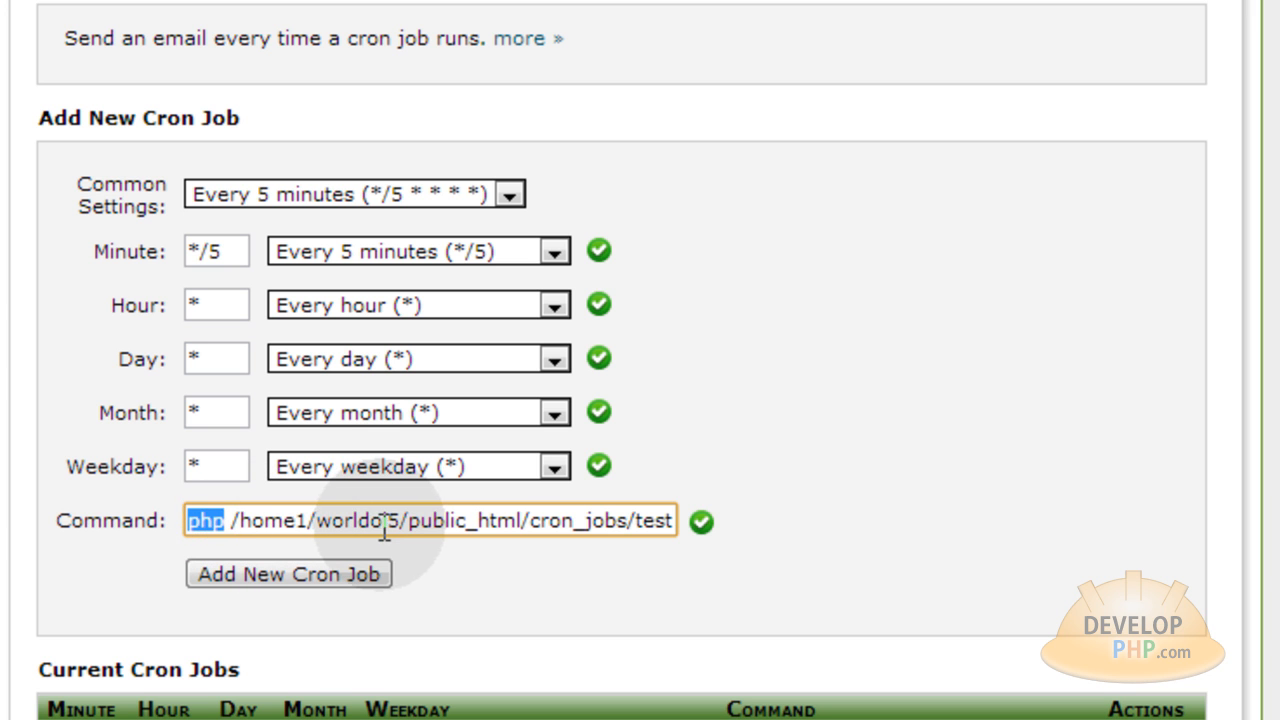
left_click(195, 520)
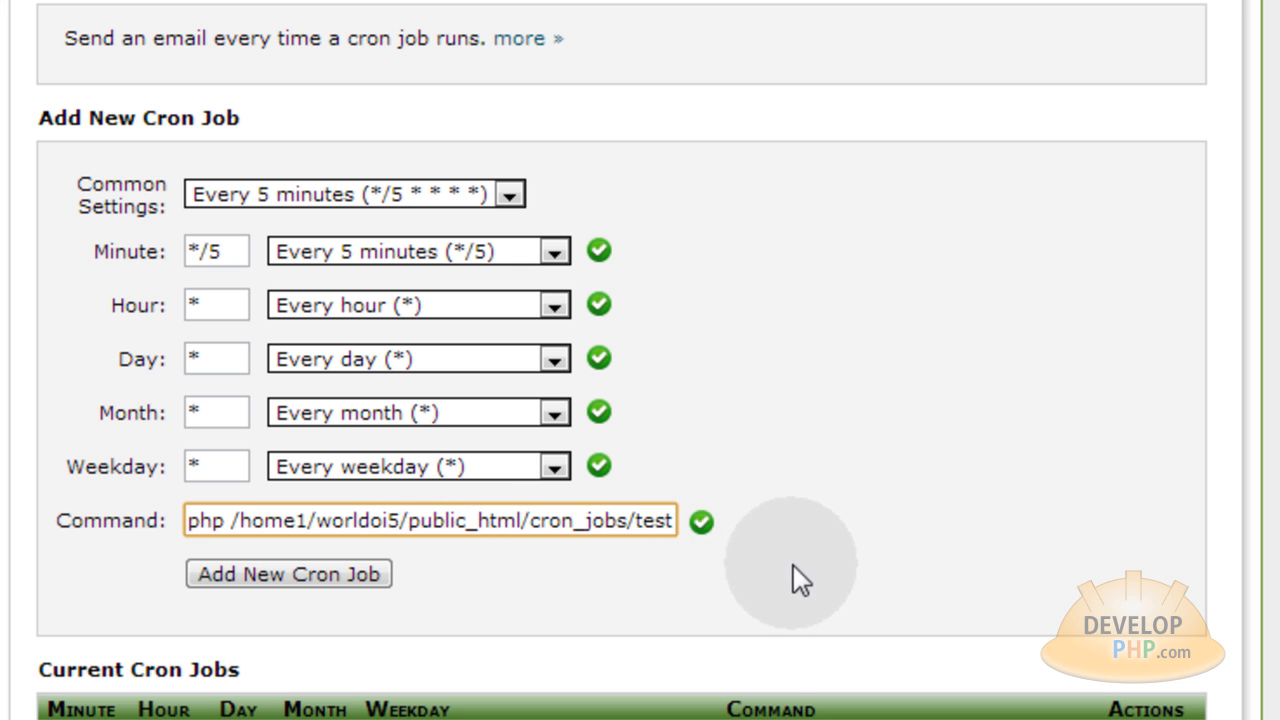
mouse_move(600, 608)
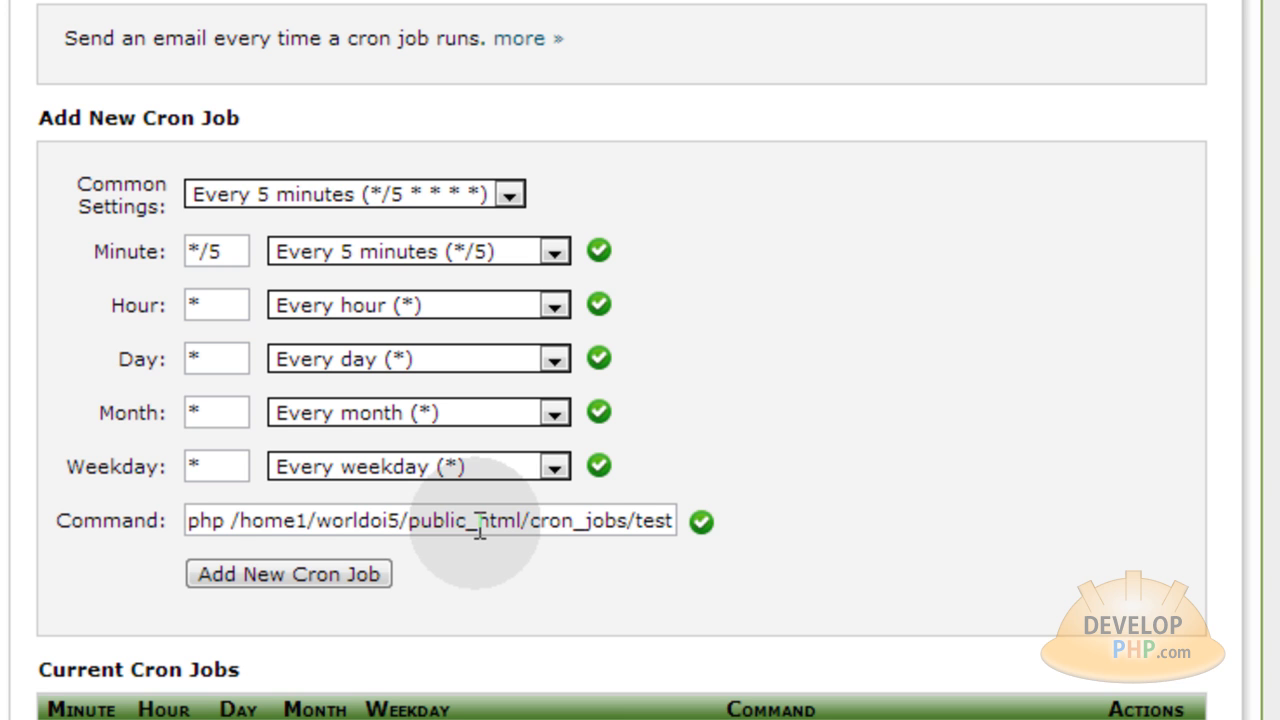
left_click_drag(480, 520, 670, 520)
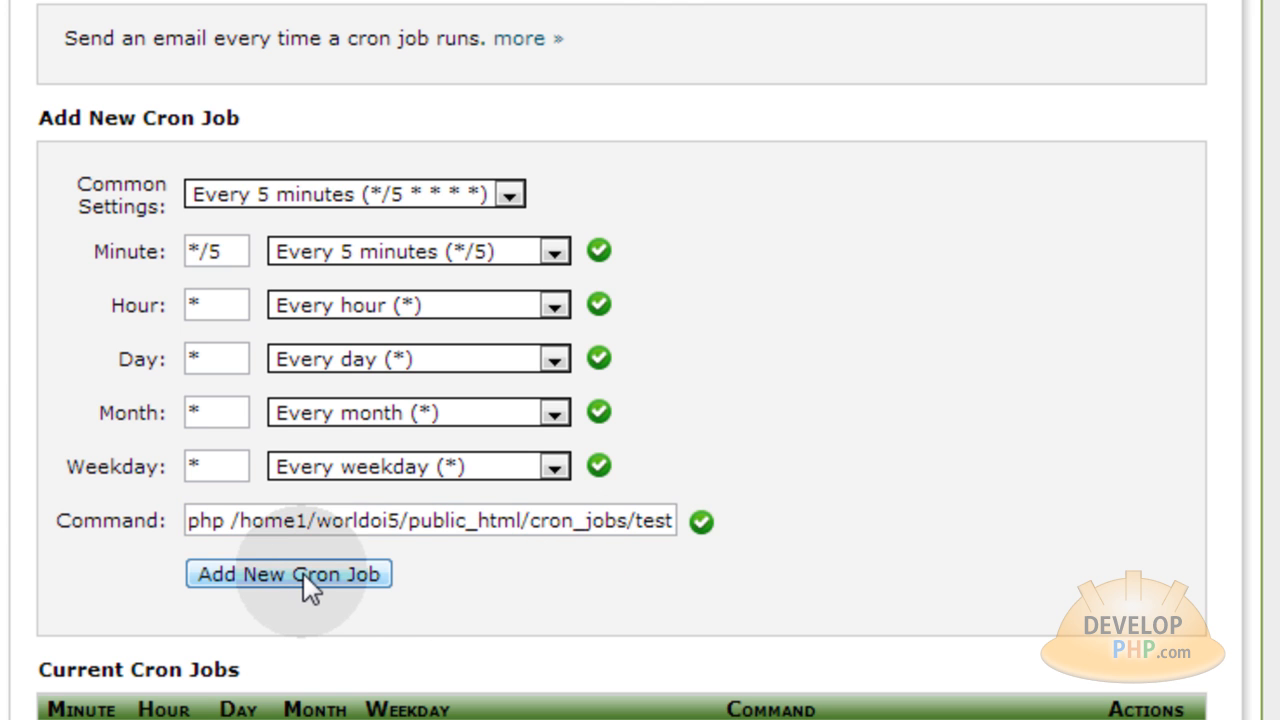
left_click(289, 573)
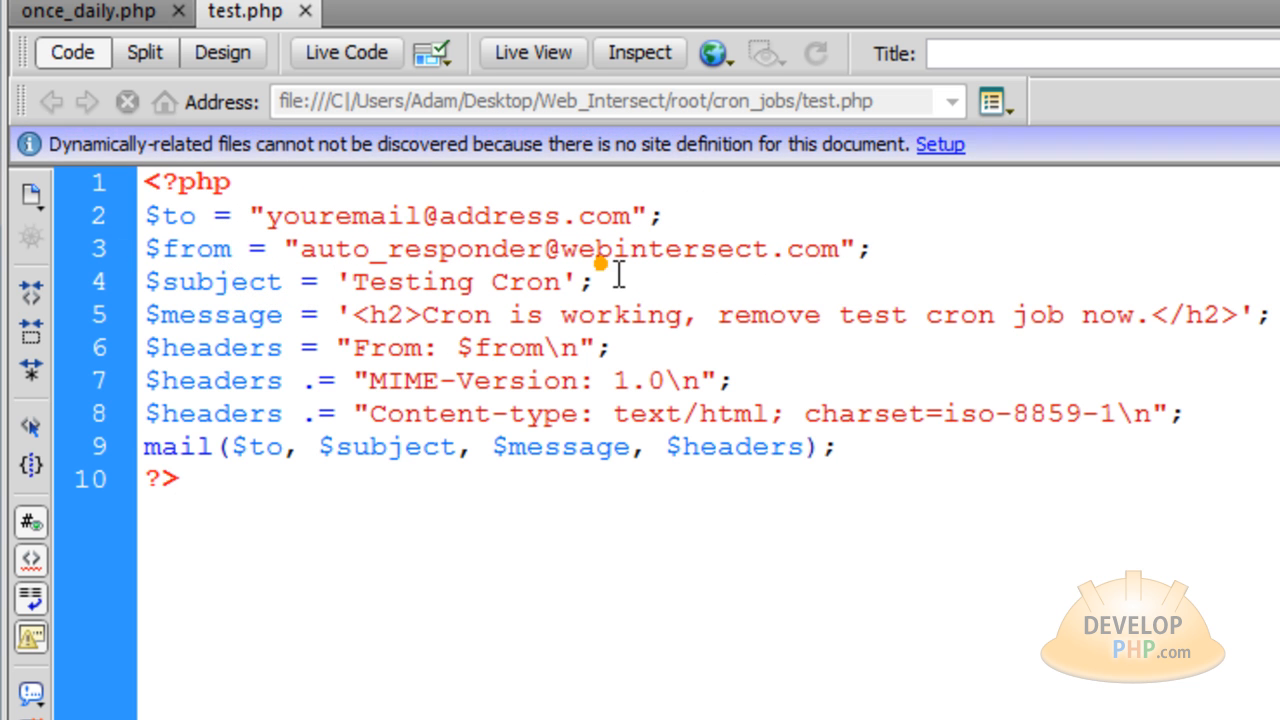
mouse_move(668, 248)
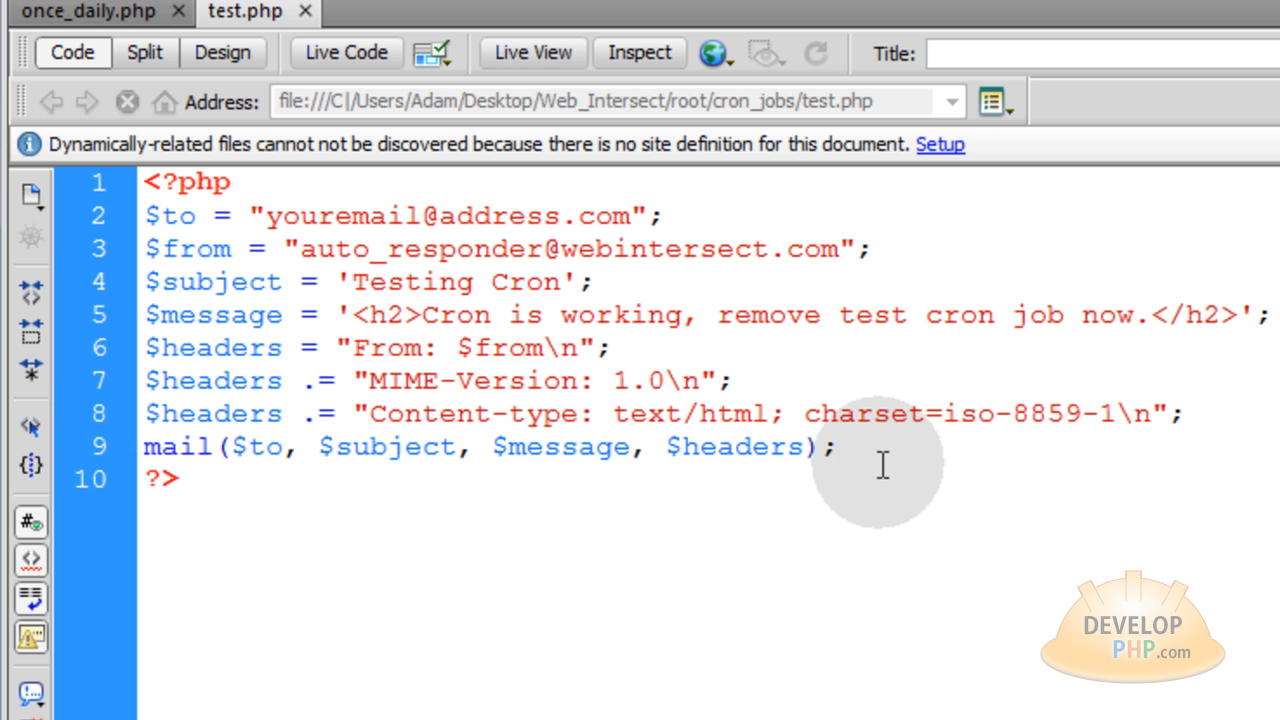
mouse_move(888, 608)
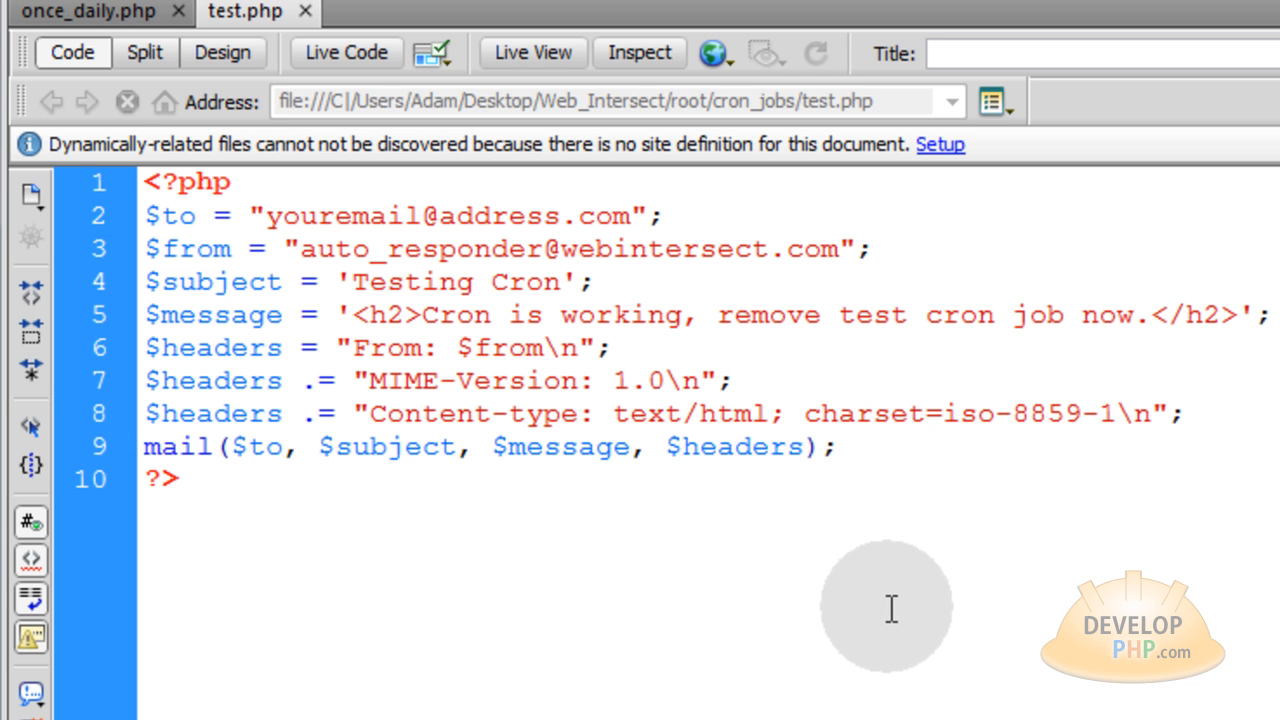
left_click(835, 446)
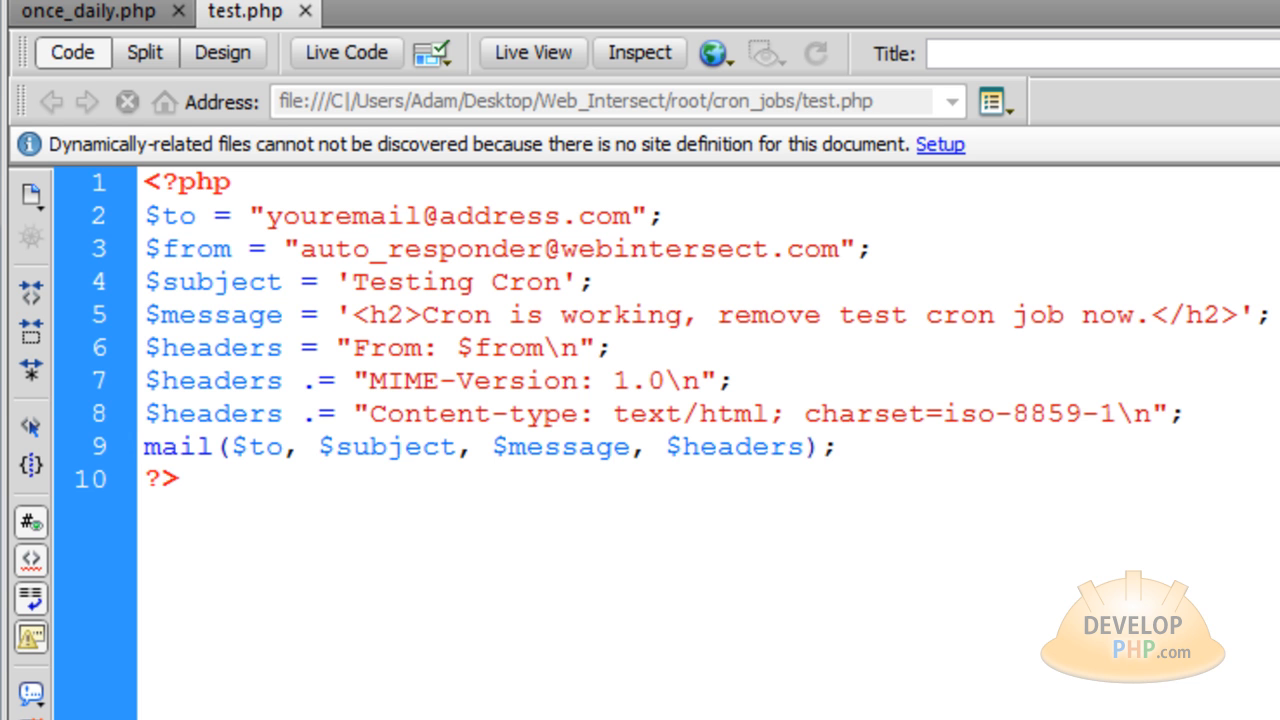
left_click(836, 446)
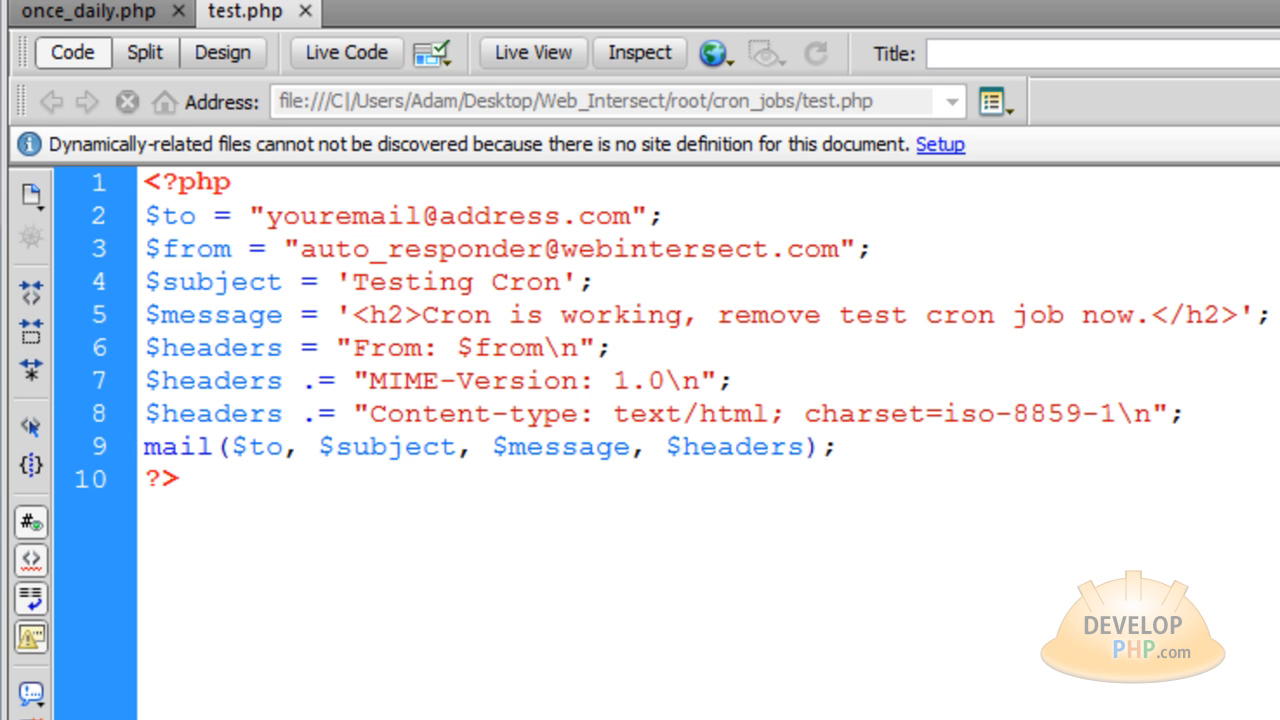
left_click(836, 446)
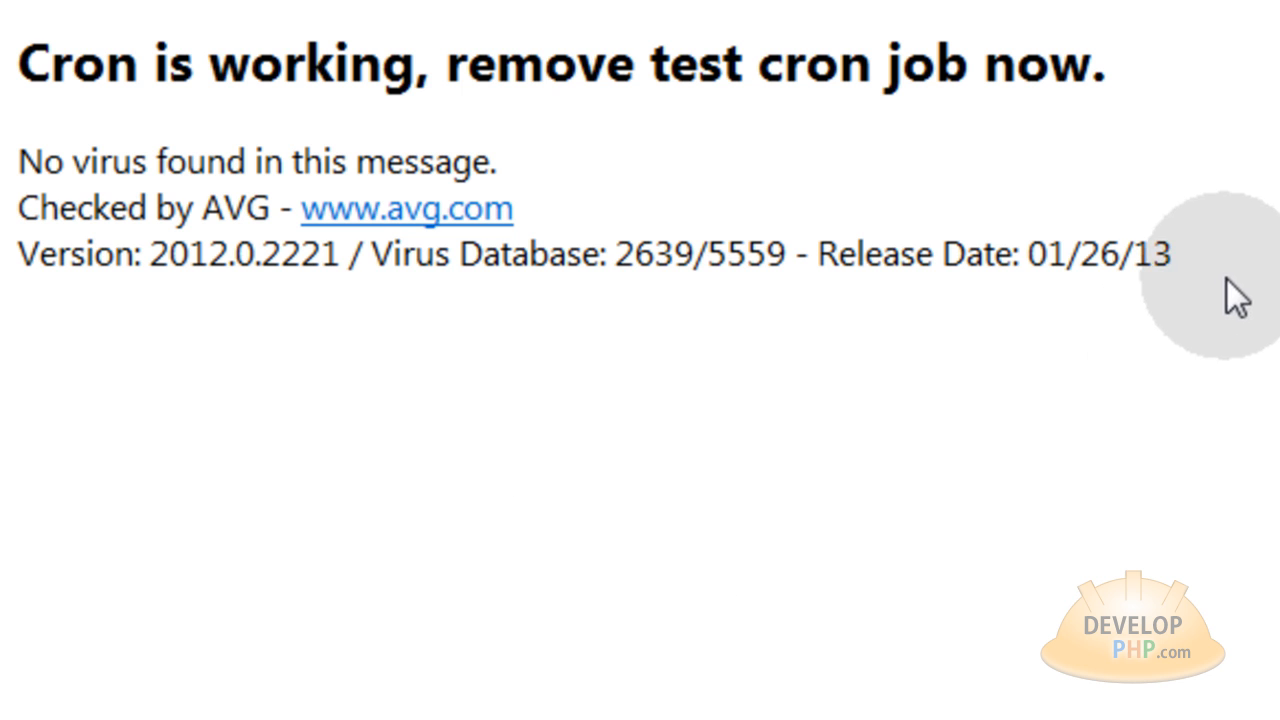
mouse_move(725, 705)
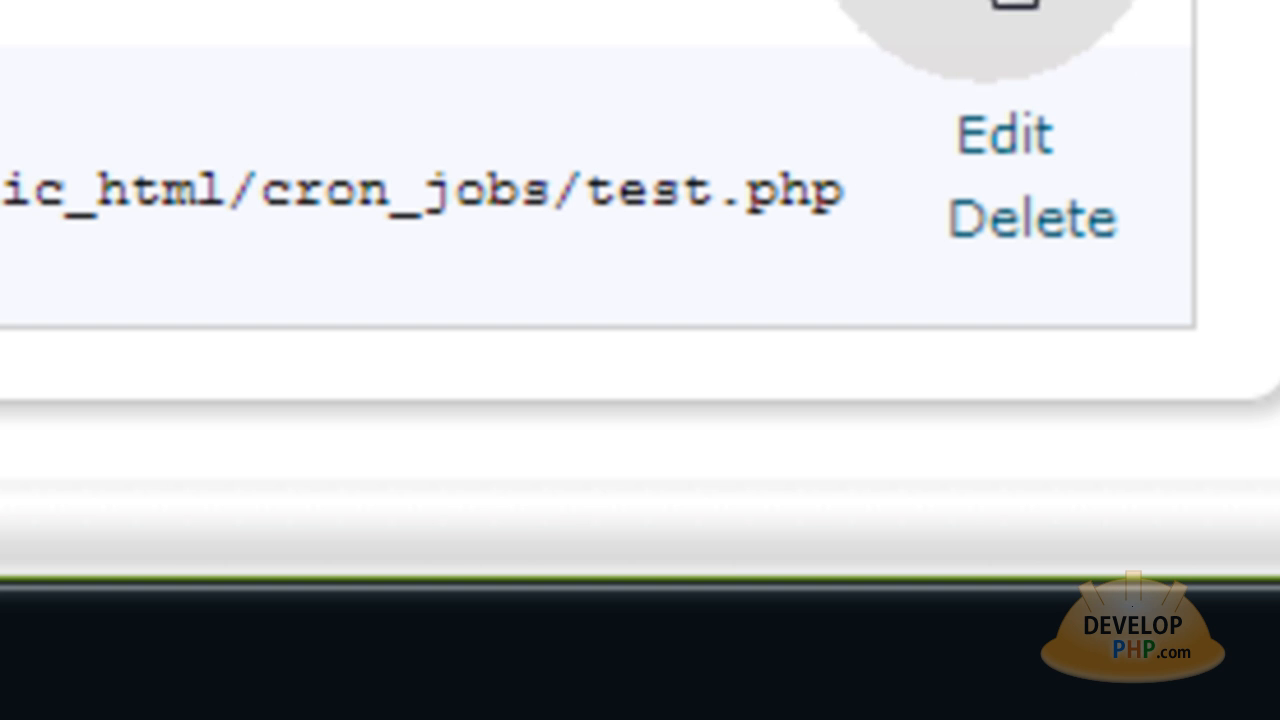
mouse_move(1040, 300)
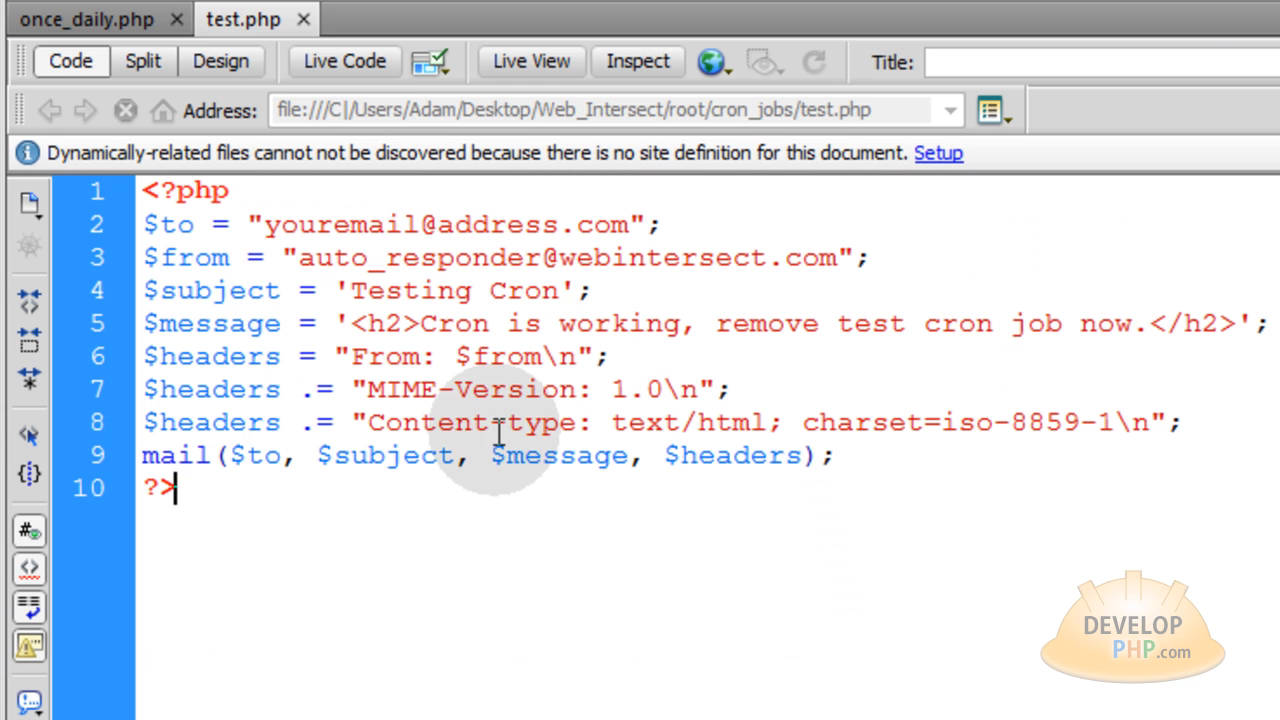
left_click(60, 15)
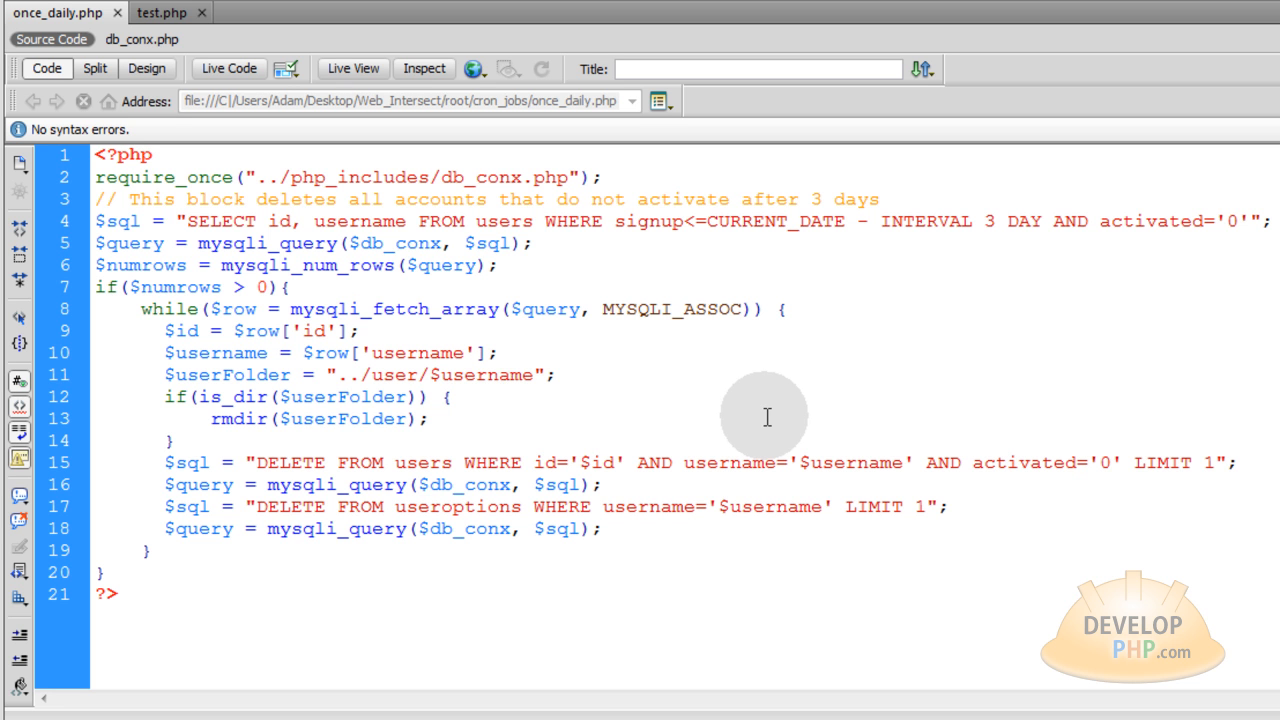
View the once_daily.php cleanup script that deletes accounts unactivated after 3 days.
left_click(497, 374)
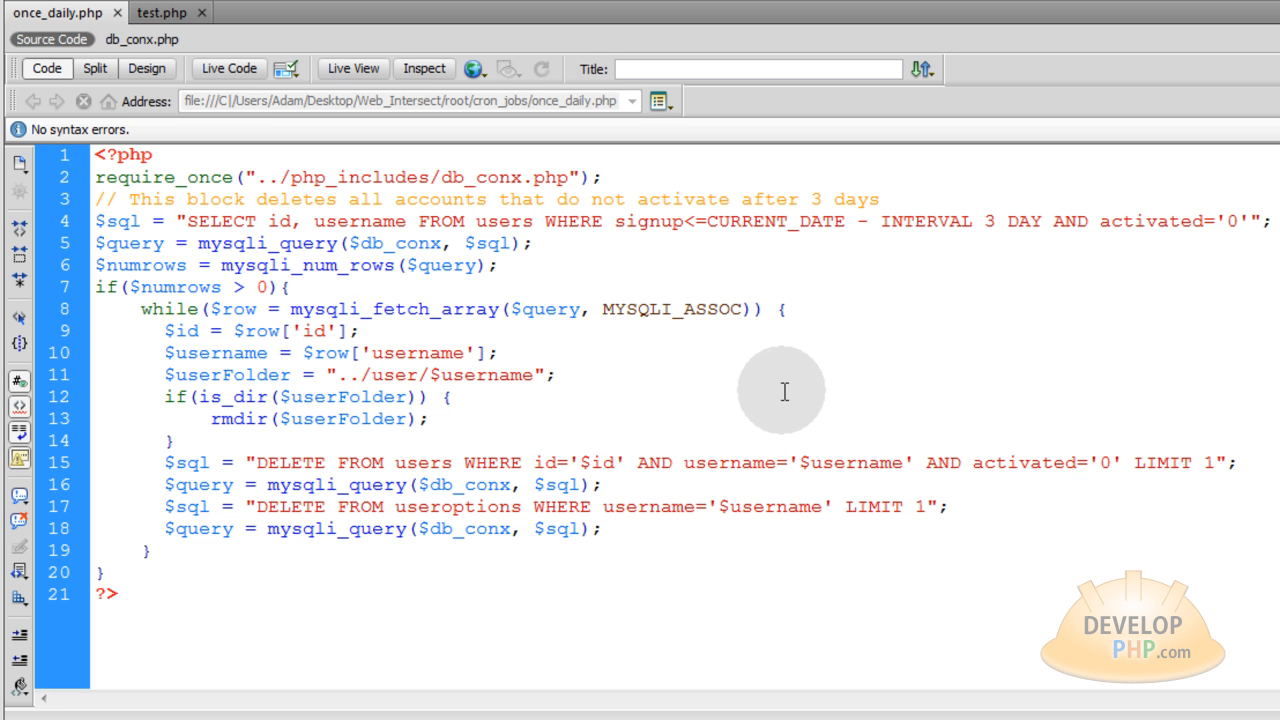
left_click(497, 375)
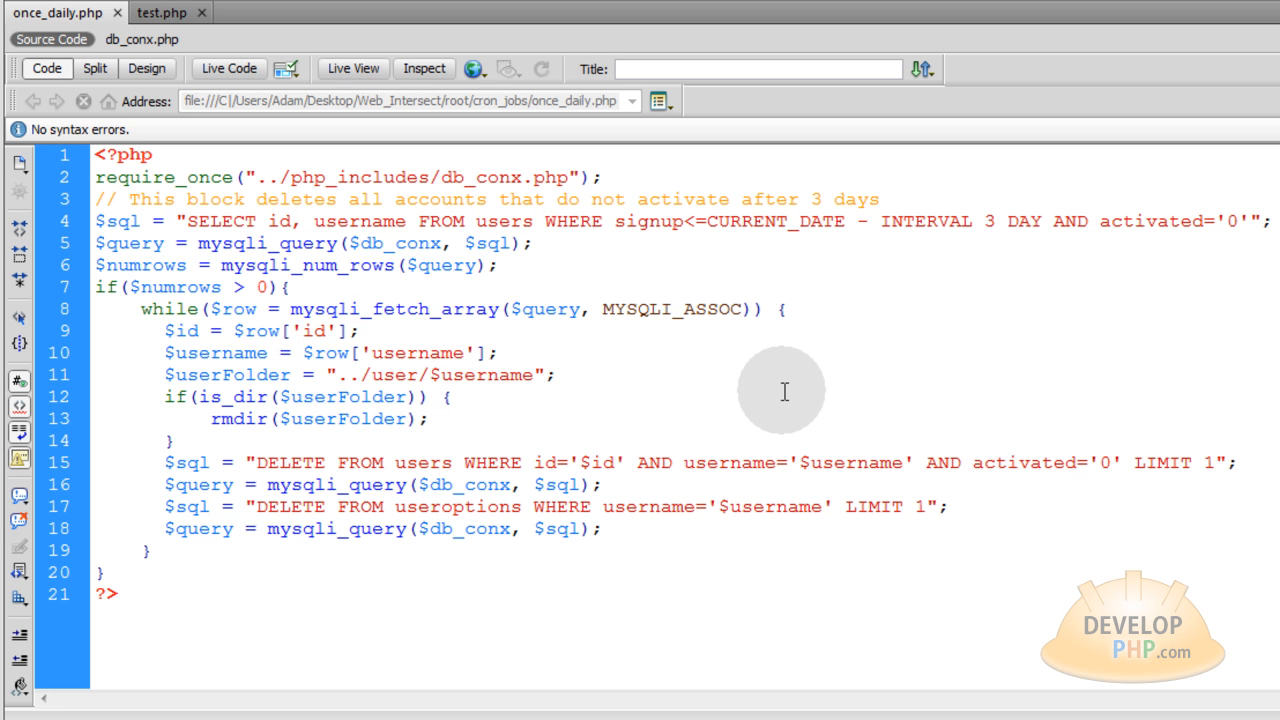
left_click(497, 375)
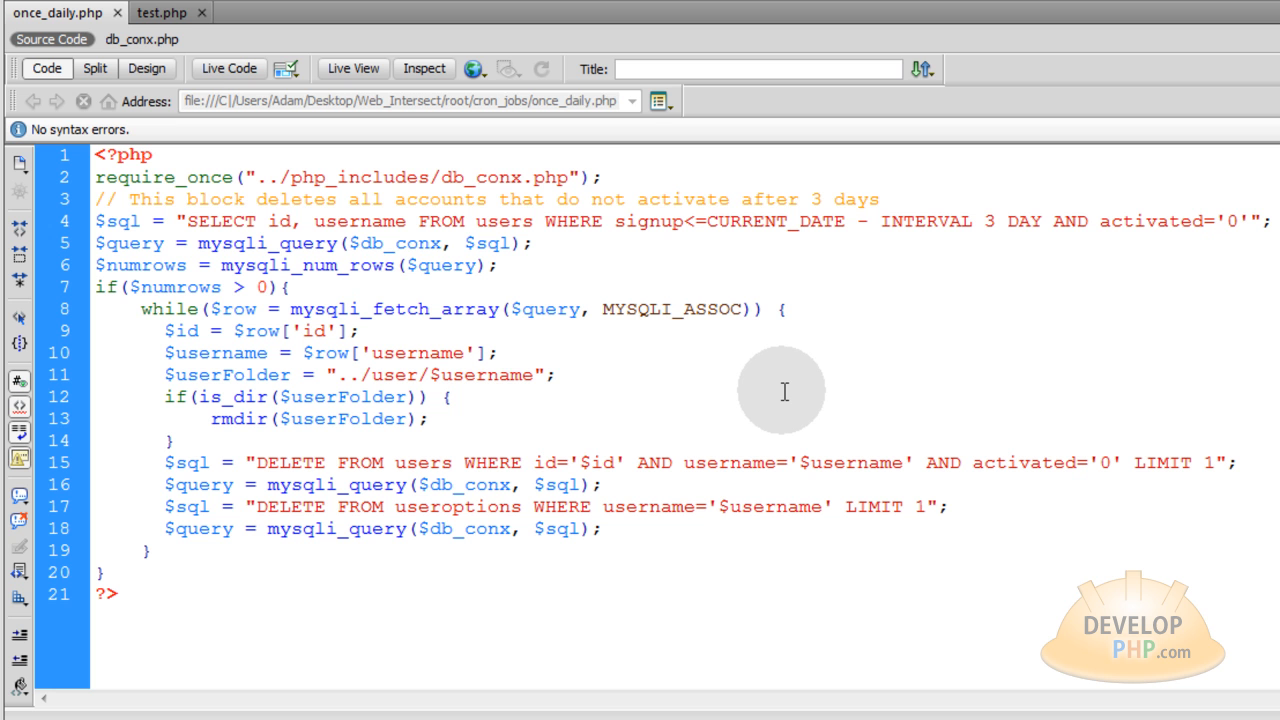
left_click(497, 374)
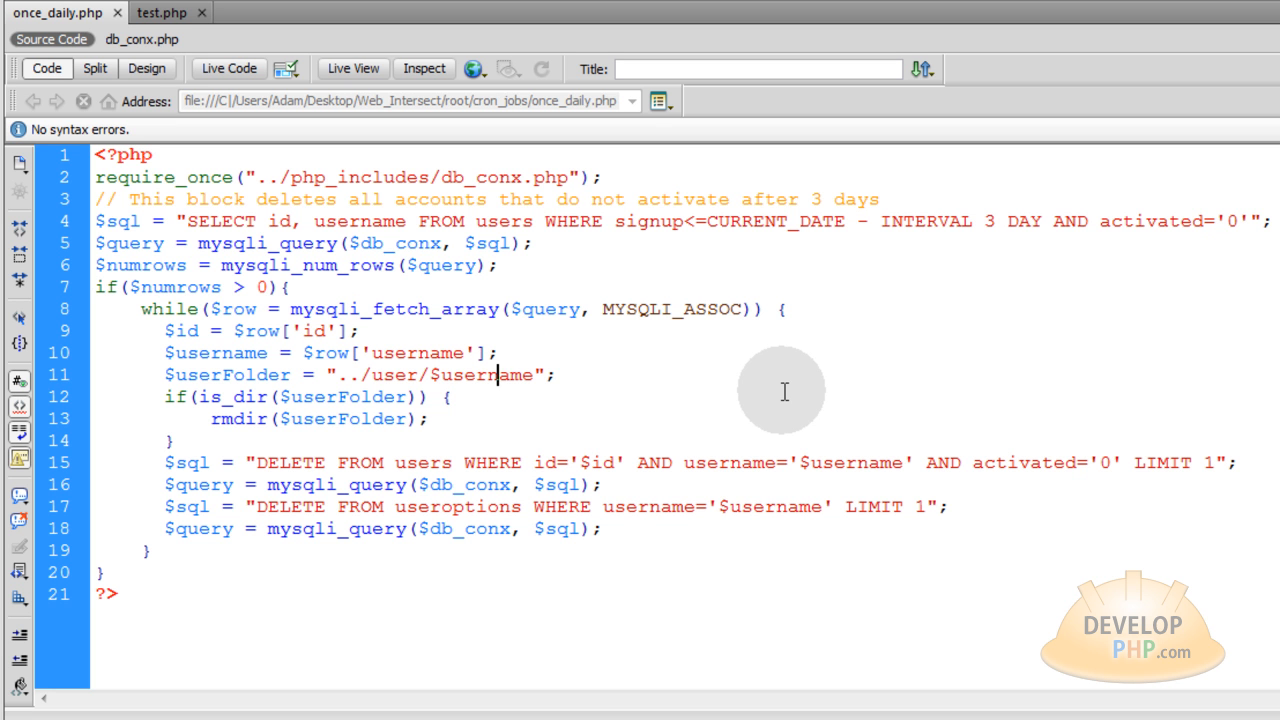